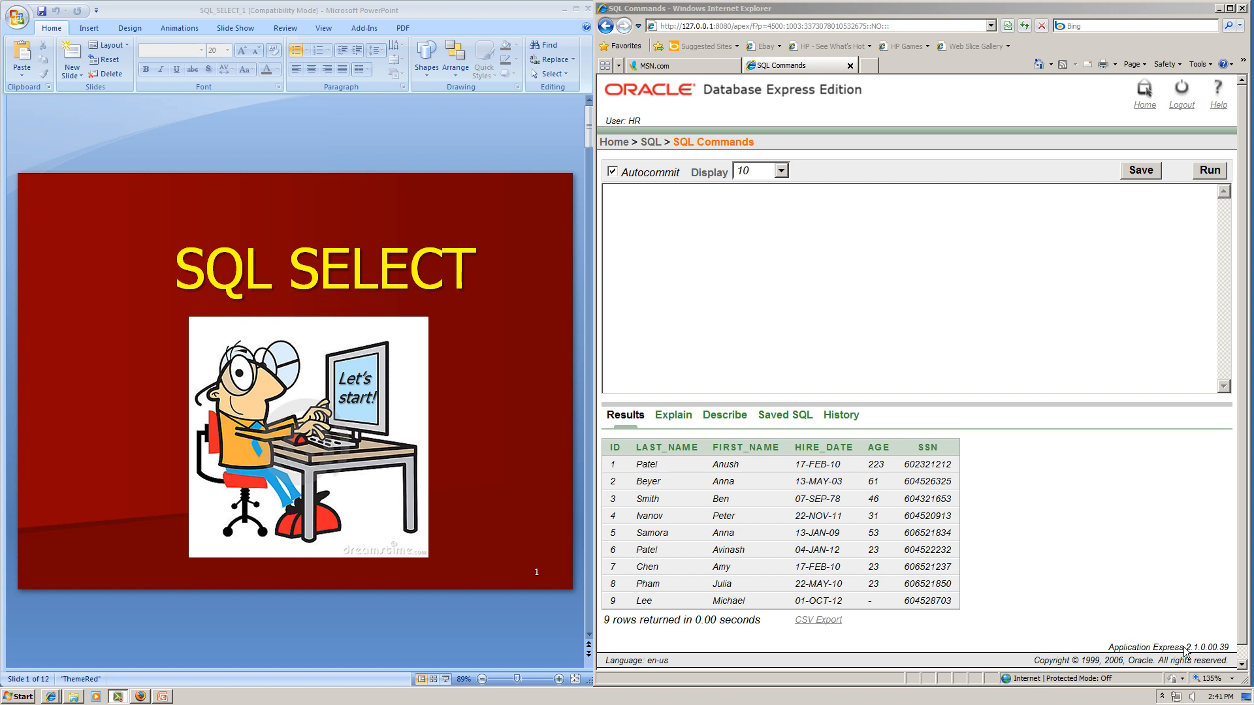
mouse_move(337, 420)
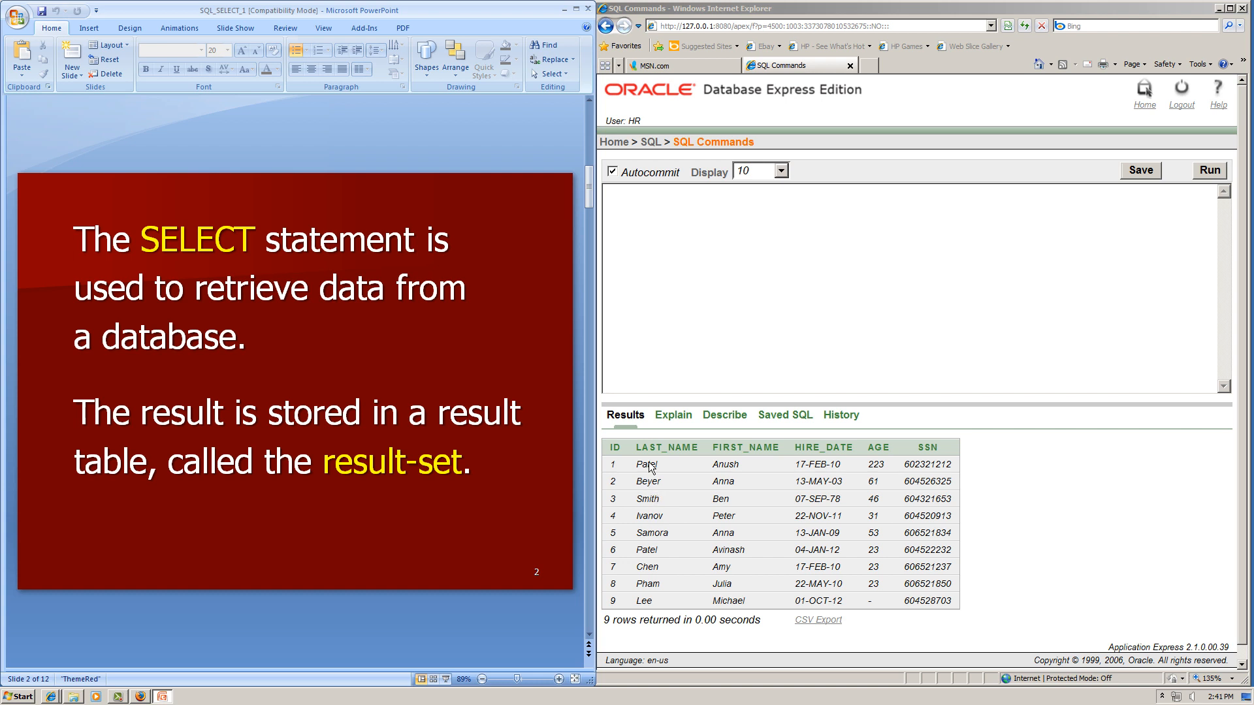
mouse_move(660, 479)
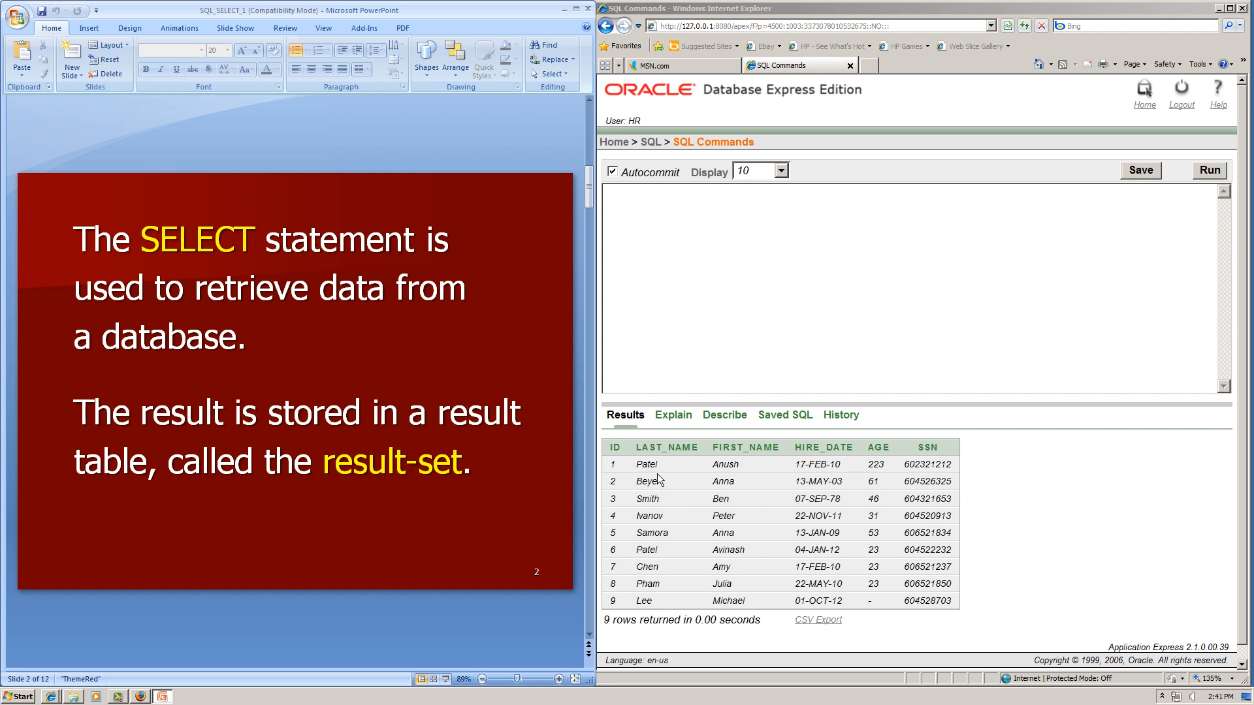
mouse_move(605, 642)
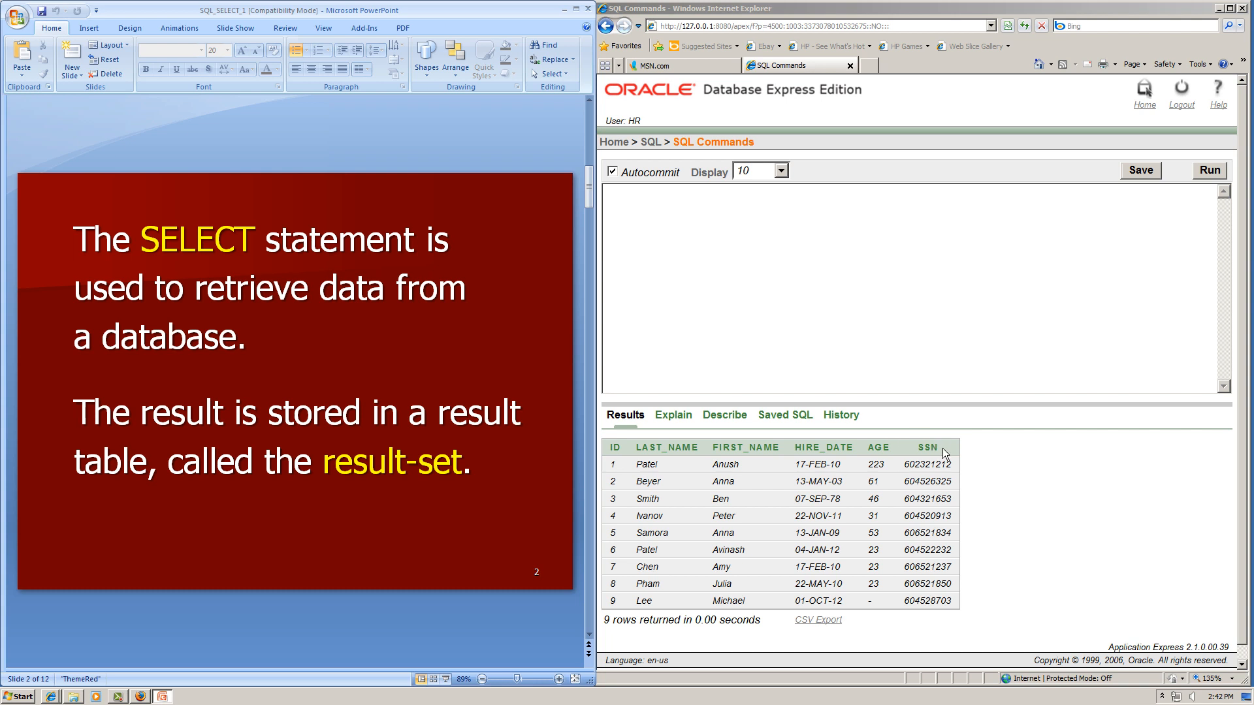
mouse_move(618, 459)
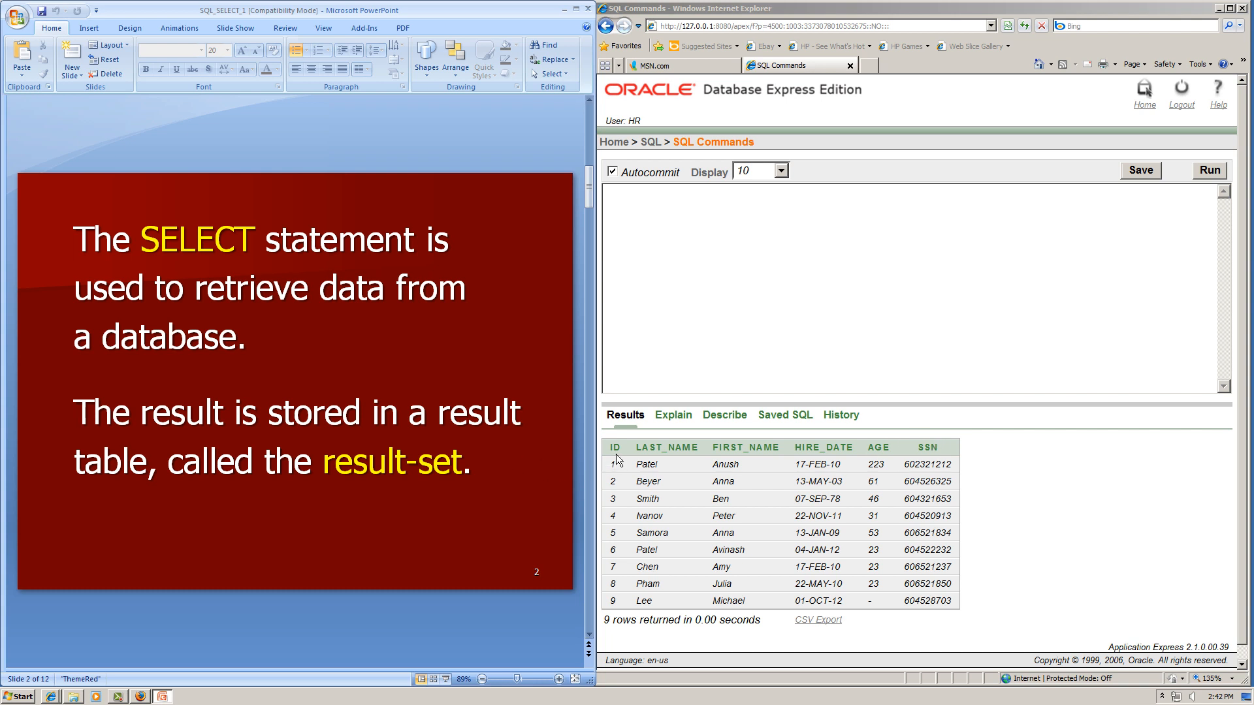
mouse_move(833, 452)
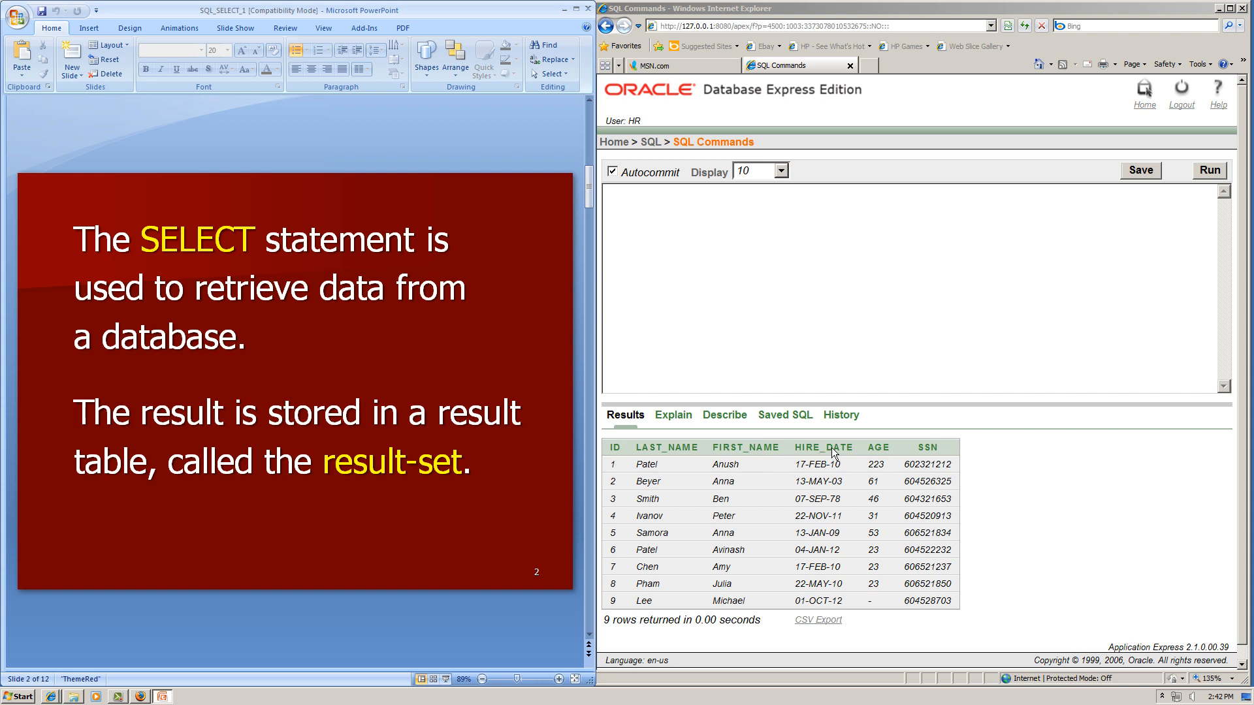
mouse_move(937, 456)
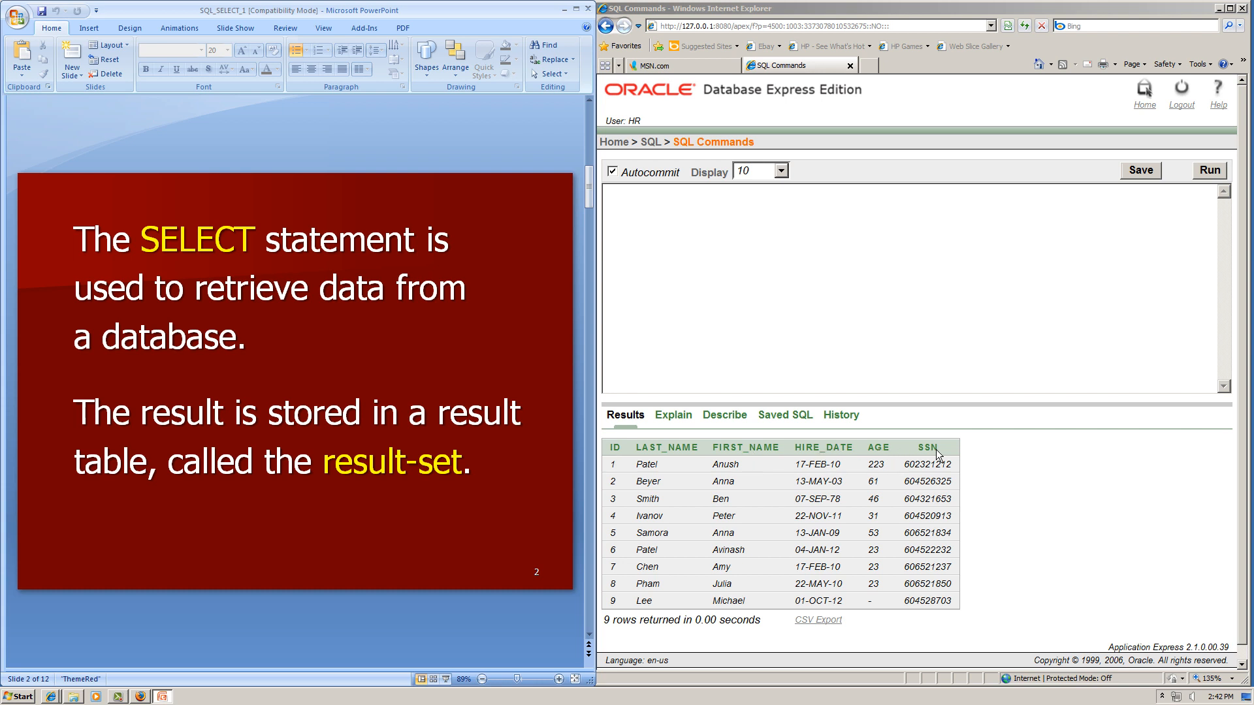
Advance the SQL SELECT deck past its title slide
left_click(499, 457)
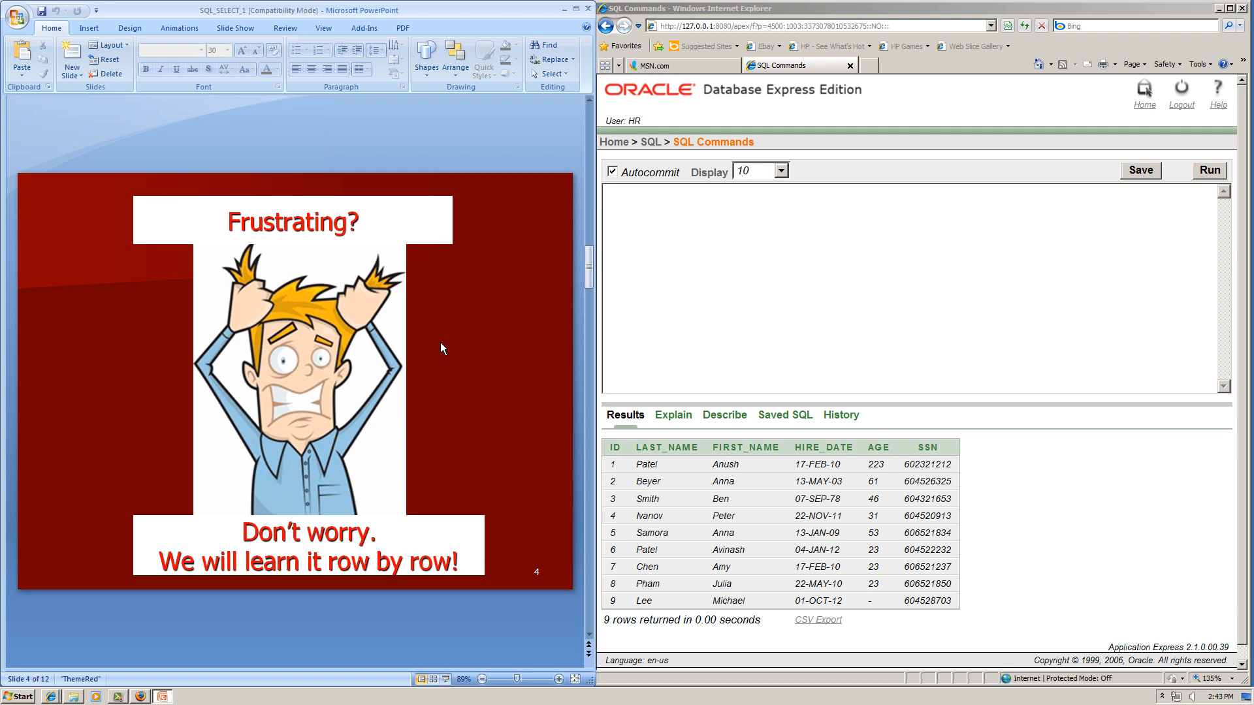
mouse_move(240, 405)
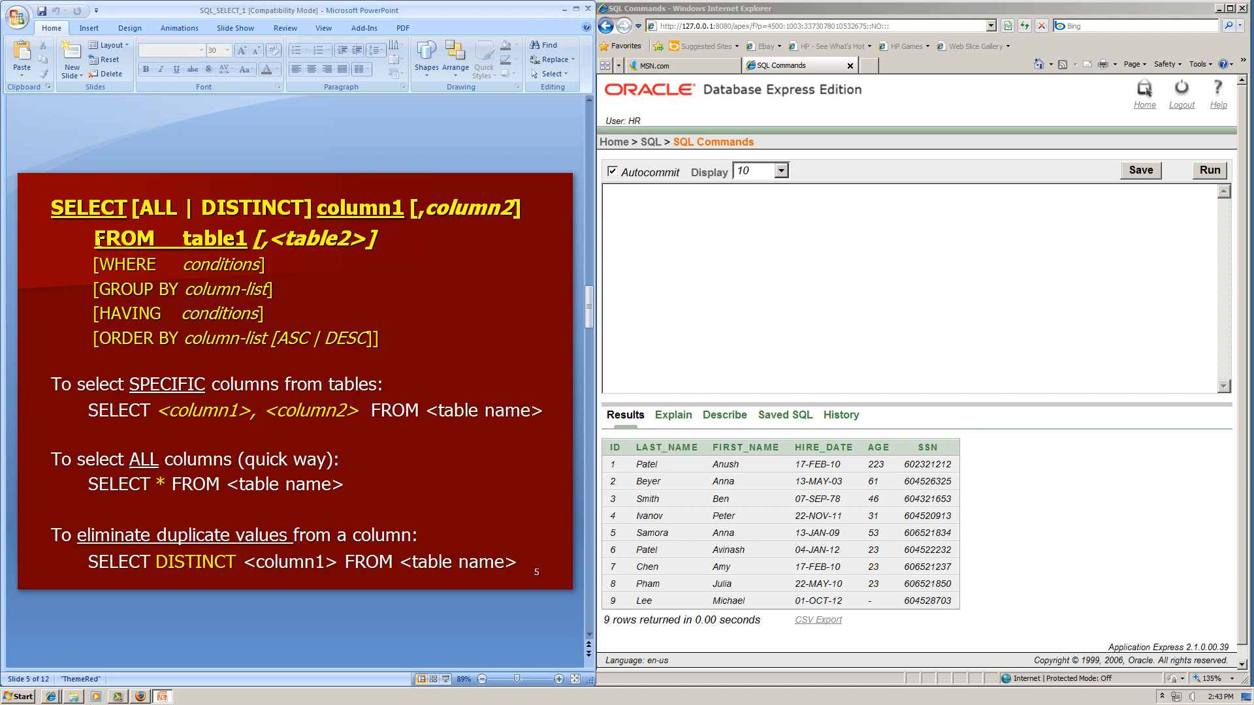
Highlight 'table1' in the slide's FROM line, then focus the empty SQL Commands editor
double_click(167, 238)
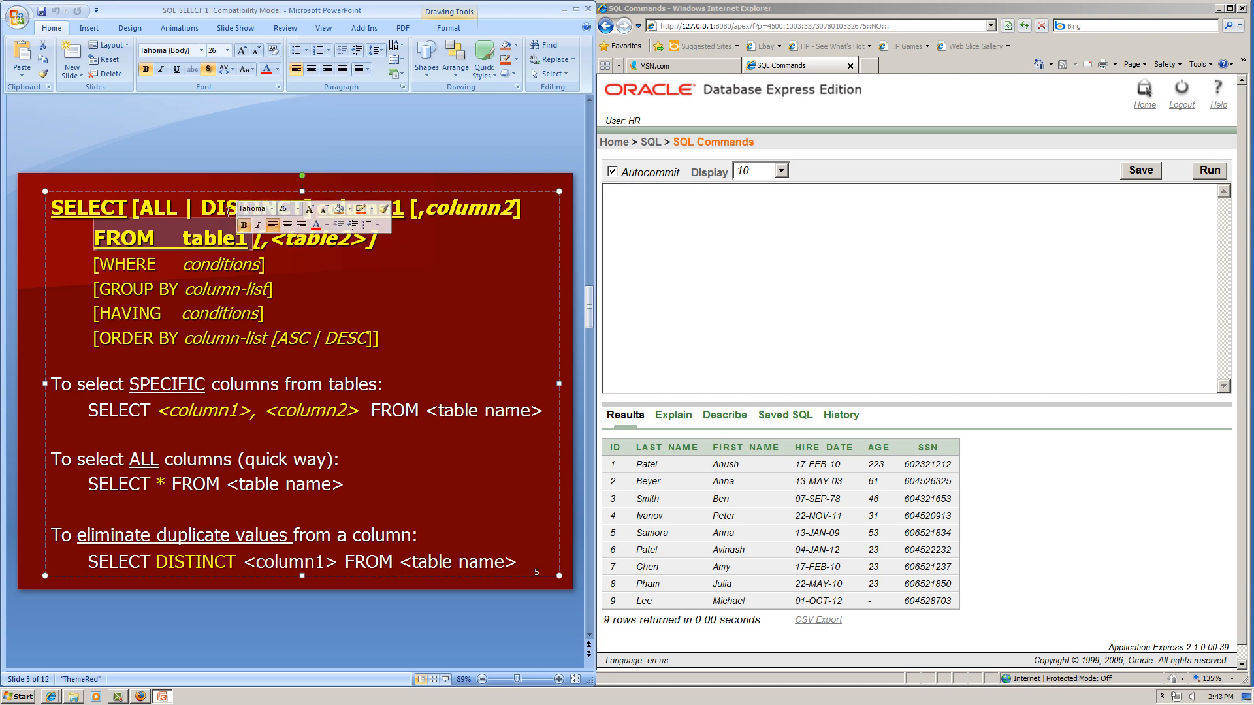
double_click(358, 208)
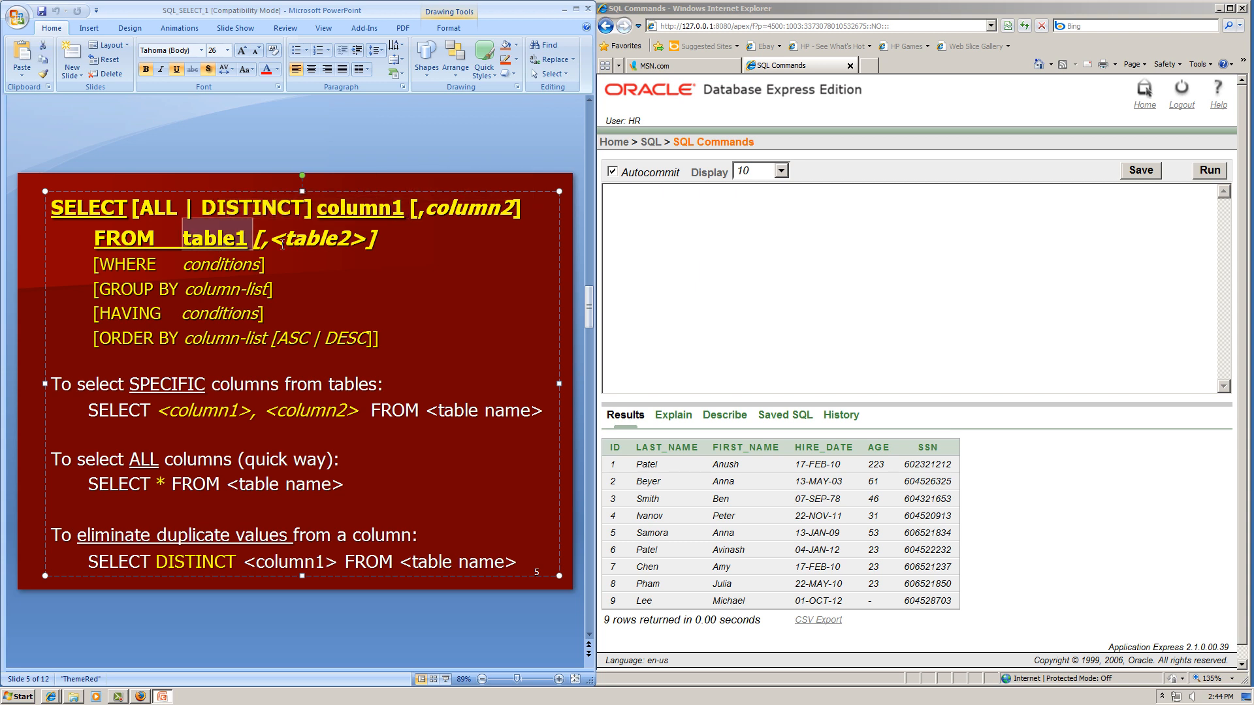
mouse_move(391, 244)
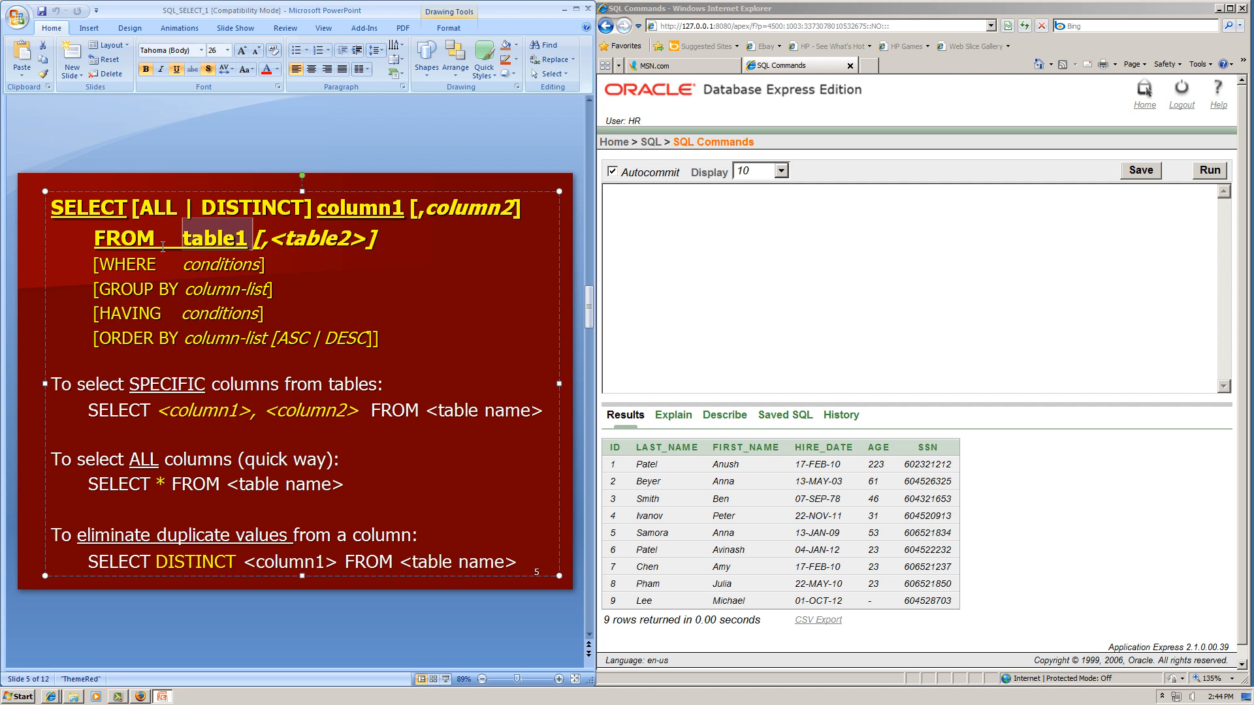
left_click(641, 201)
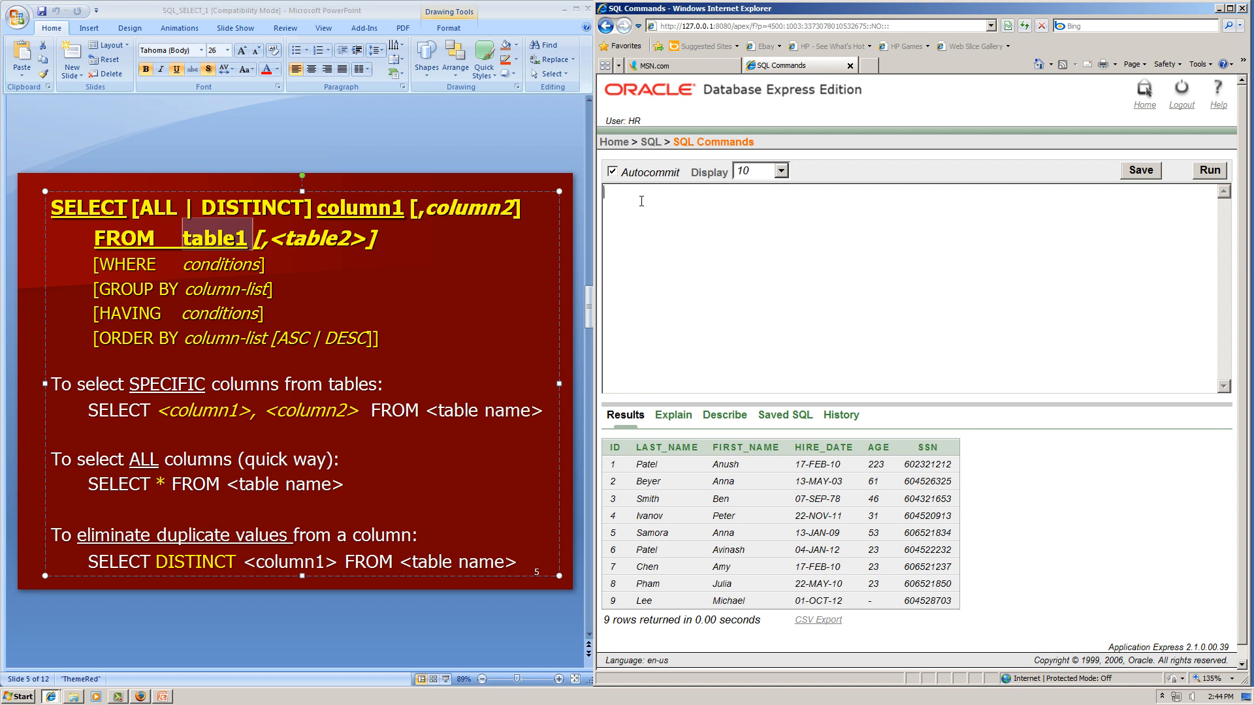
Run 'select * from CUSTOMERS', returning all columns for nine rows
type("select *")
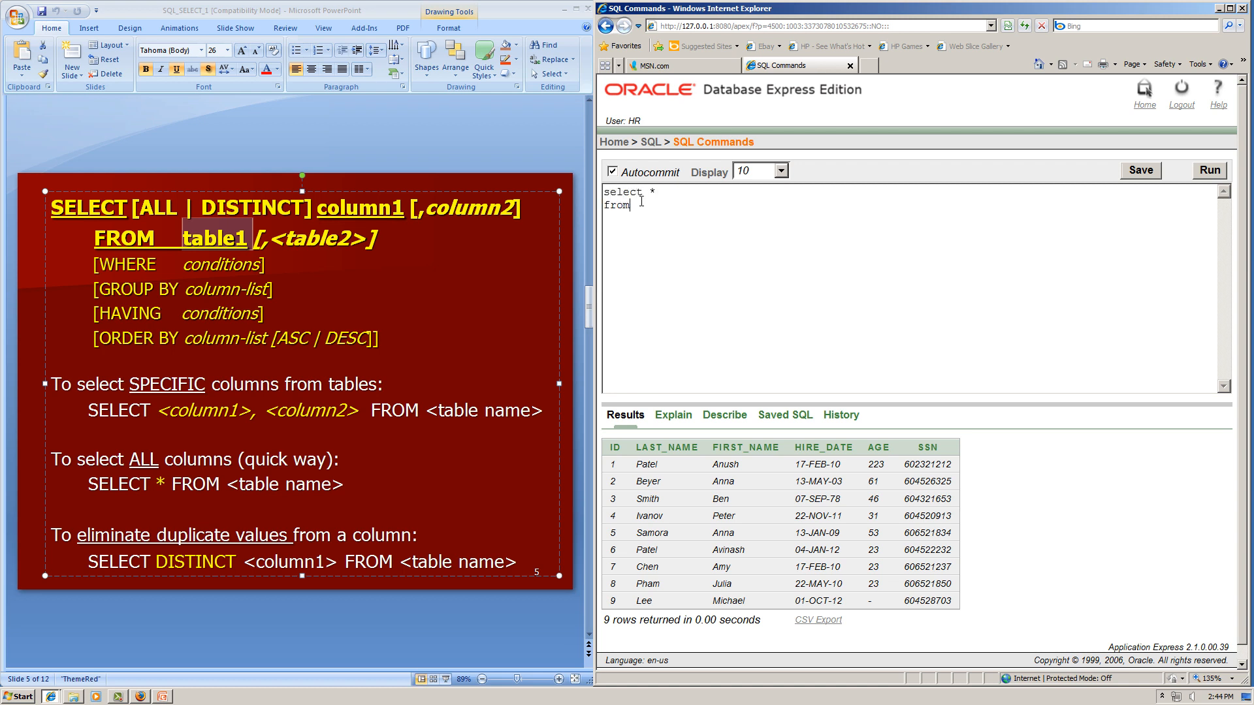
type("GUSTOMERS")
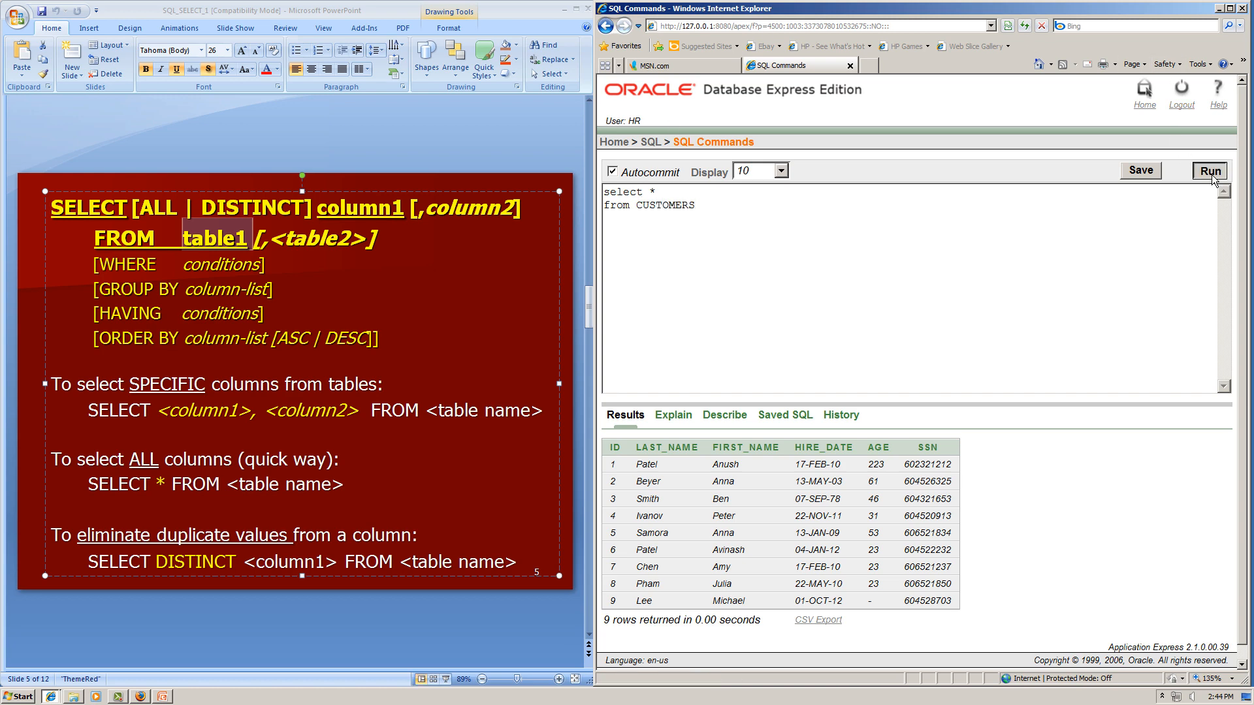
left_click(1216, 170)
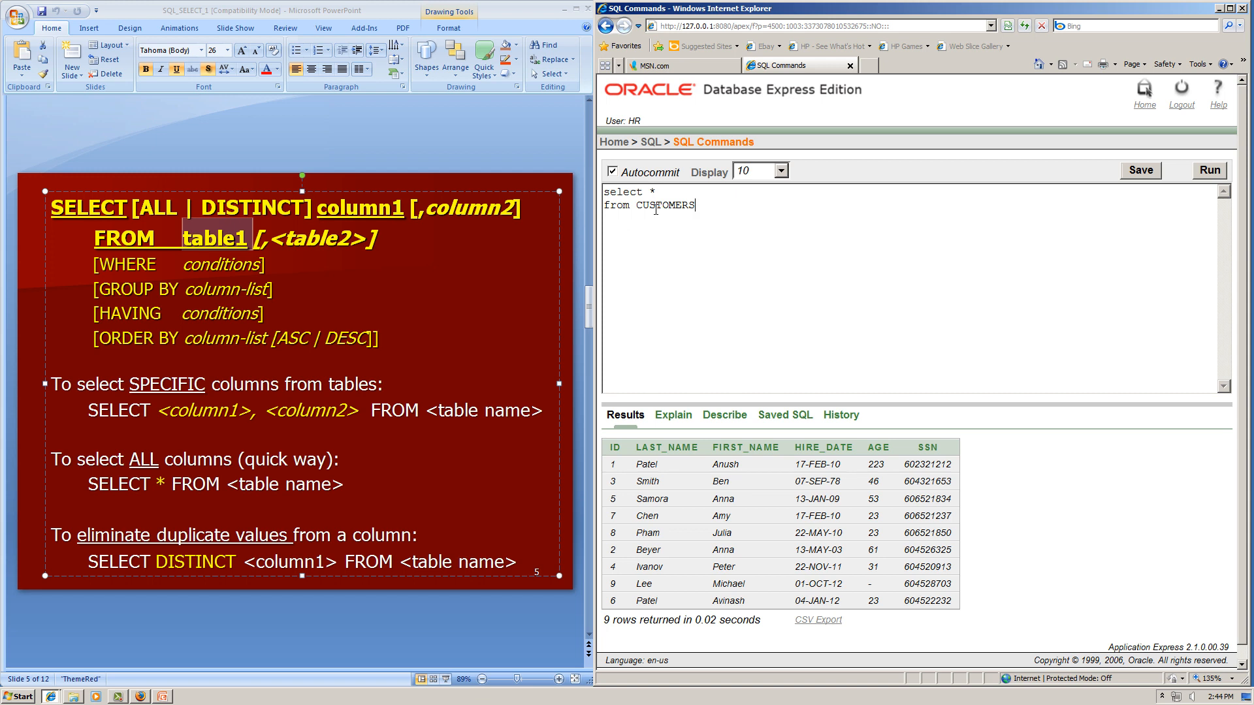
mouse_move(863, 541)
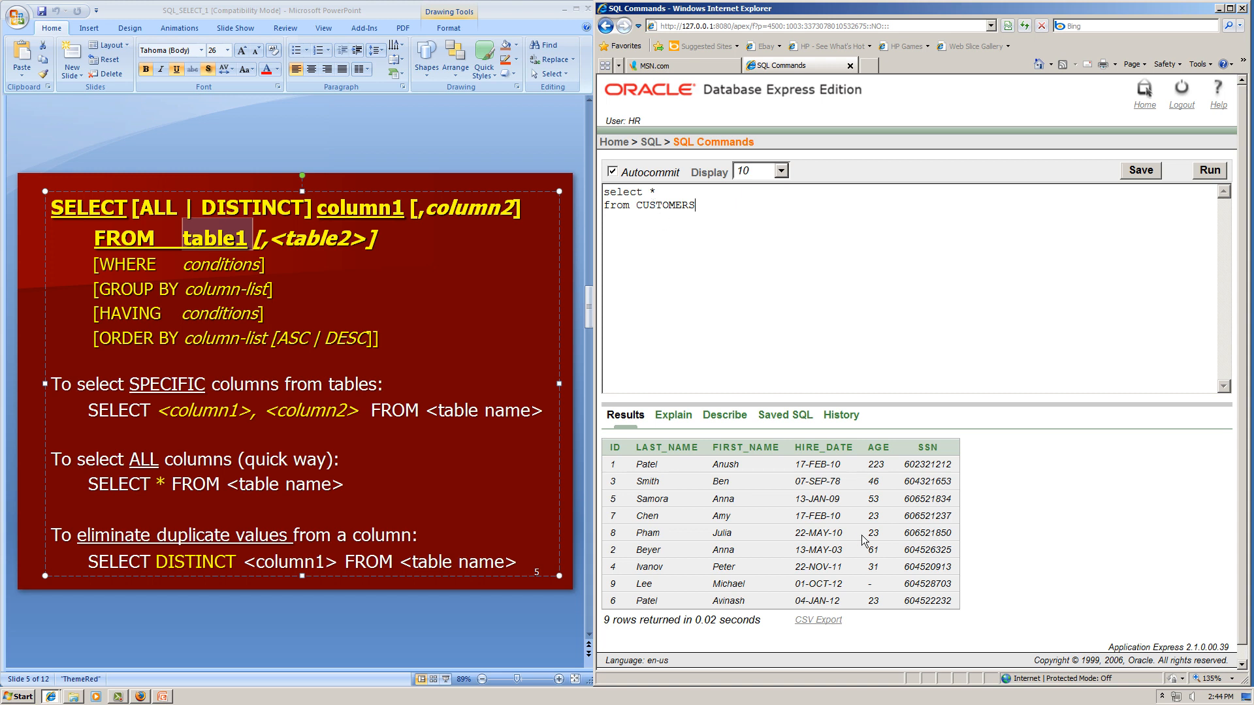
mouse_move(650, 478)
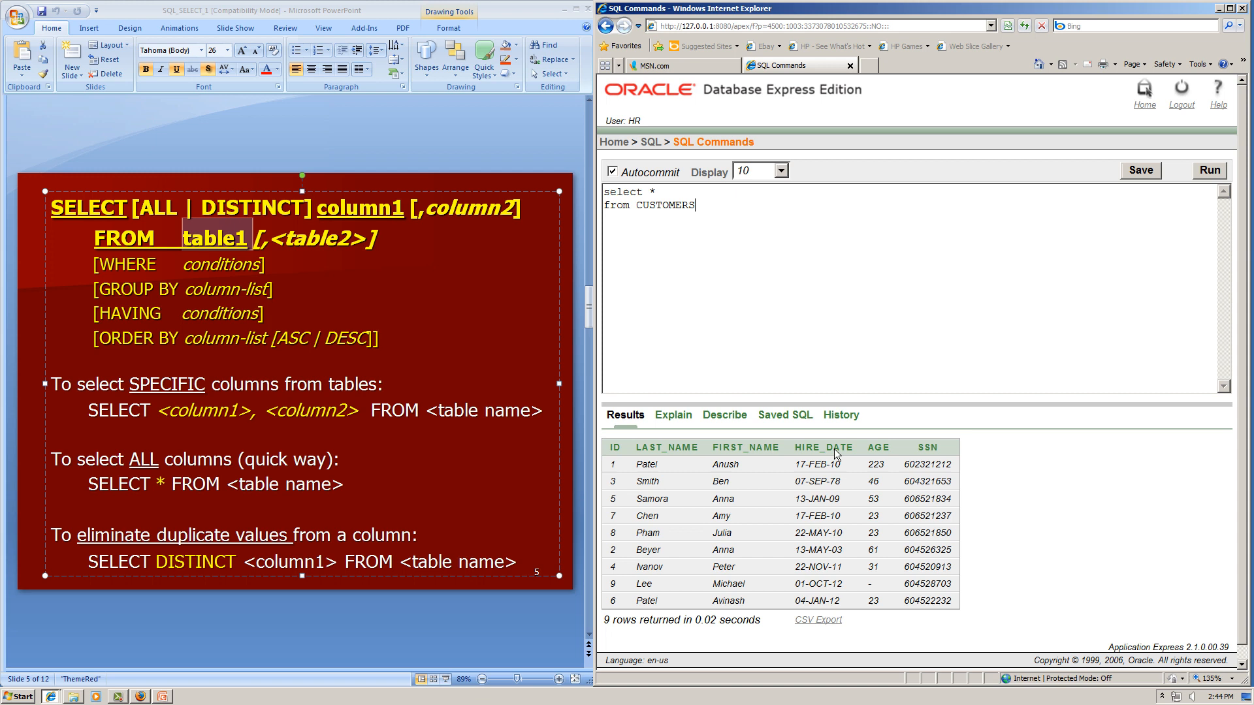
Replace * with LAST_NAME and run, then run again with LAST_NAME, AGE, SSN
double_click(652, 191)
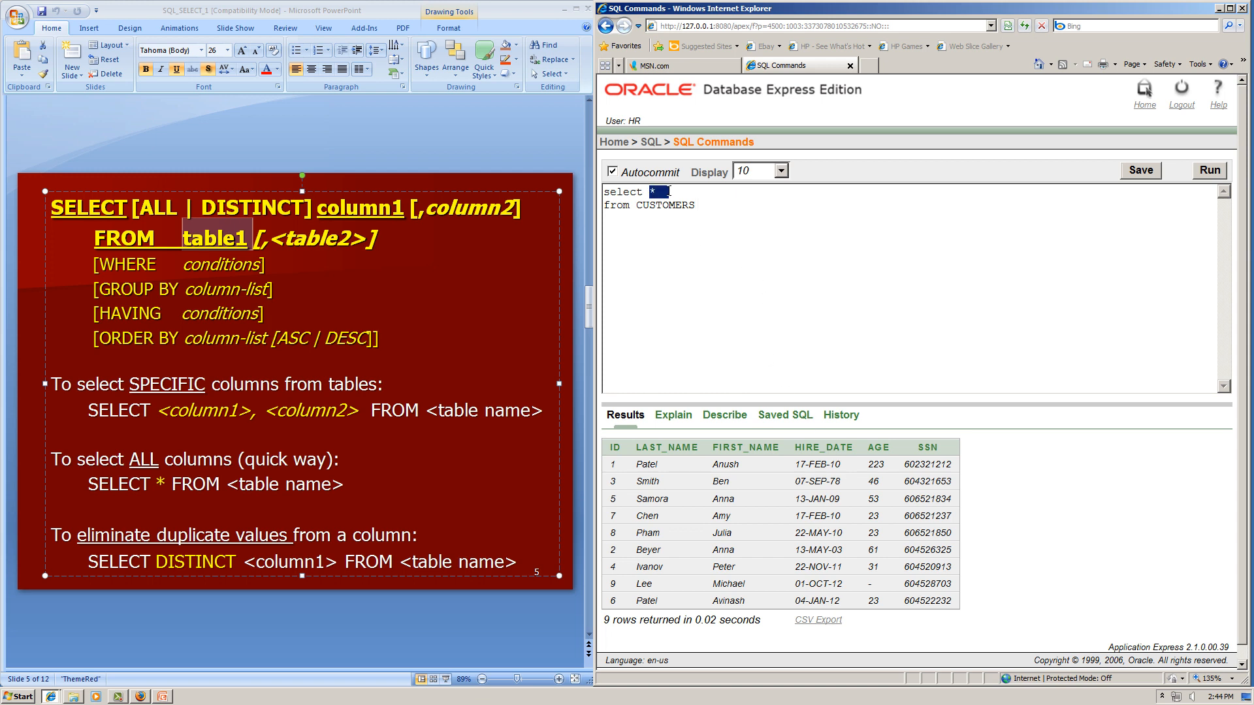
mouse_move(665, 196)
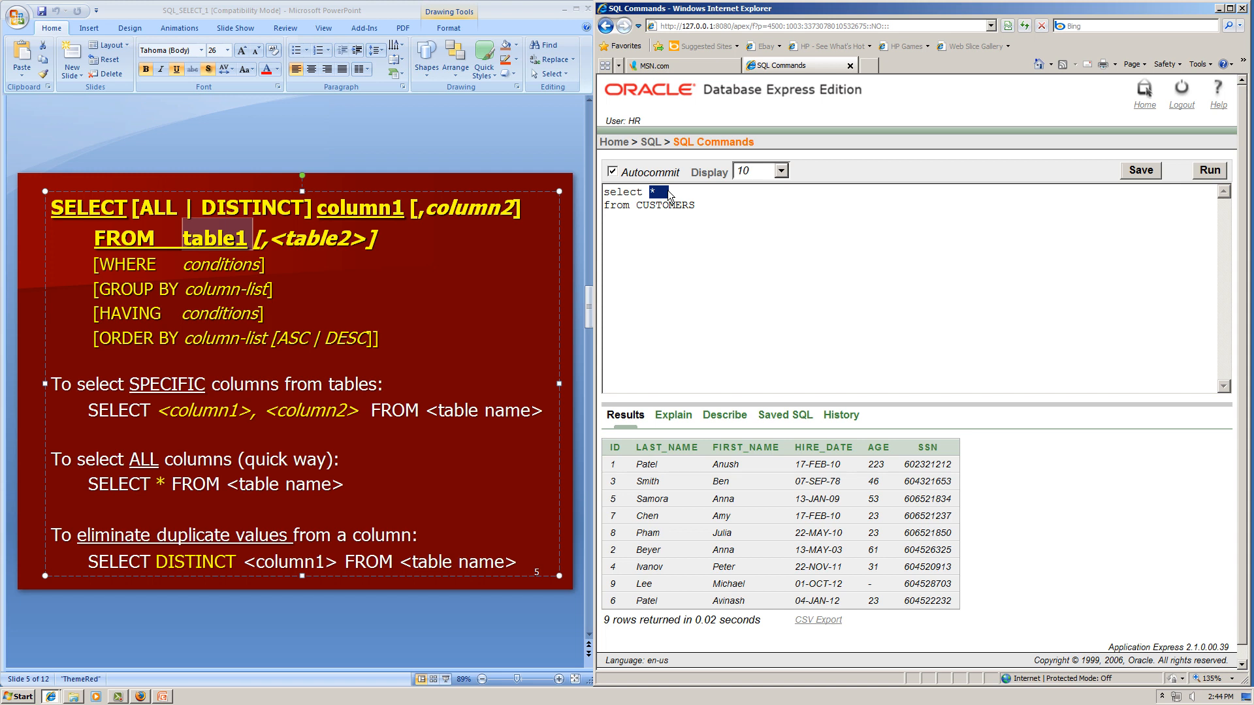
type("LAST_NAME from CUSTOMERS")
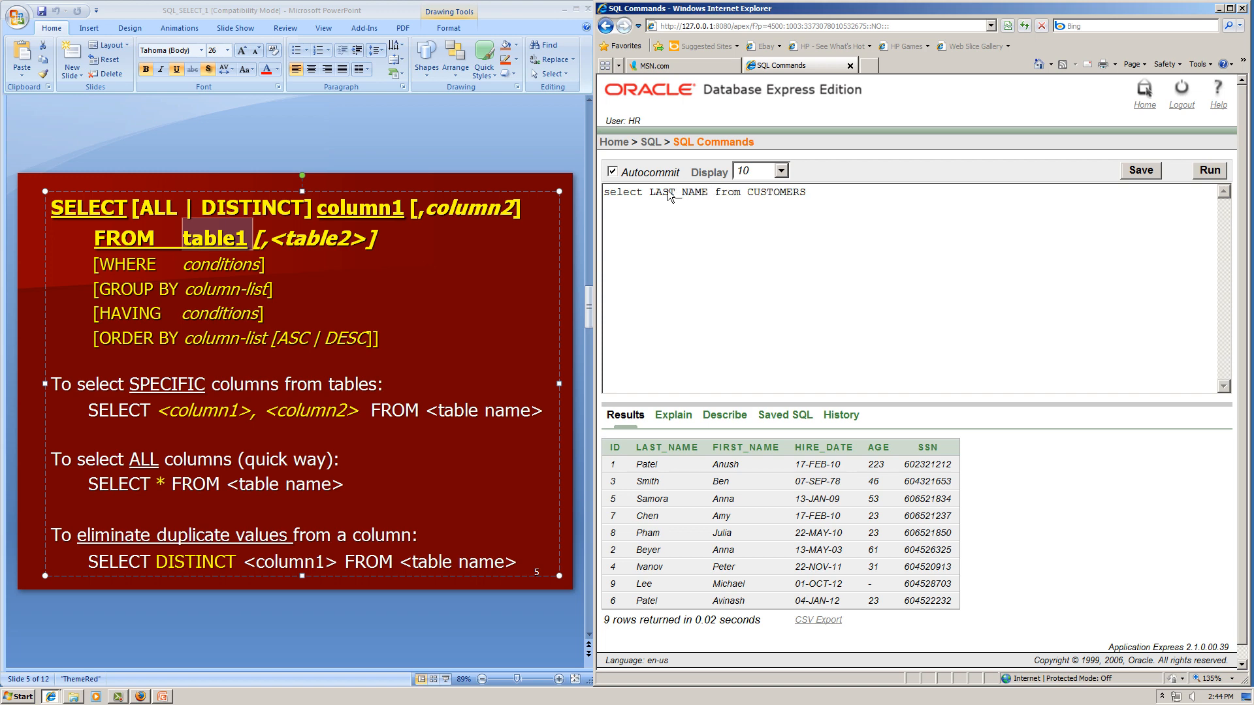
left_click(1210, 170)
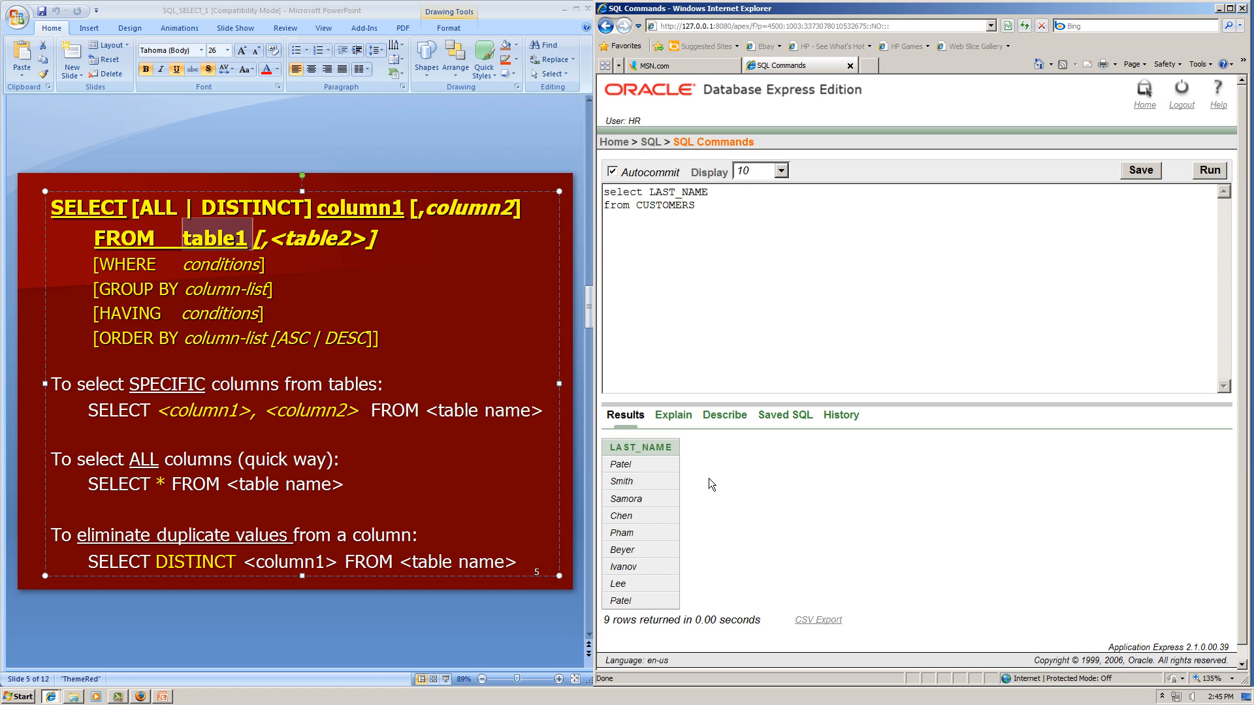
left_click(712, 192)
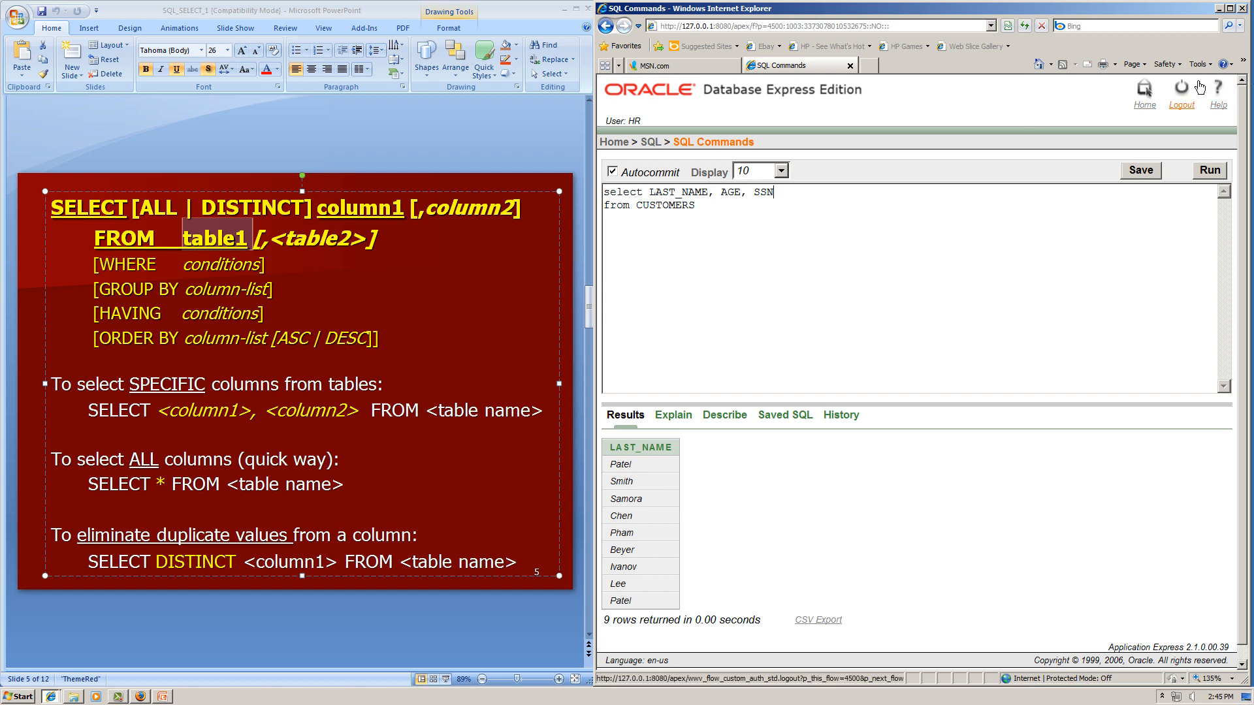
left_click(1215, 170)
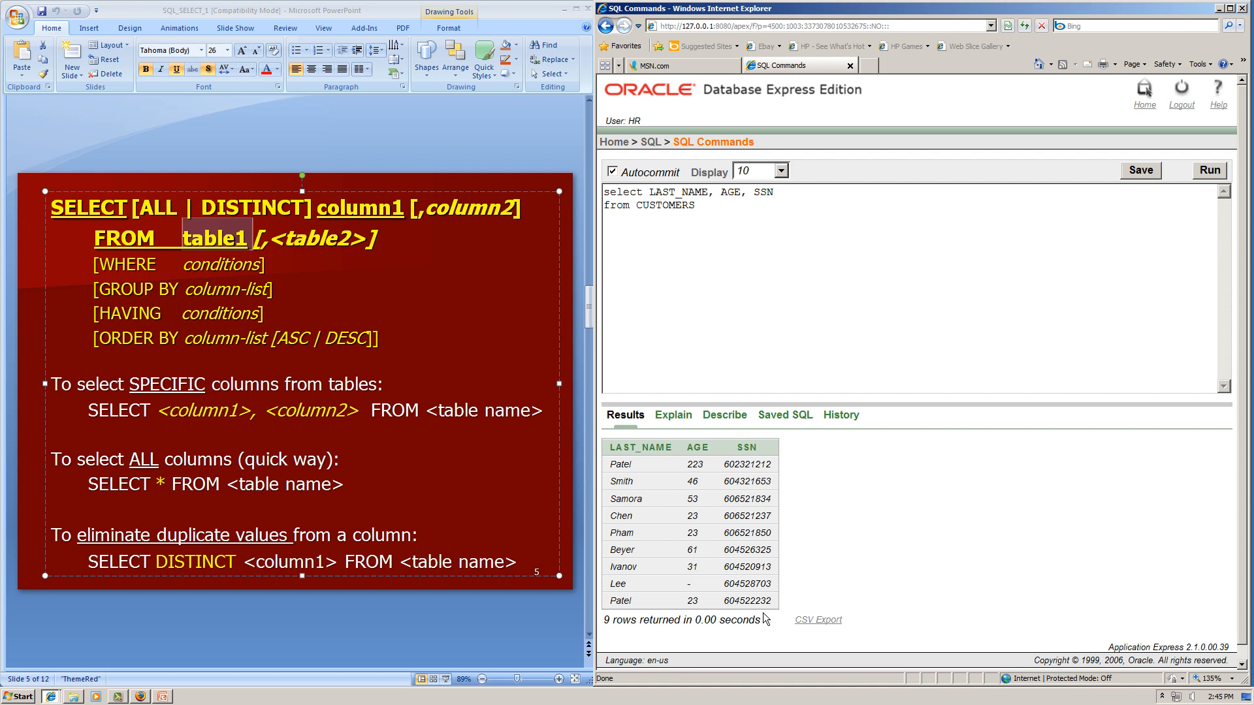
mouse_move(219, 239)
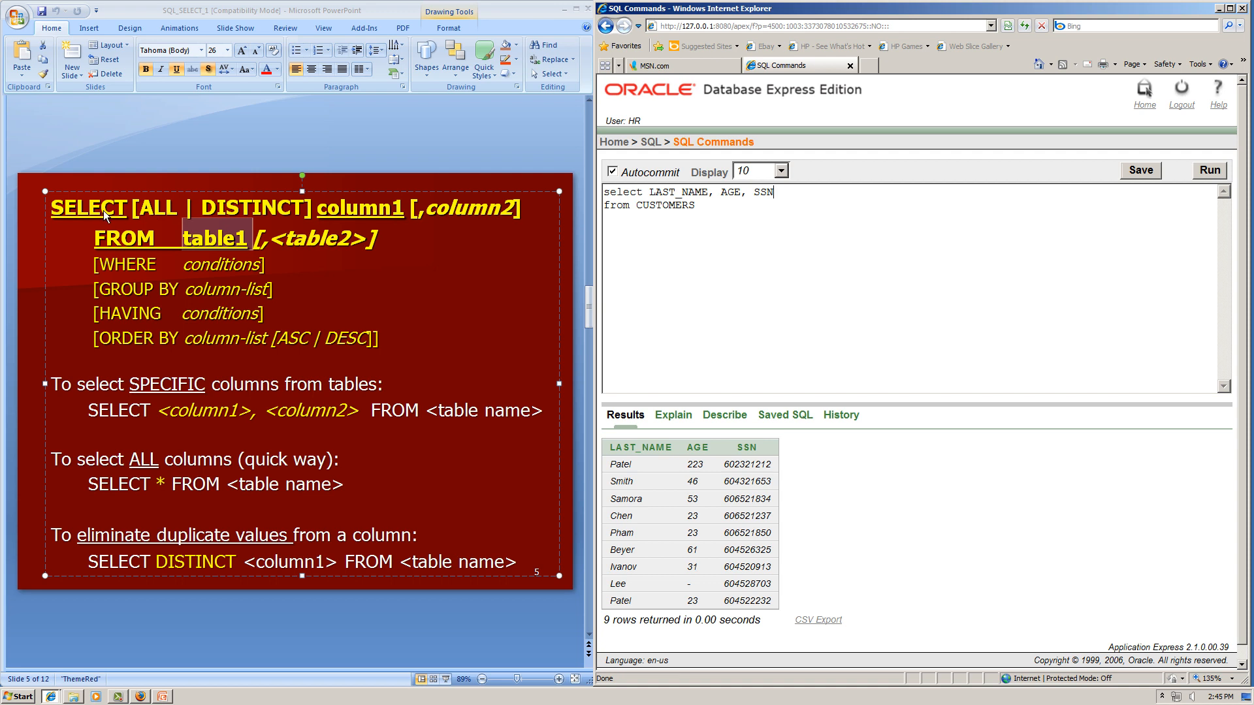
mouse_move(129, 213)
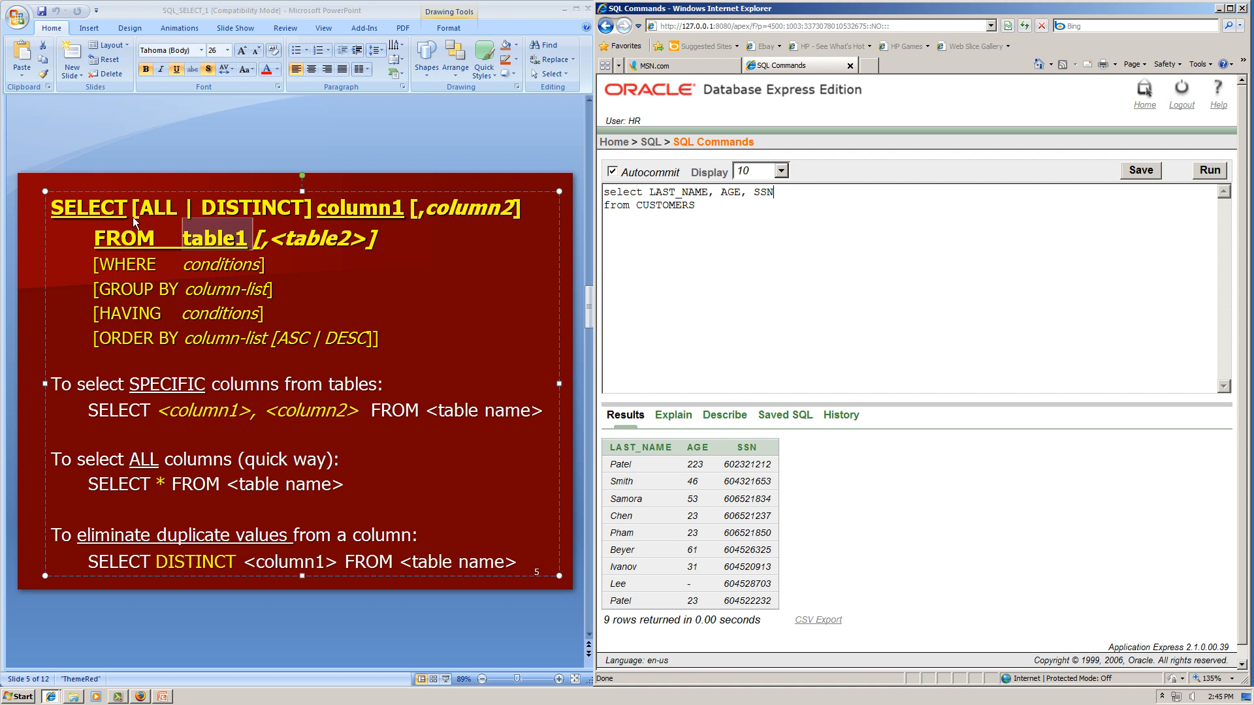
mouse_move(178, 215)
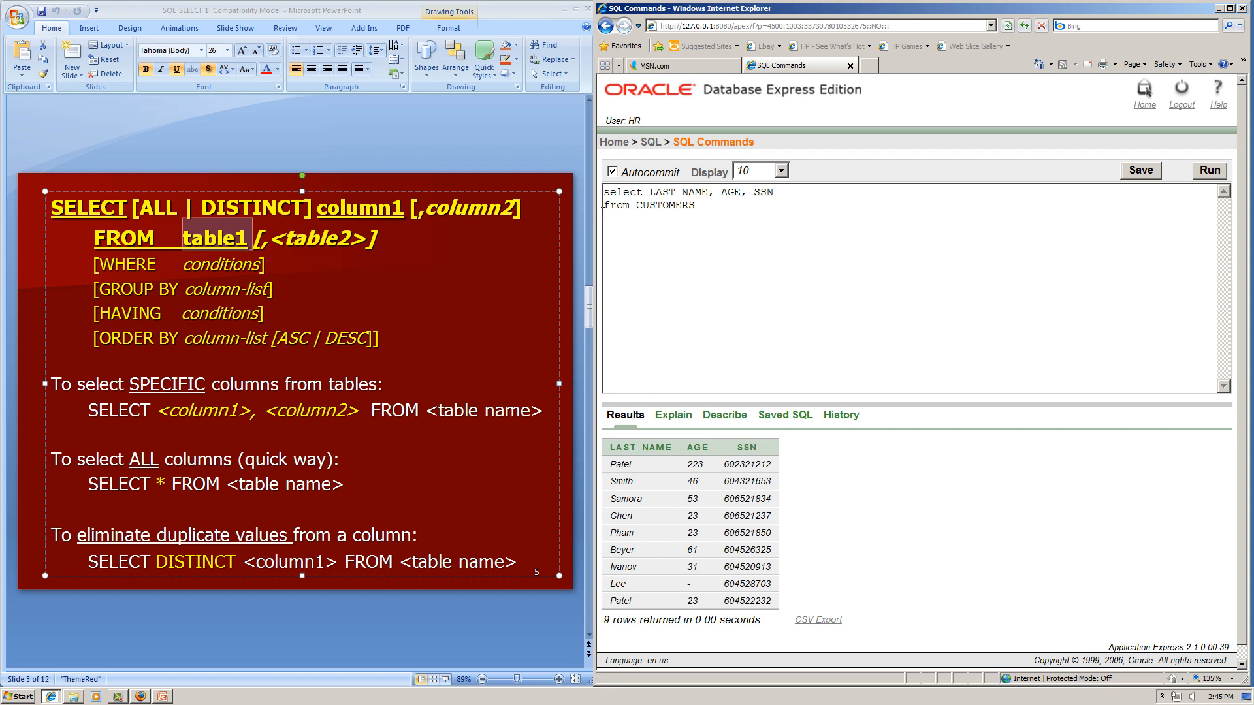
Run select LAST_NAME, FIRST_NAME from CUSTOMERS, then a query returning only AGE
left_click_drag(648, 192, 774, 192)
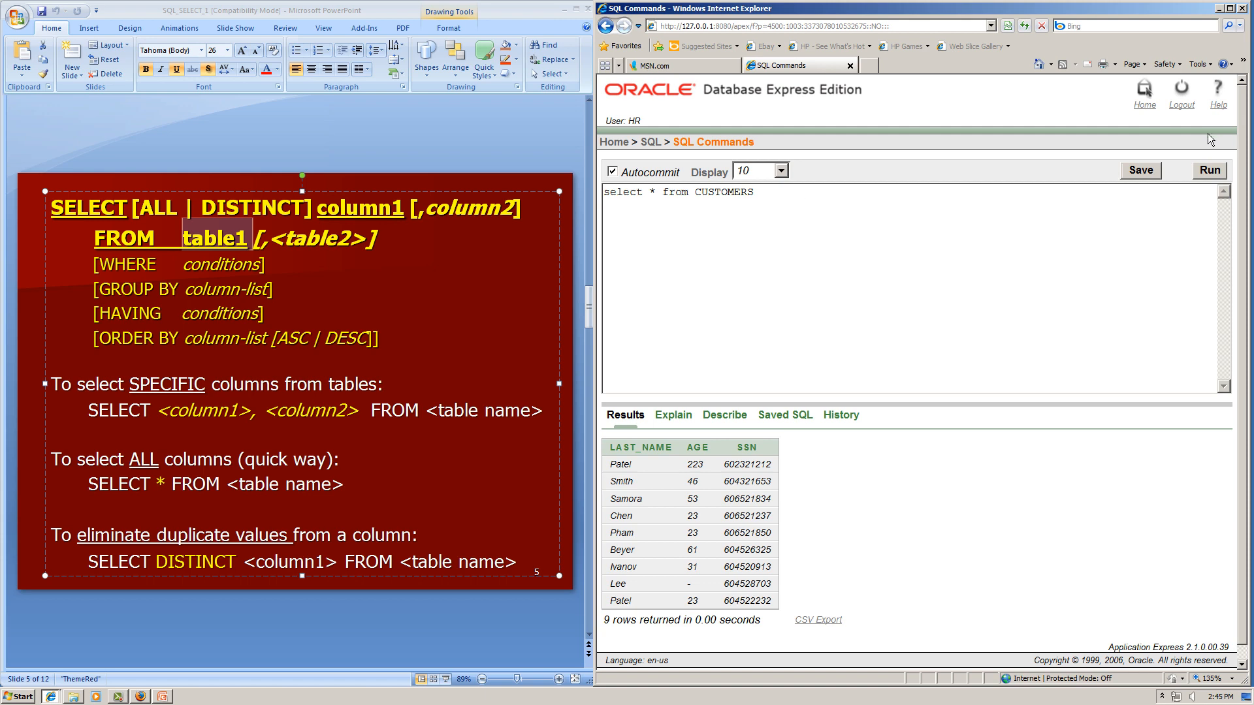
left_click(1214, 169)
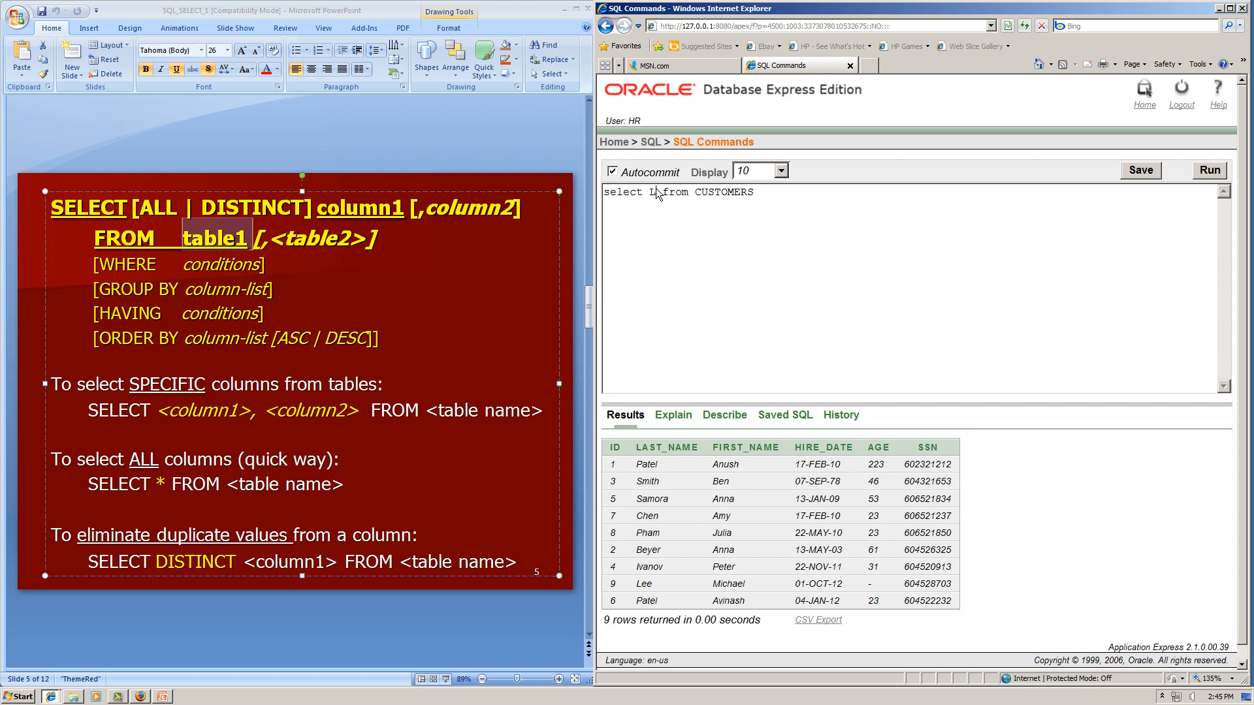
type("AST_NAME,")
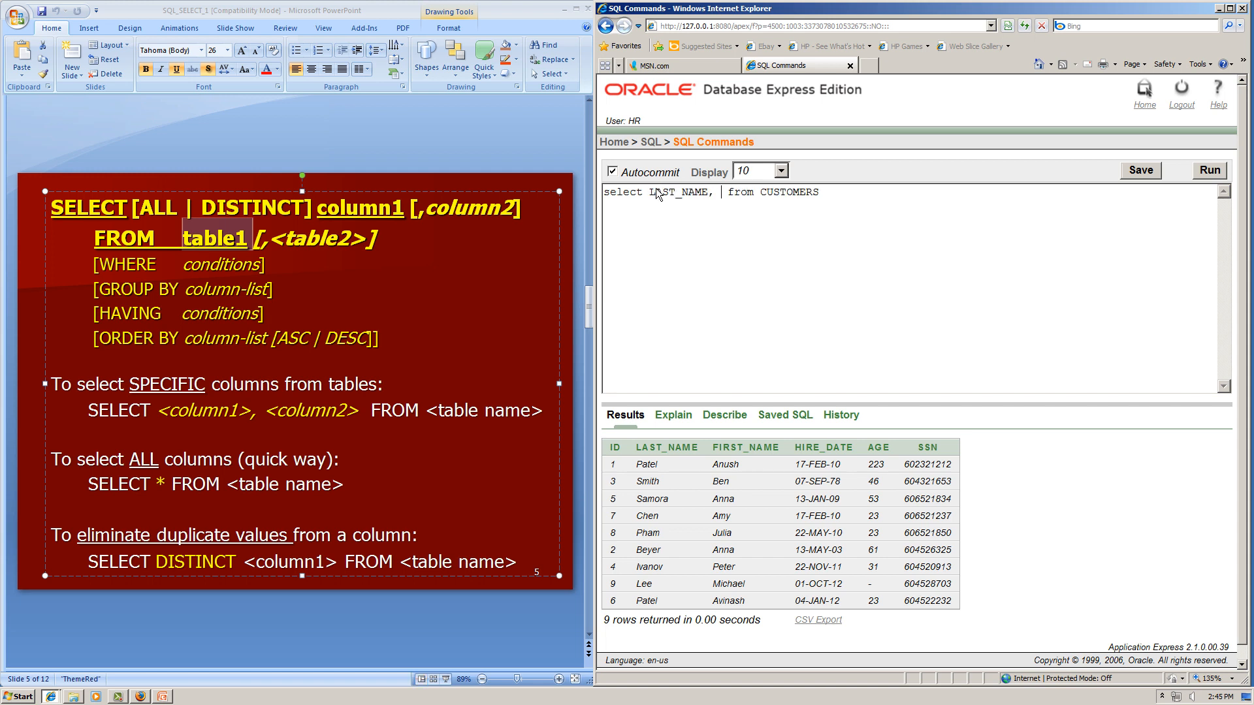
type("FIRST_NAME")
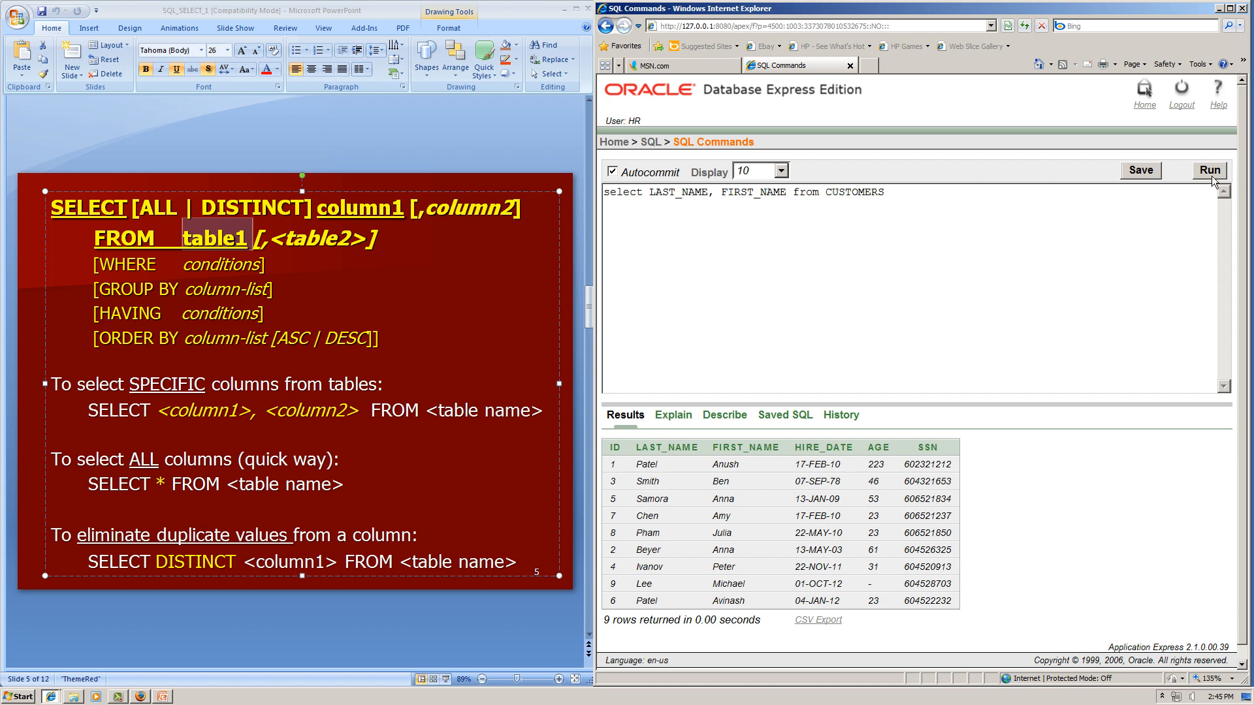
left_click(1208, 170)
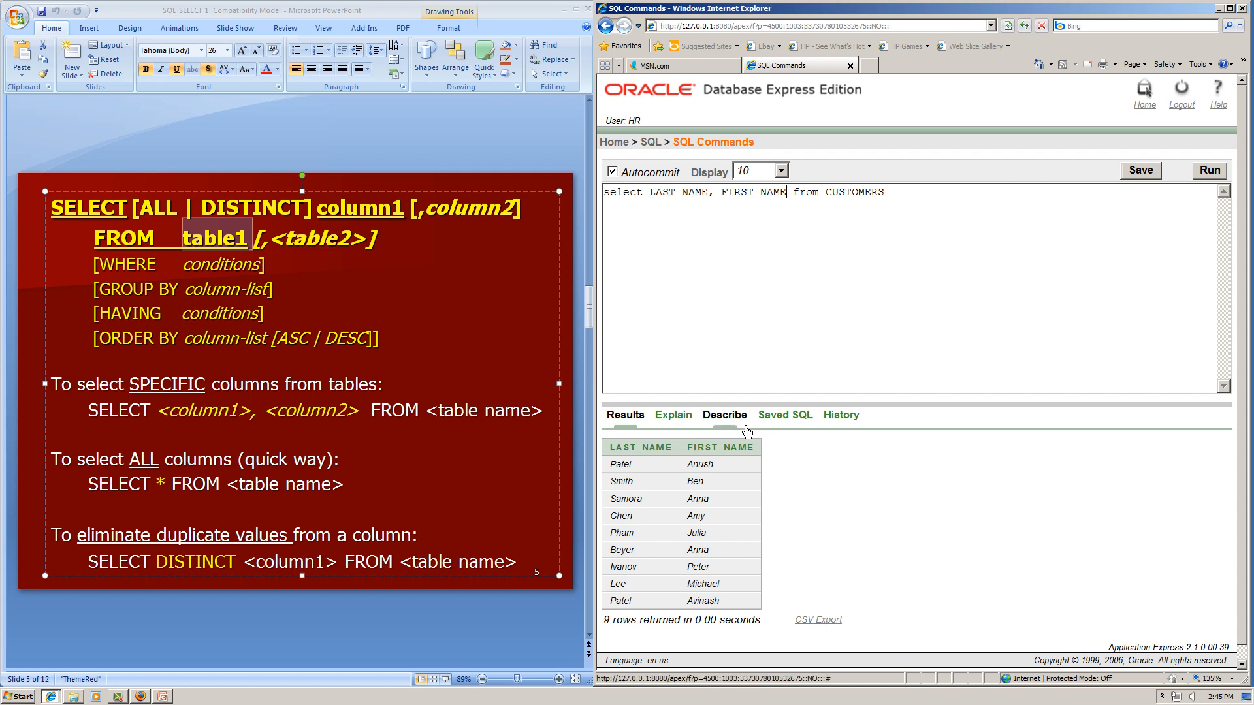
left_click_drag(646, 192, 785, 192)
type("age")
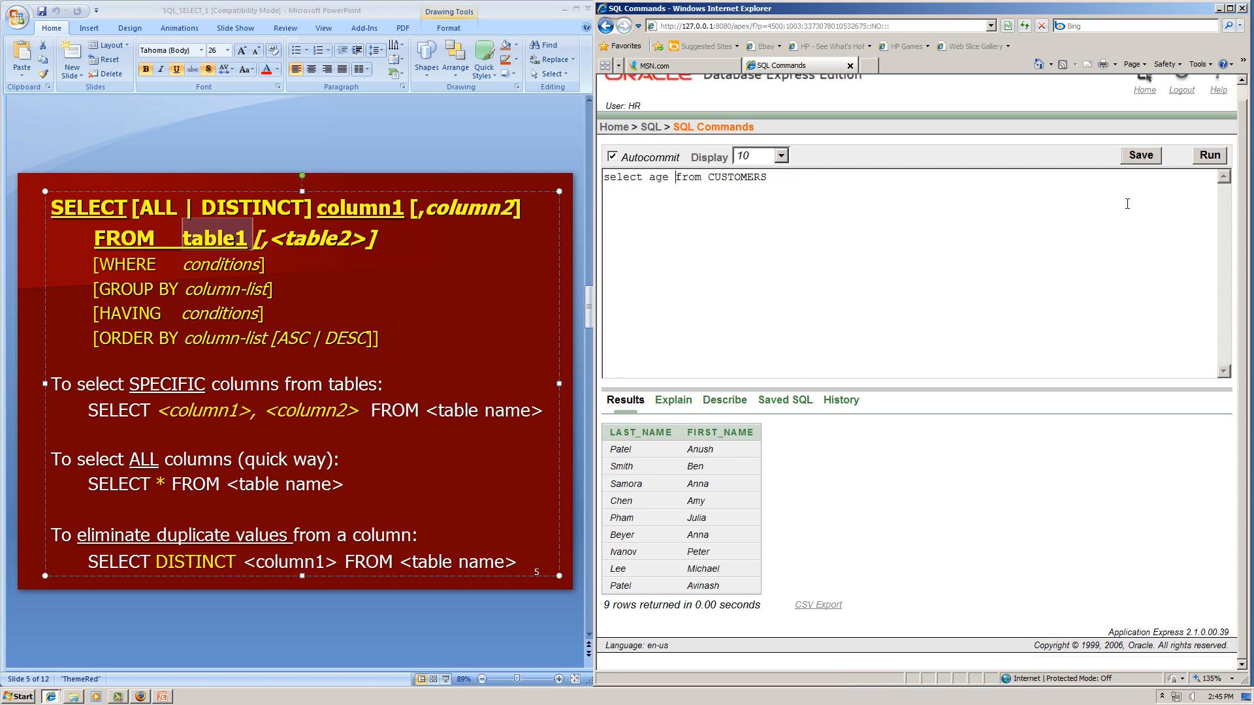
left_click(1214, 170)
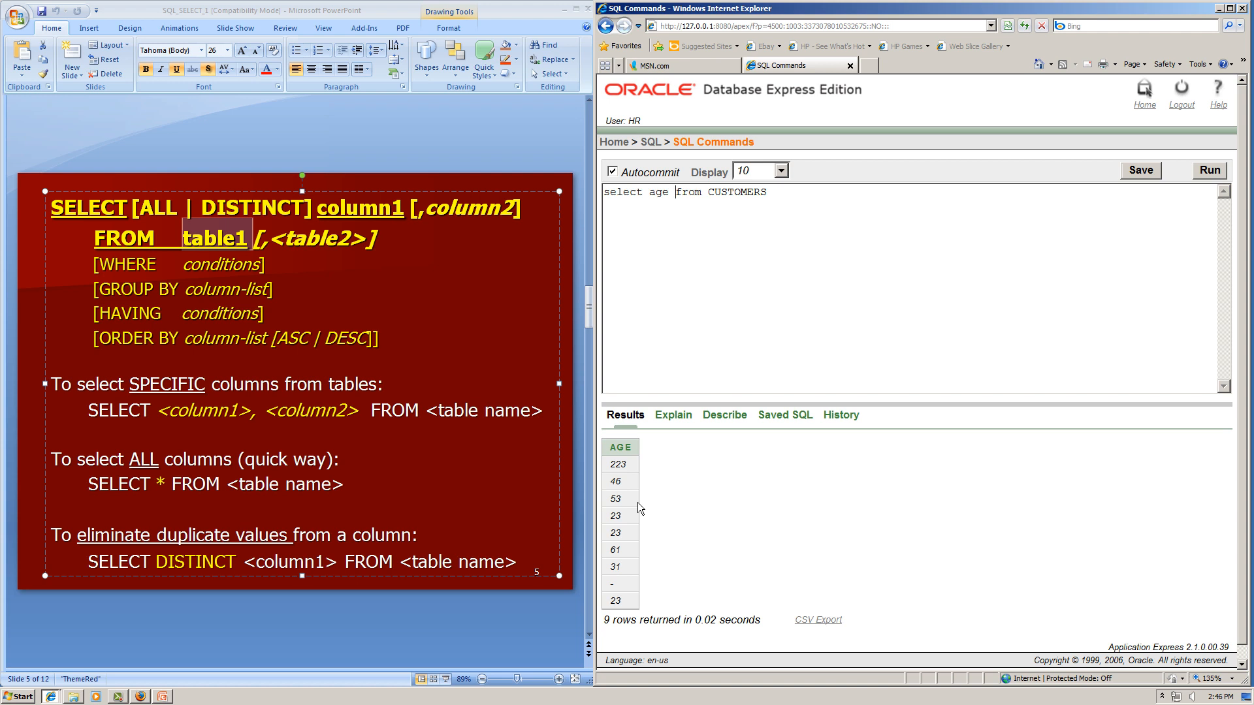
mouse_move(624, 523)
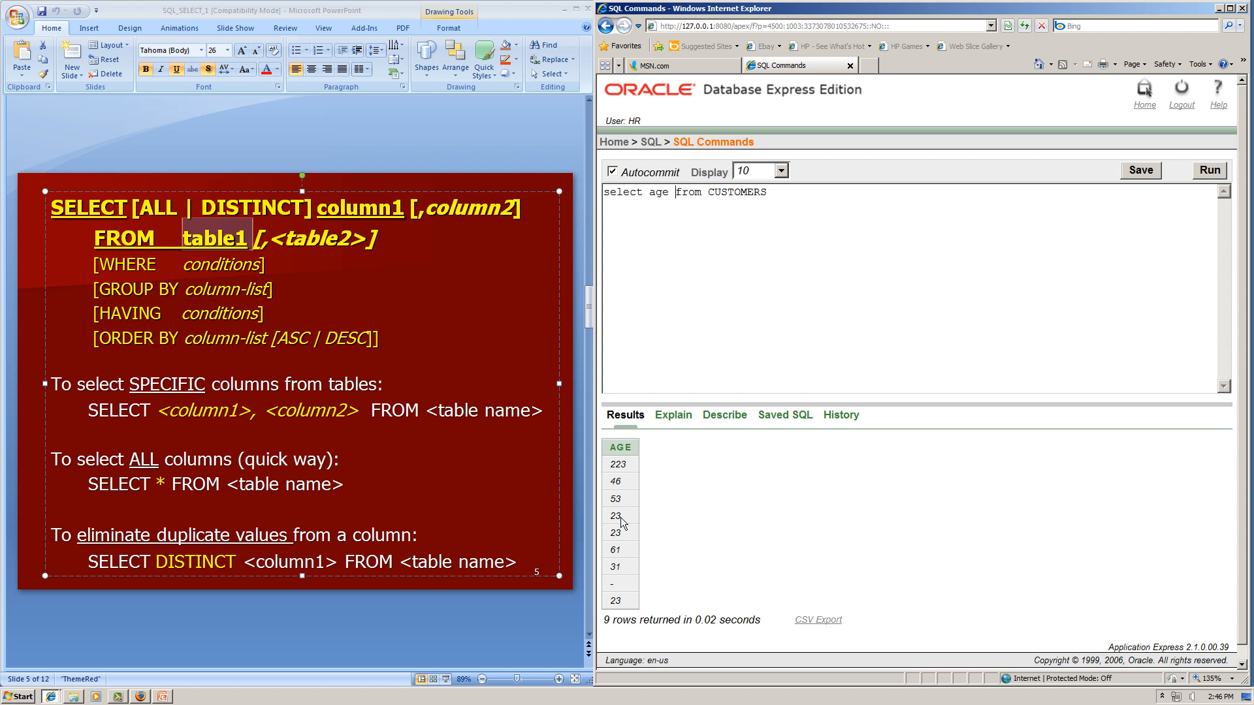
mouse_move(750, 124)
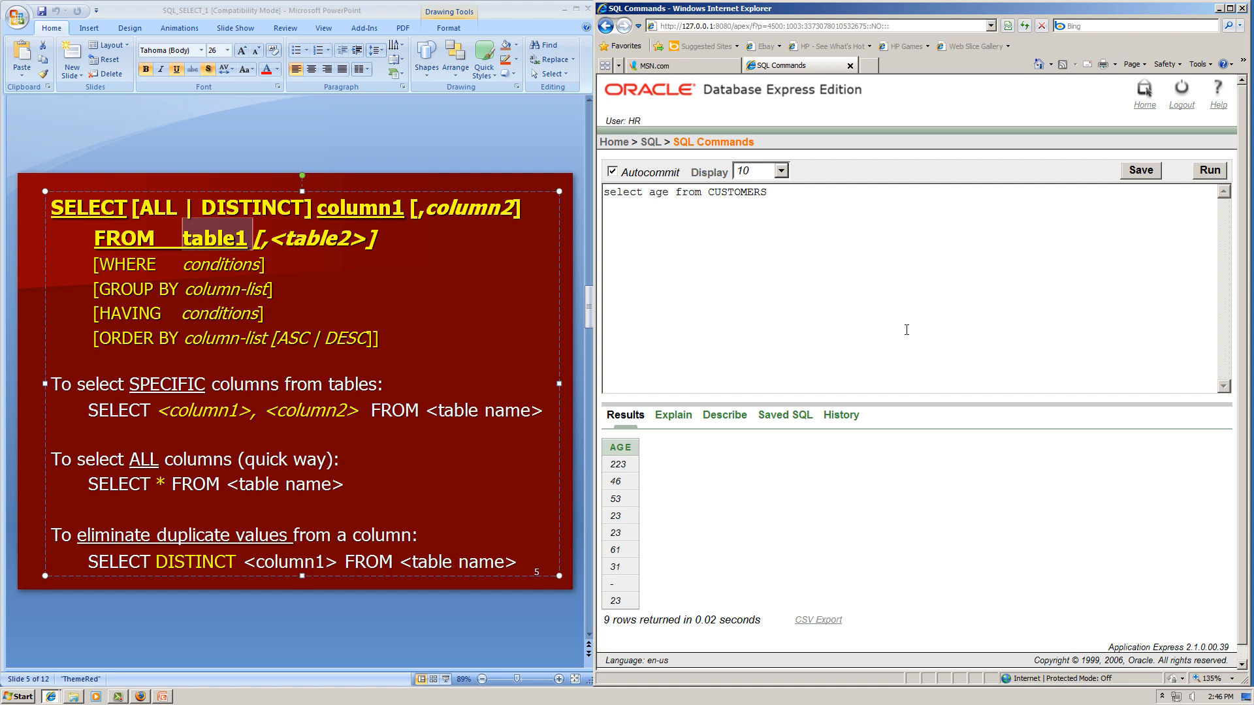
Add DISTINCT before age and run, getting seven unique ages
type("DISTINCT")
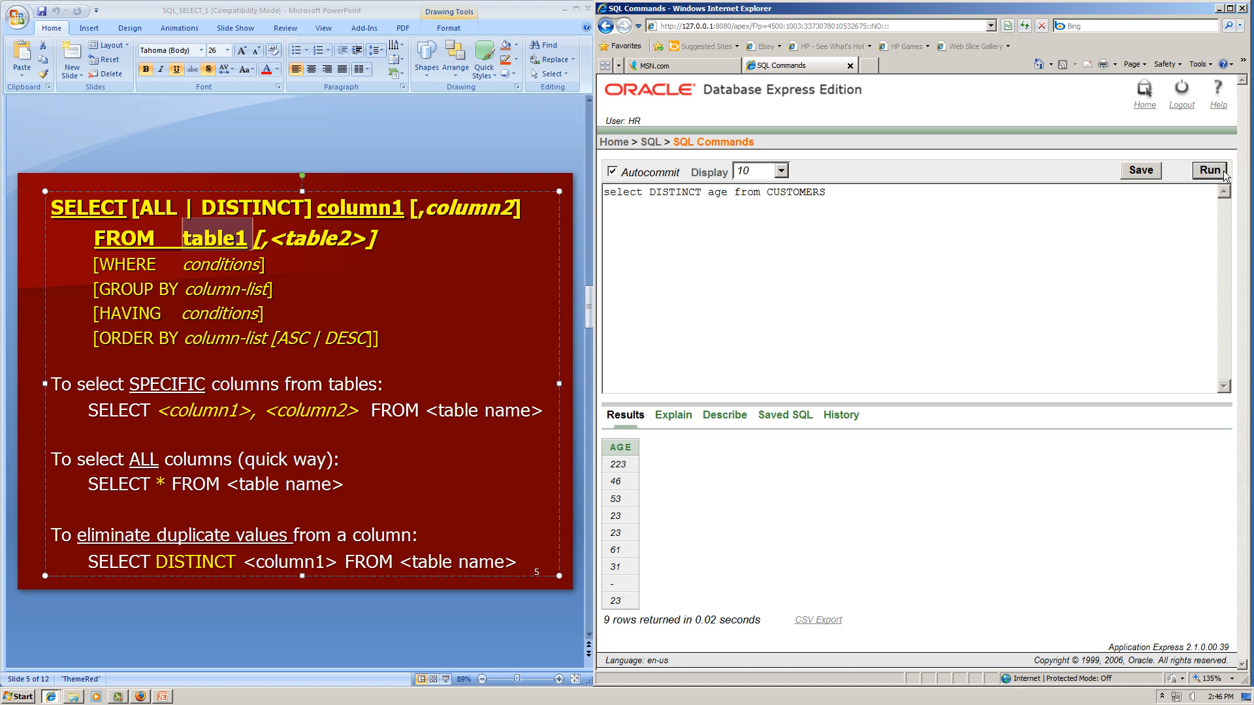
left_click(1215, 170)
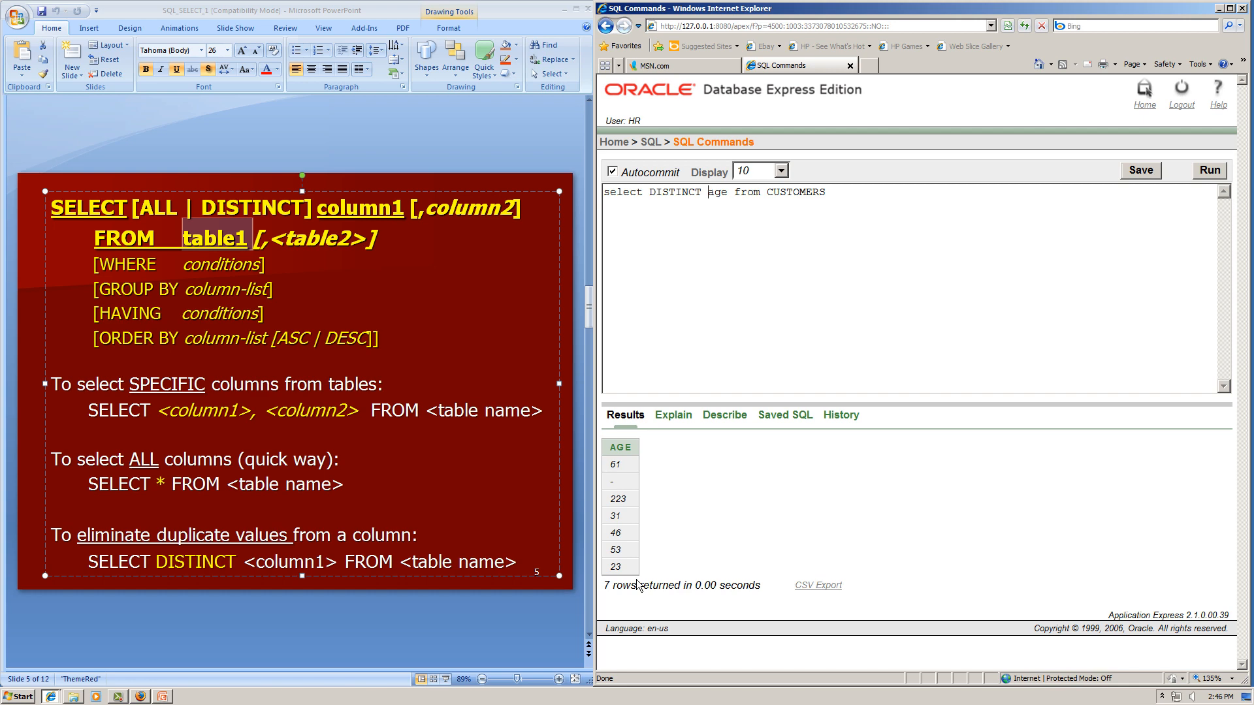
mouse_move(366, 523)
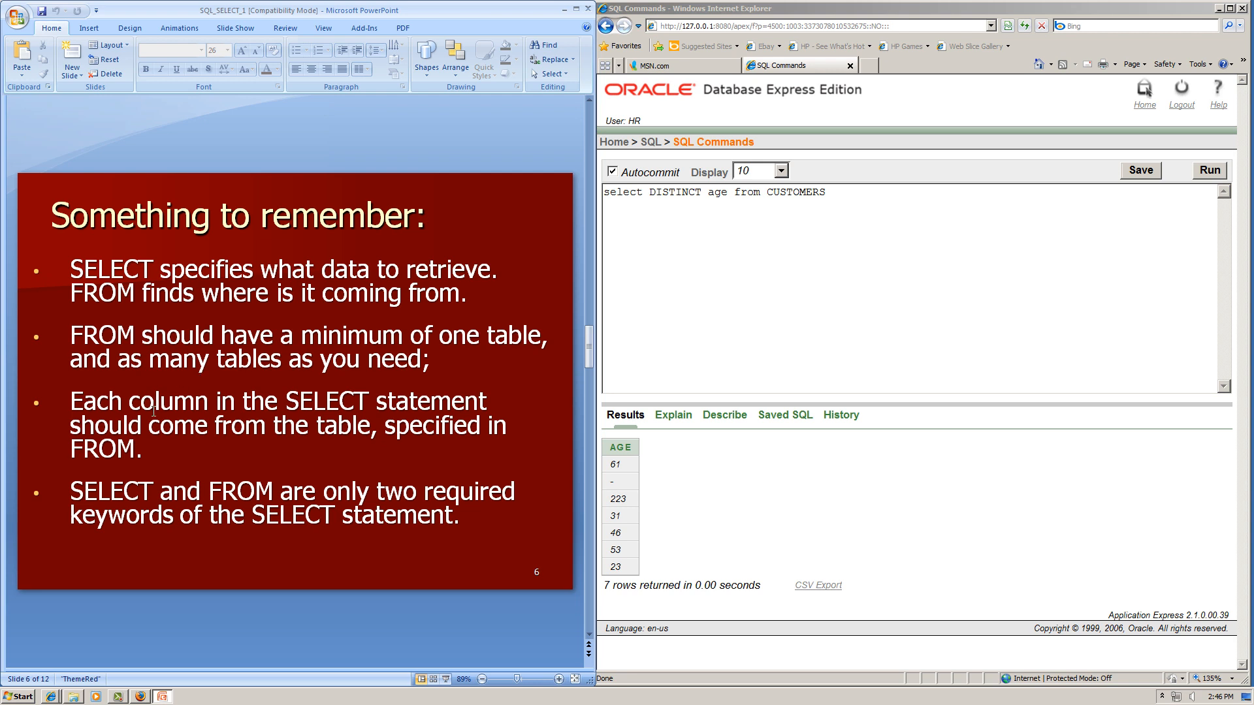
mouse_move(139, 409)
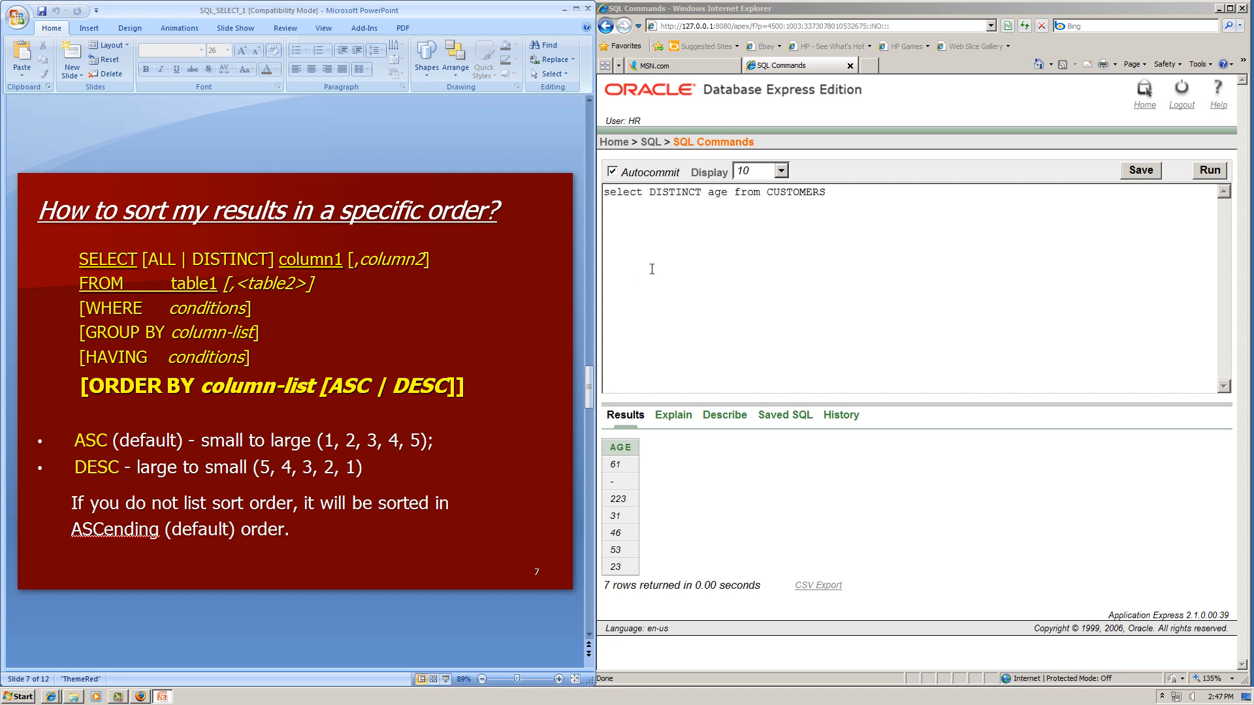
Rewrite the query as 'select * from CUSTOMERS' and run it for all nine rows
left_click_drag(652, 192, 729, 192)
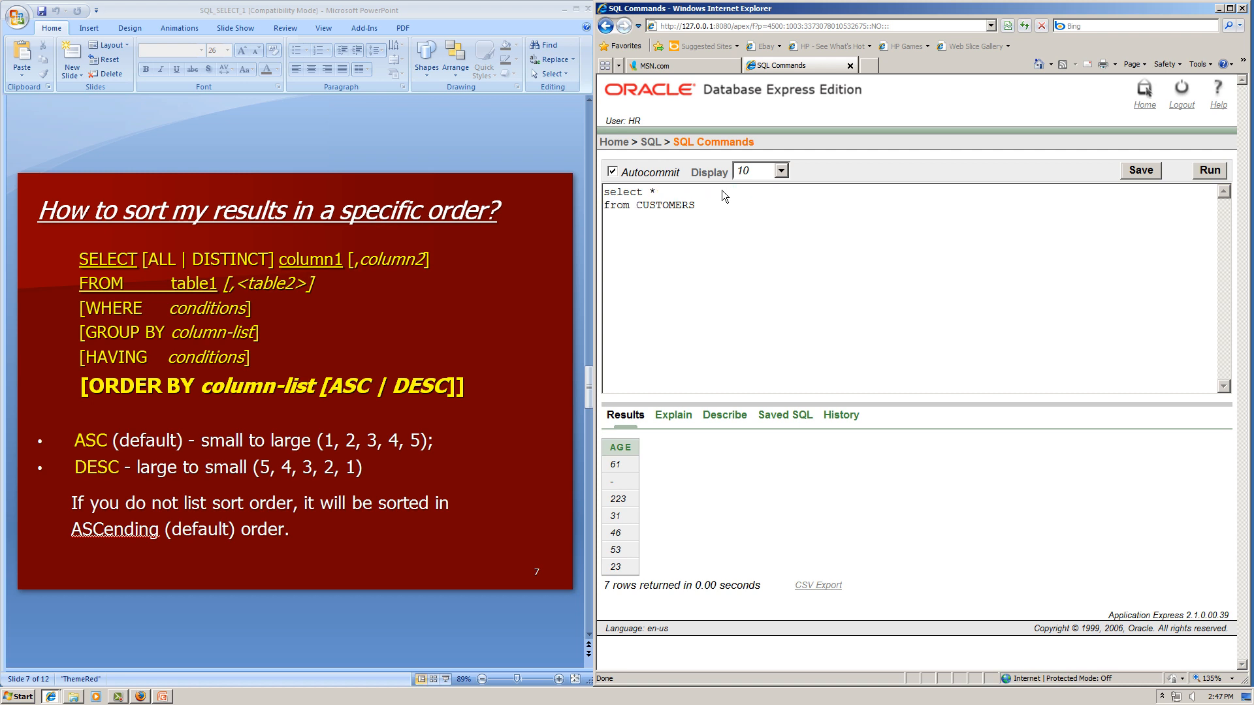
left_click(1210, 170)
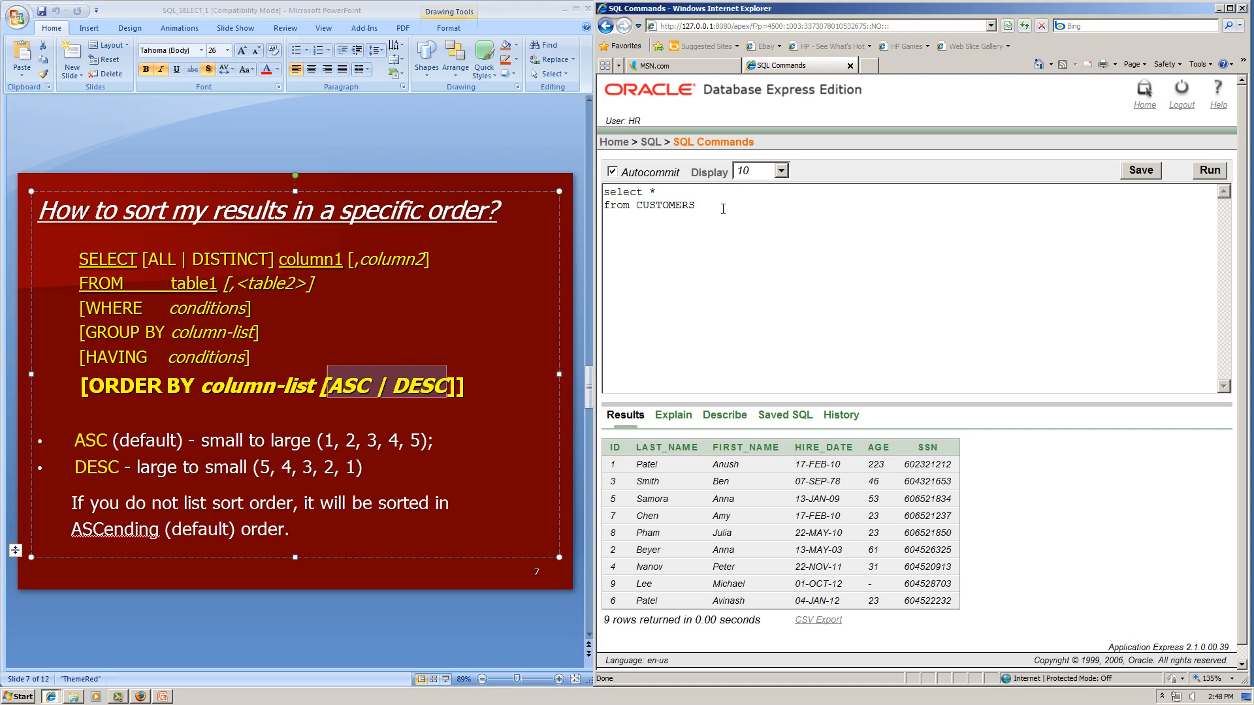
Add 'order by LAST_NAME' to the CUSTOMERS query and run it
type("order by")
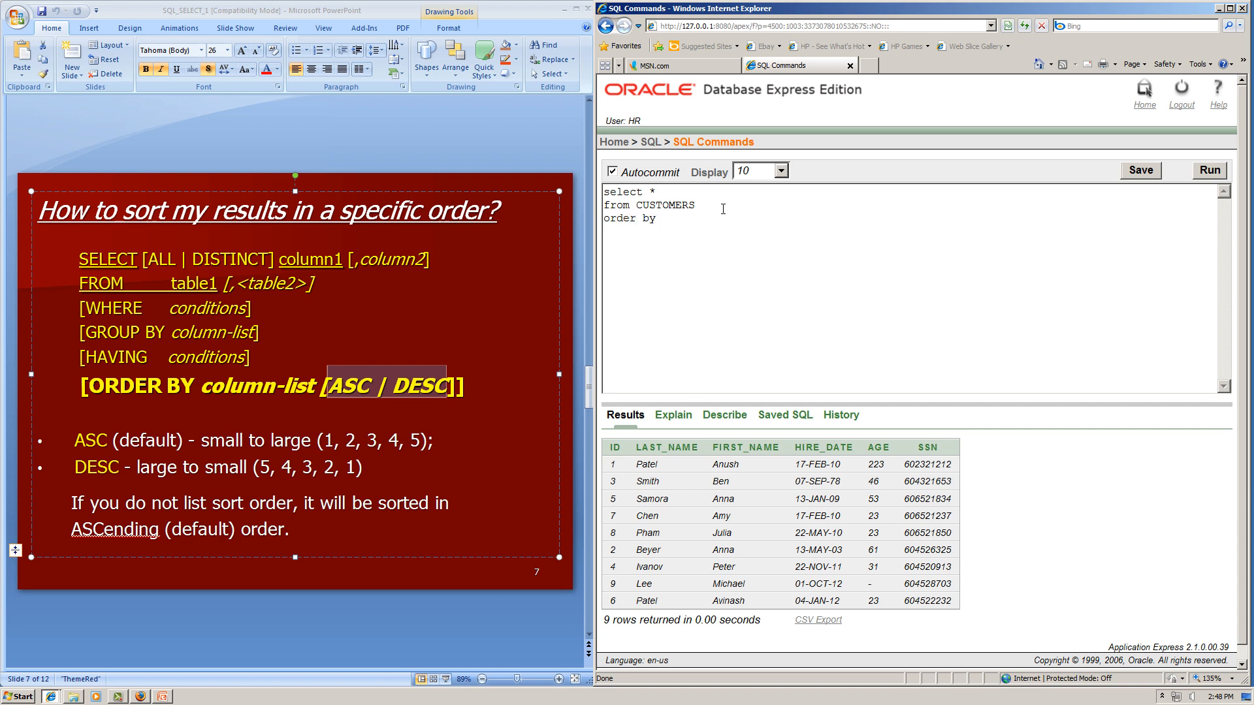
type("LAST_NAM")
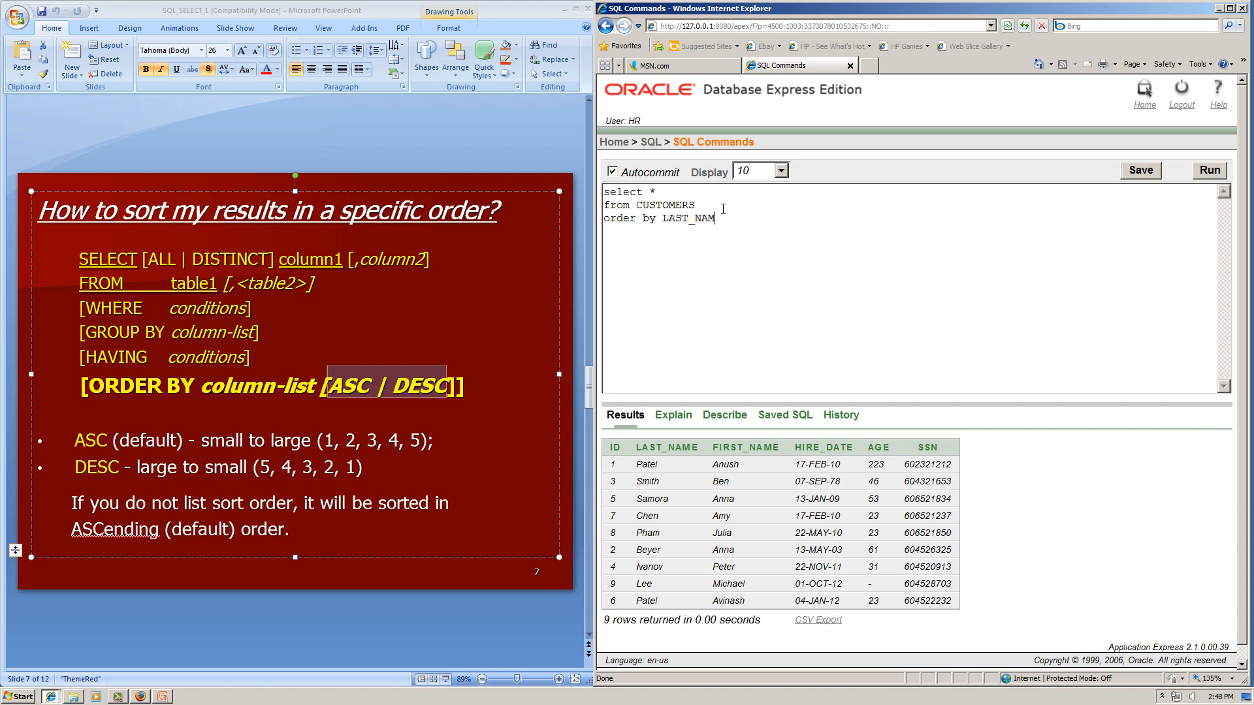
type("E")
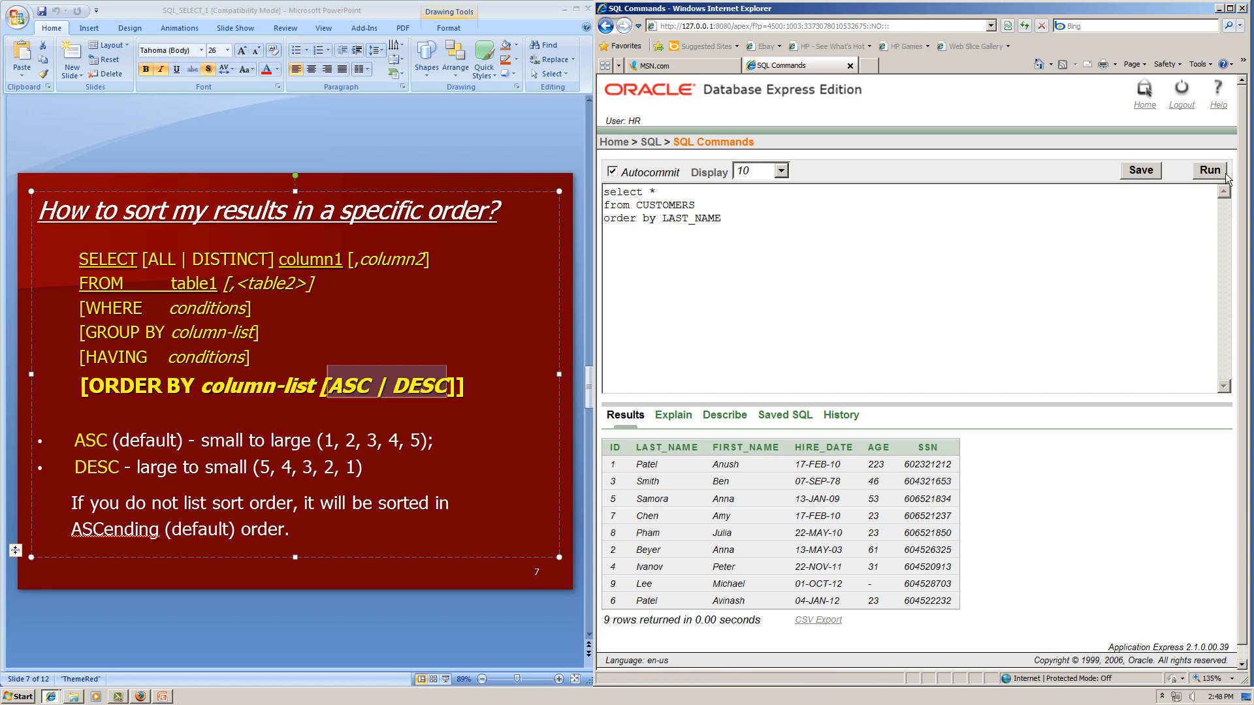
left_click(1213, 169)
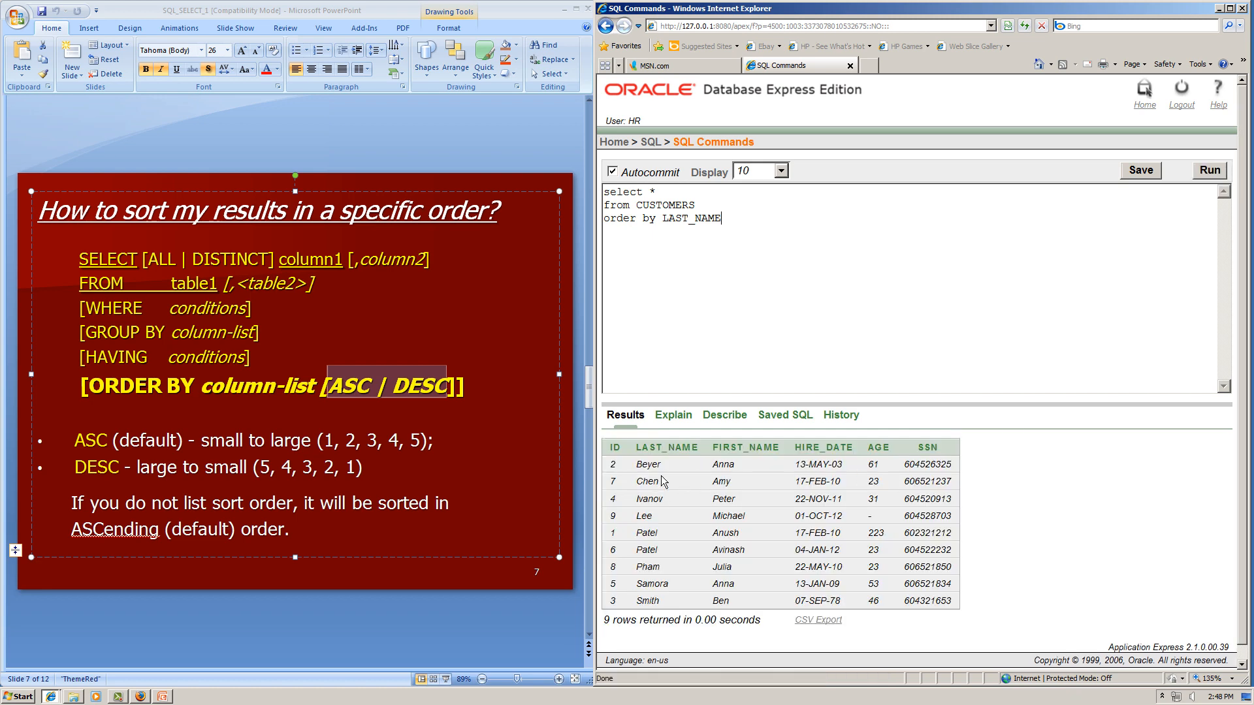
mouse_move(653, 472)
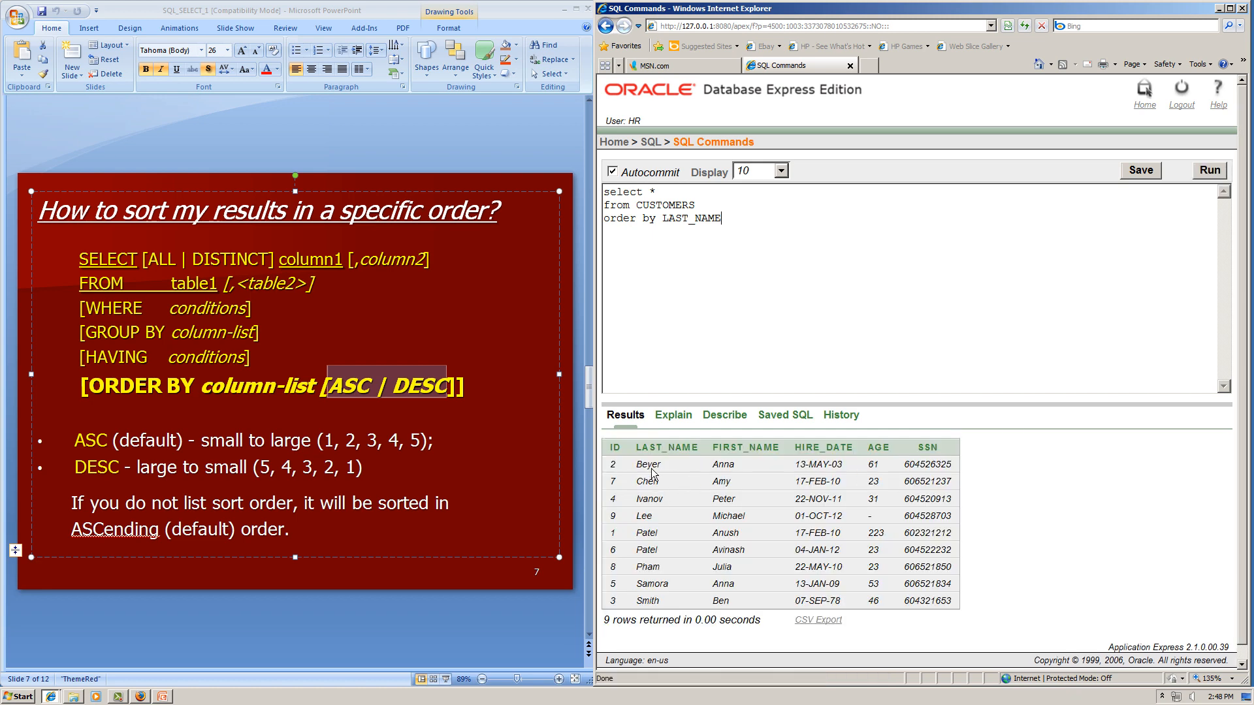
mouse_move(658, 596)
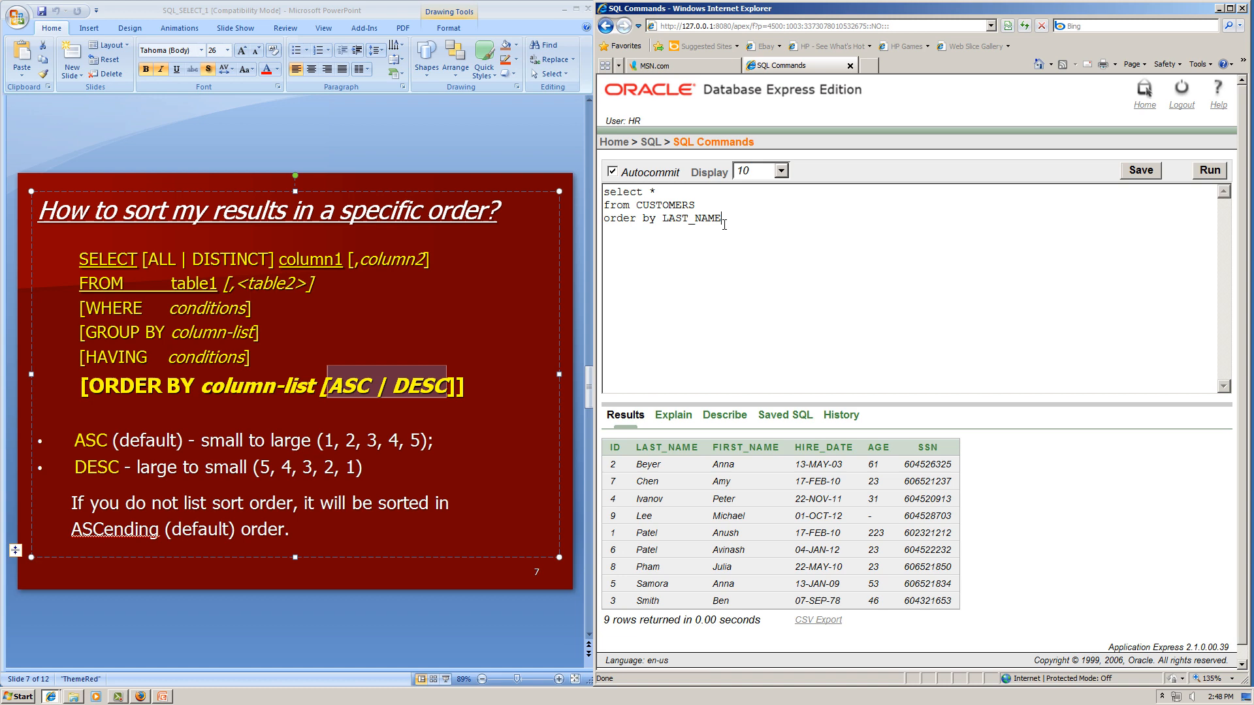
Change the sort to LAST_NAME DESC and rerun, listing Smith down to Beyer
type("ASC")
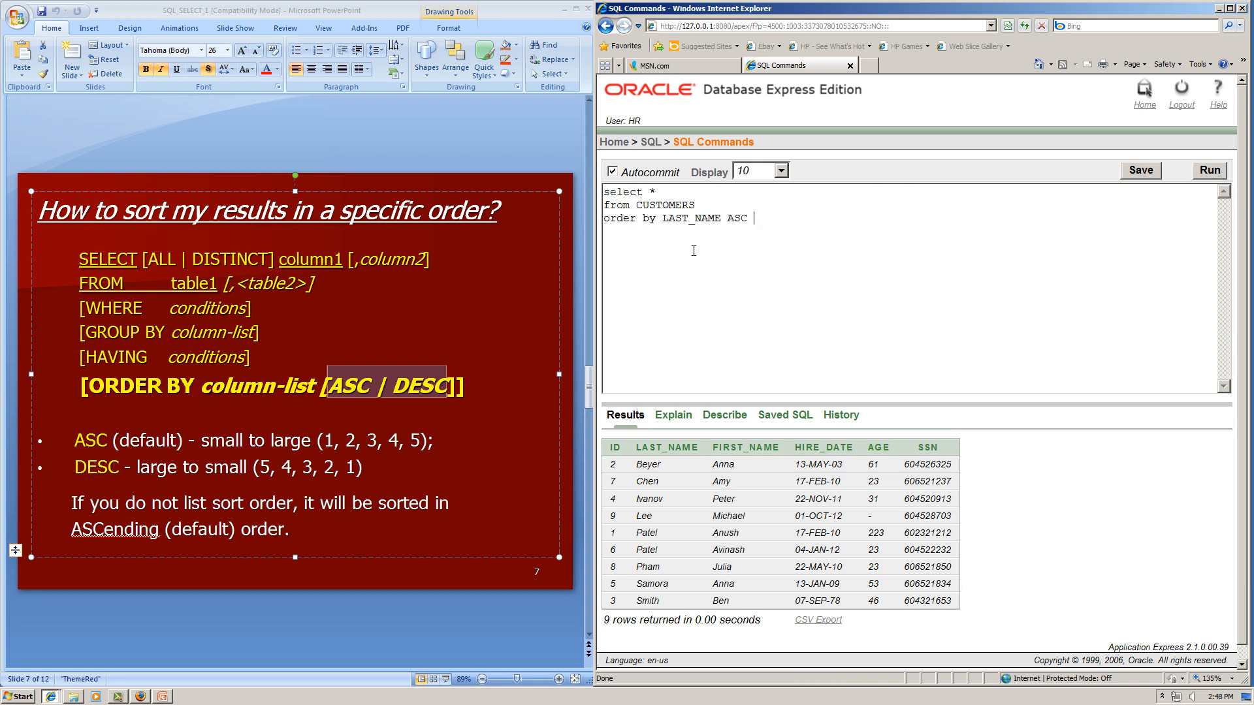
key("BackSpace")
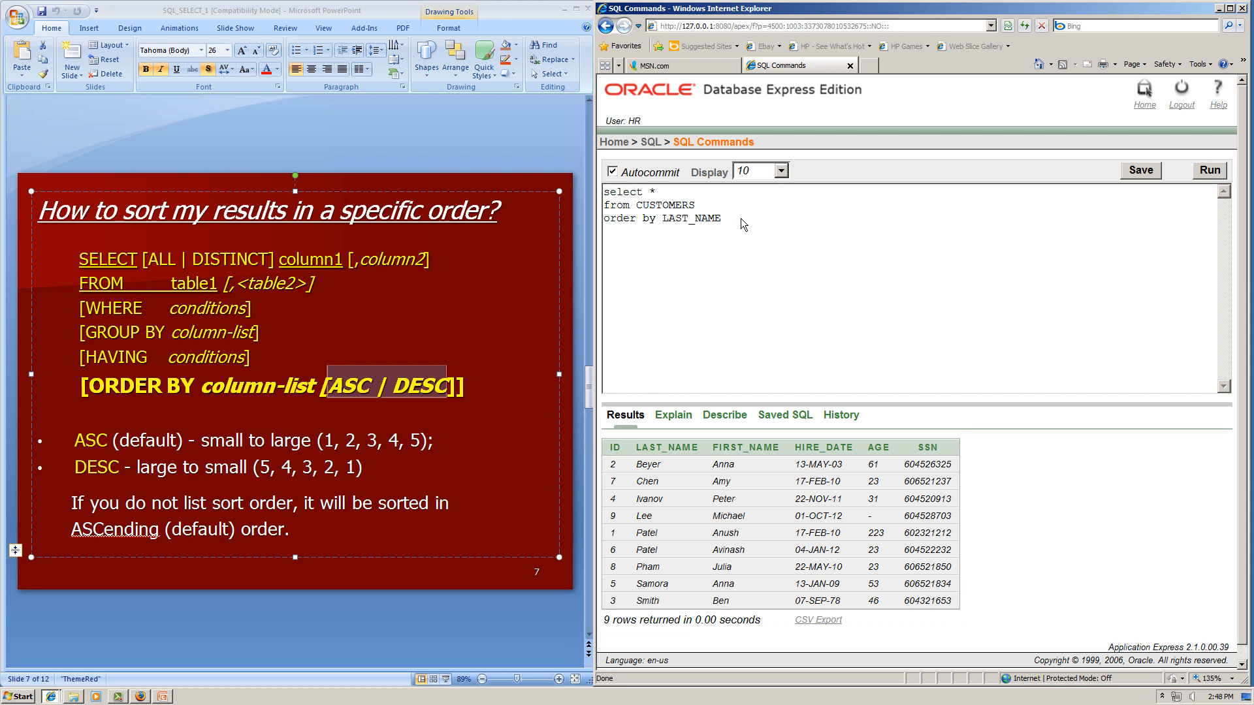
type("DESC")
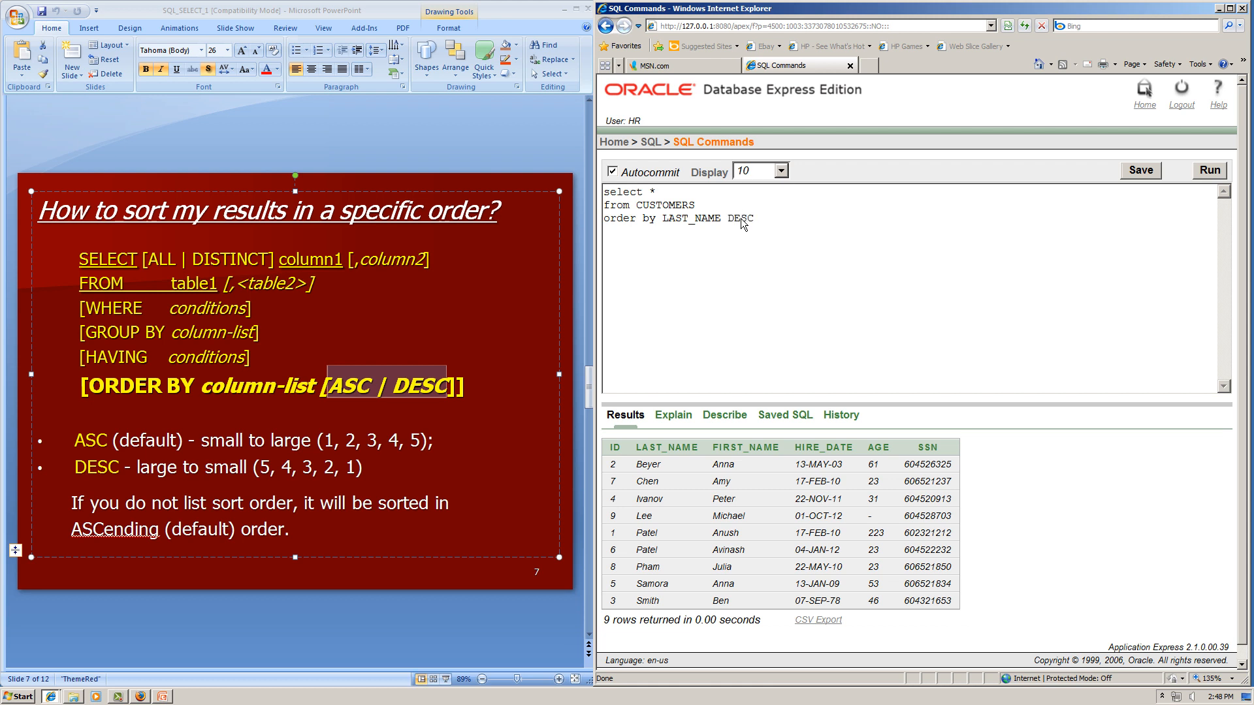
left_click(1216, 170)
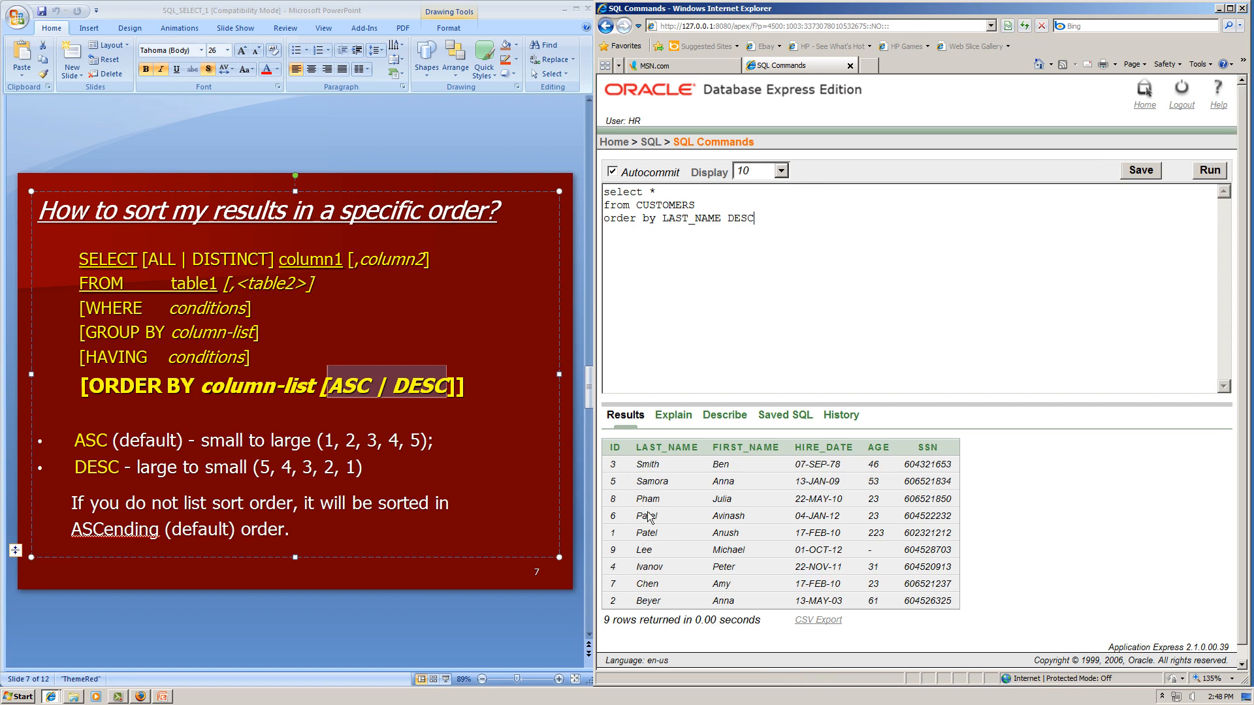
mouse_move(663, 606)
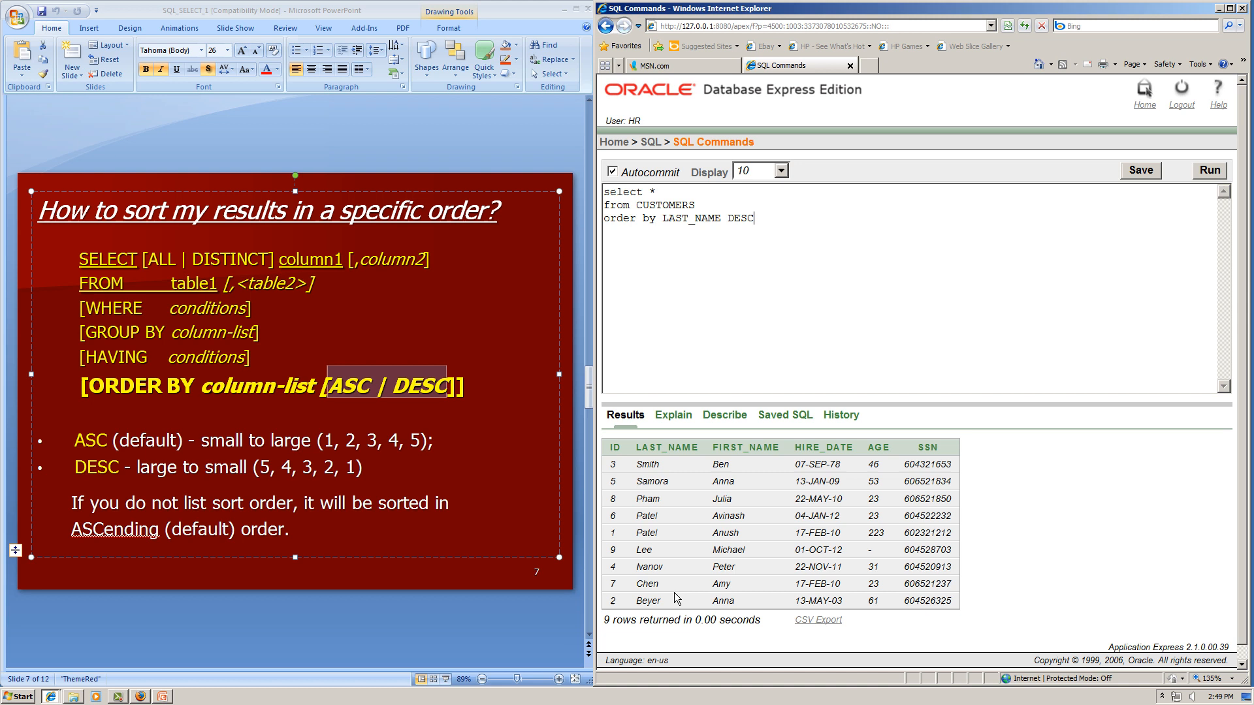
mouse_move(687, 588)
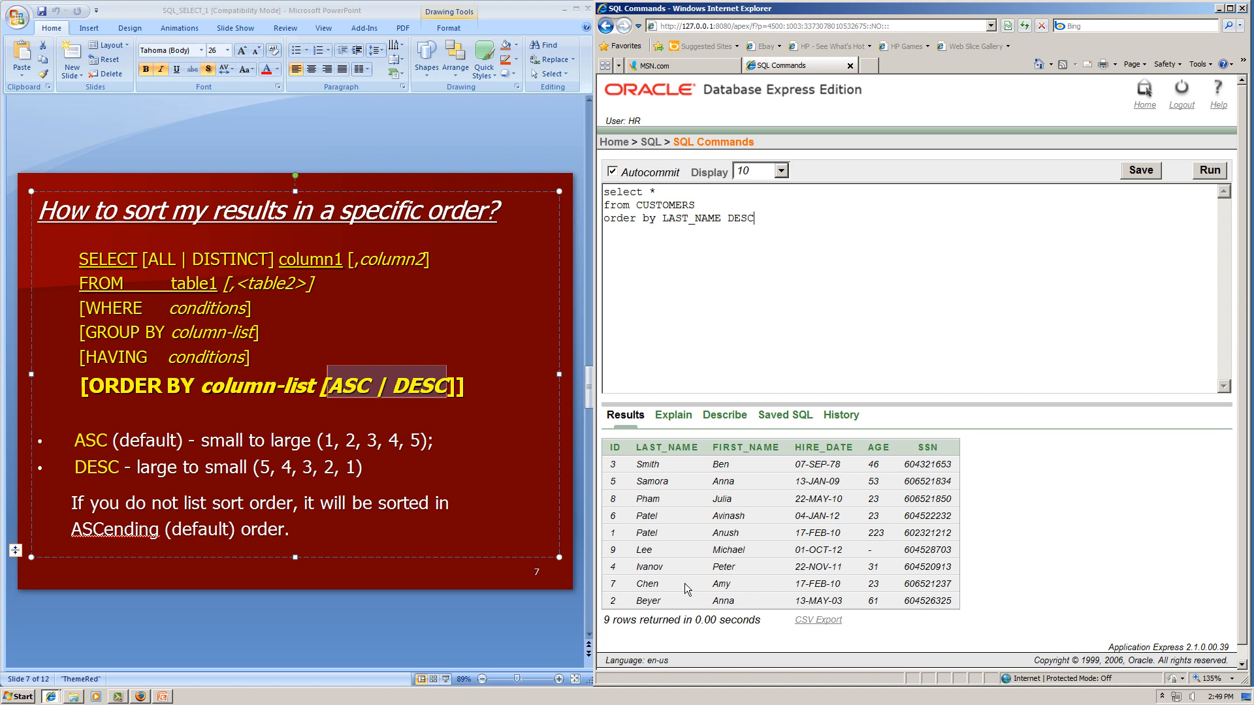
mouse_move(657, 531)
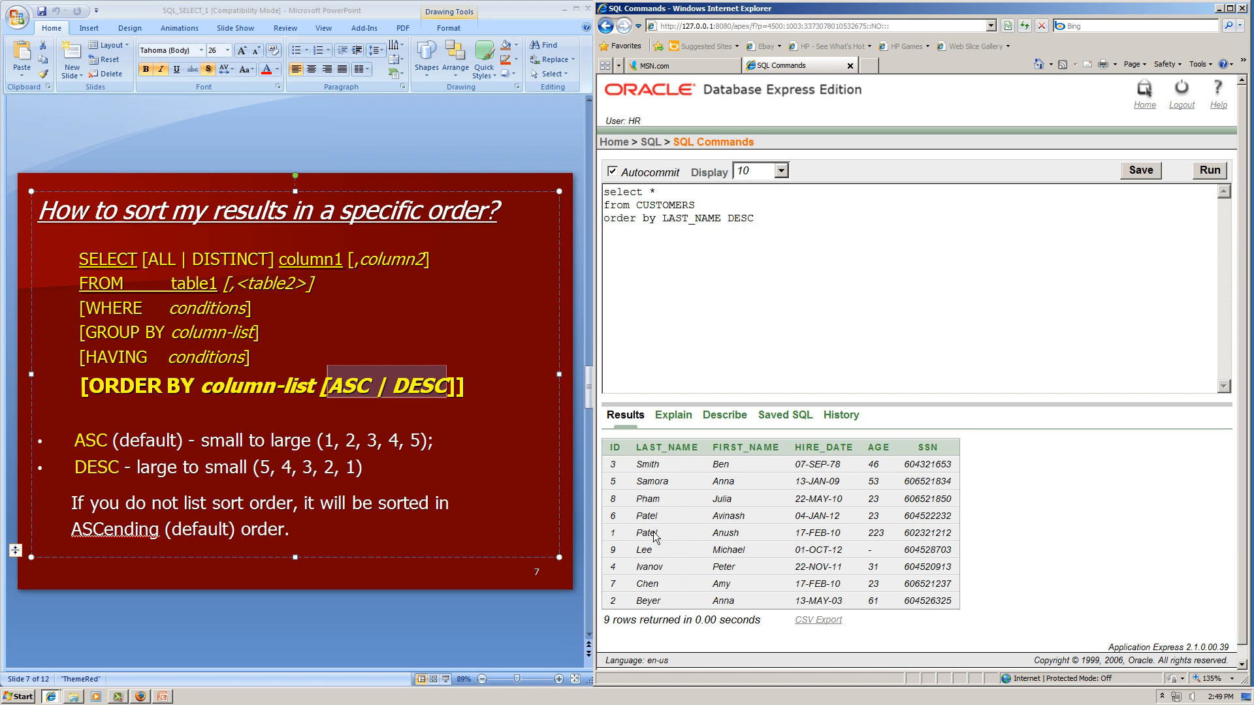
mouse_move(726, 529)
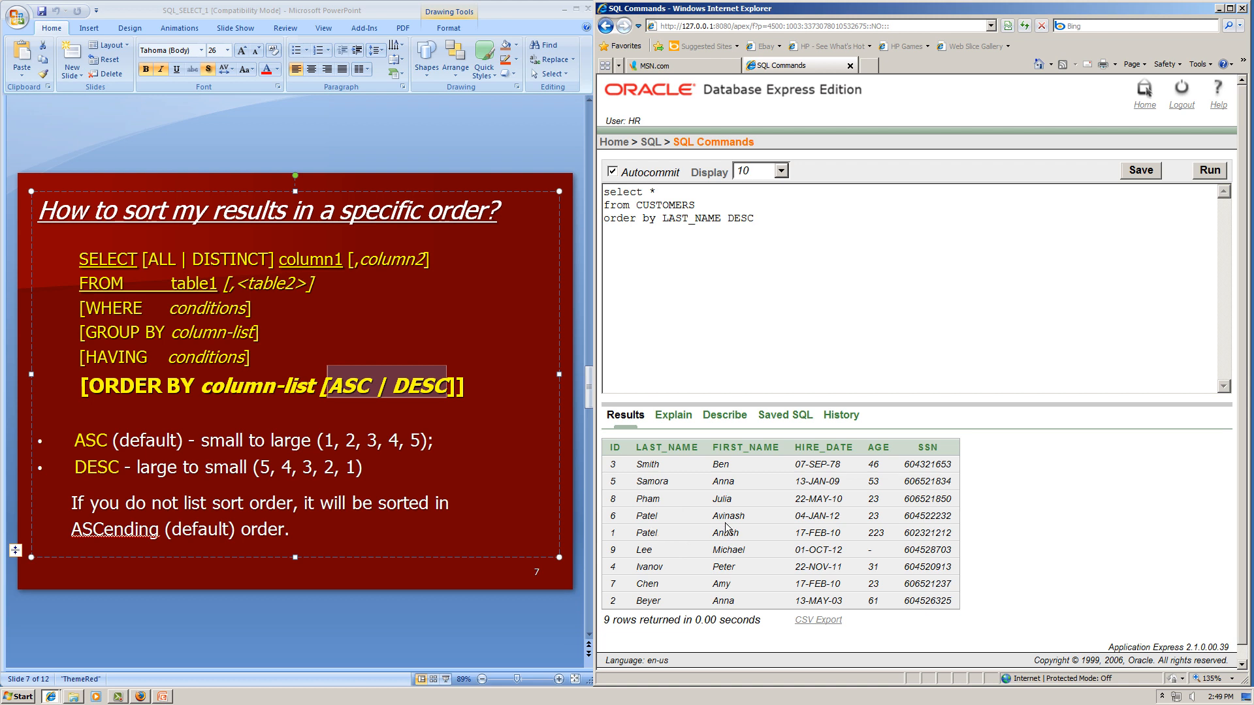
mouse_move(717, 524)
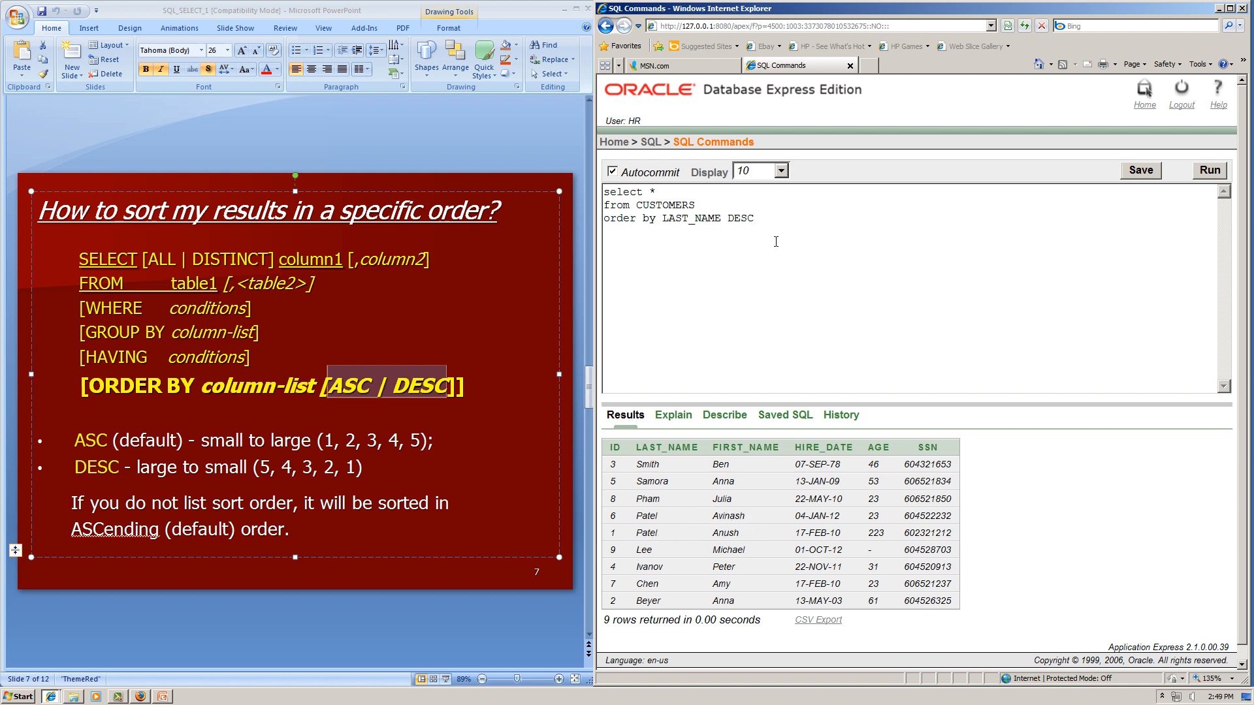
Append FIRST_NAME as a second ORDER BY column after LAST_NAME DESC
type(", FI")
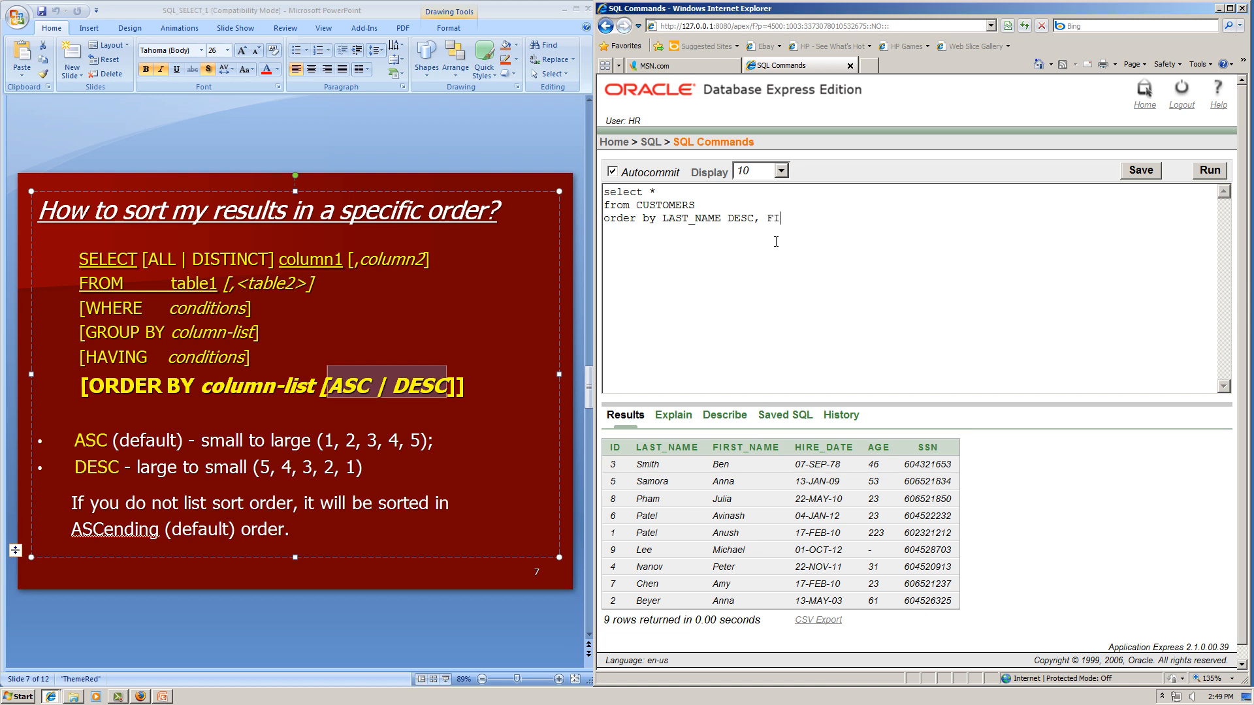
type("RST_NAME")
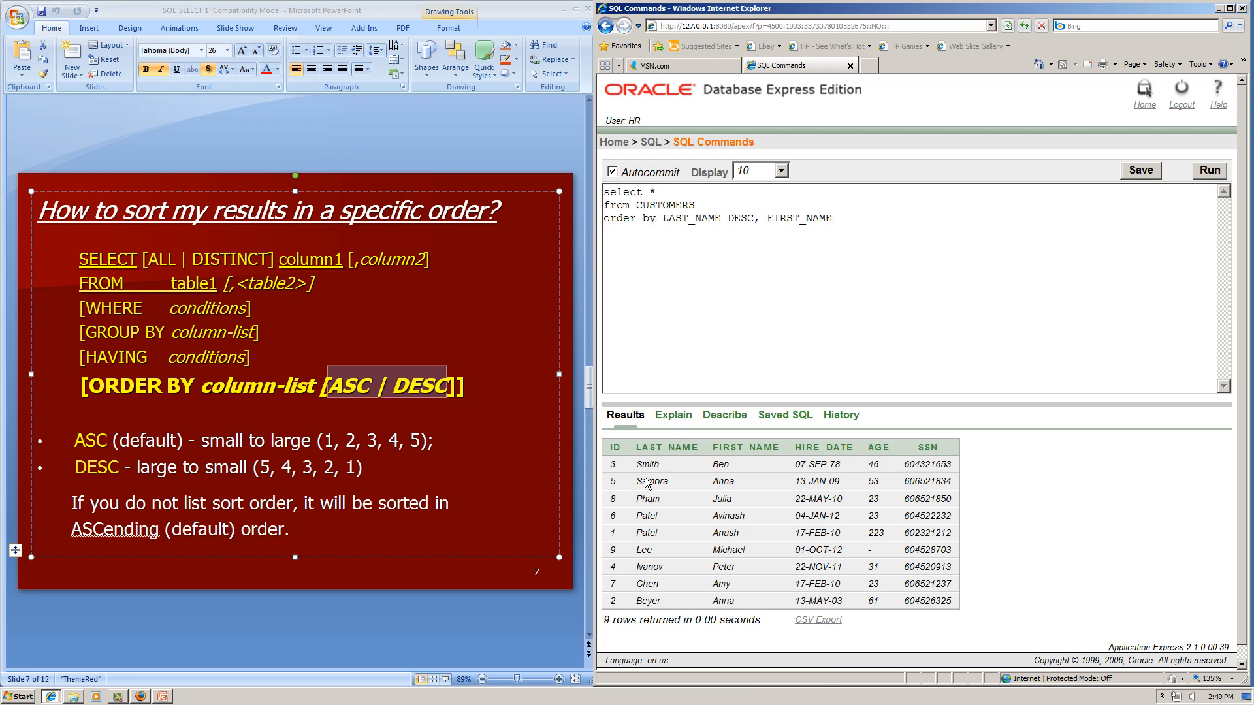
mouse_move(655, 601)
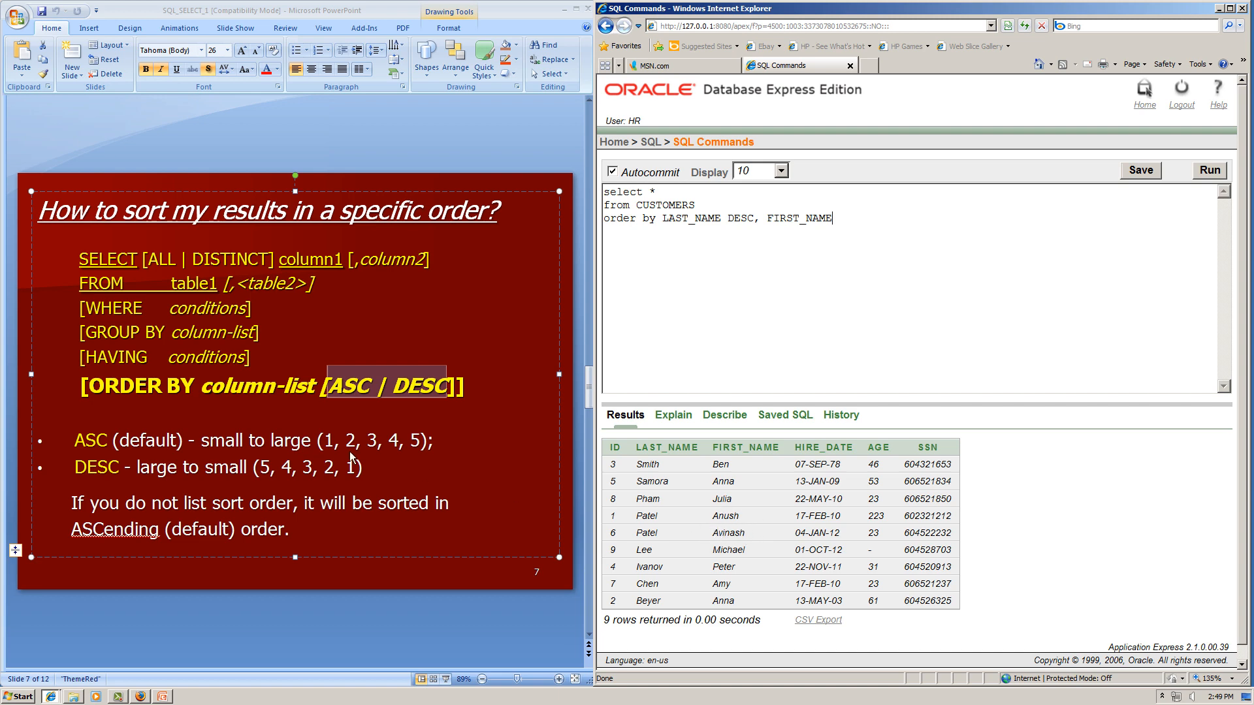
Advance through the WHERE clause slide to slide 10's condition examples
key("Right")
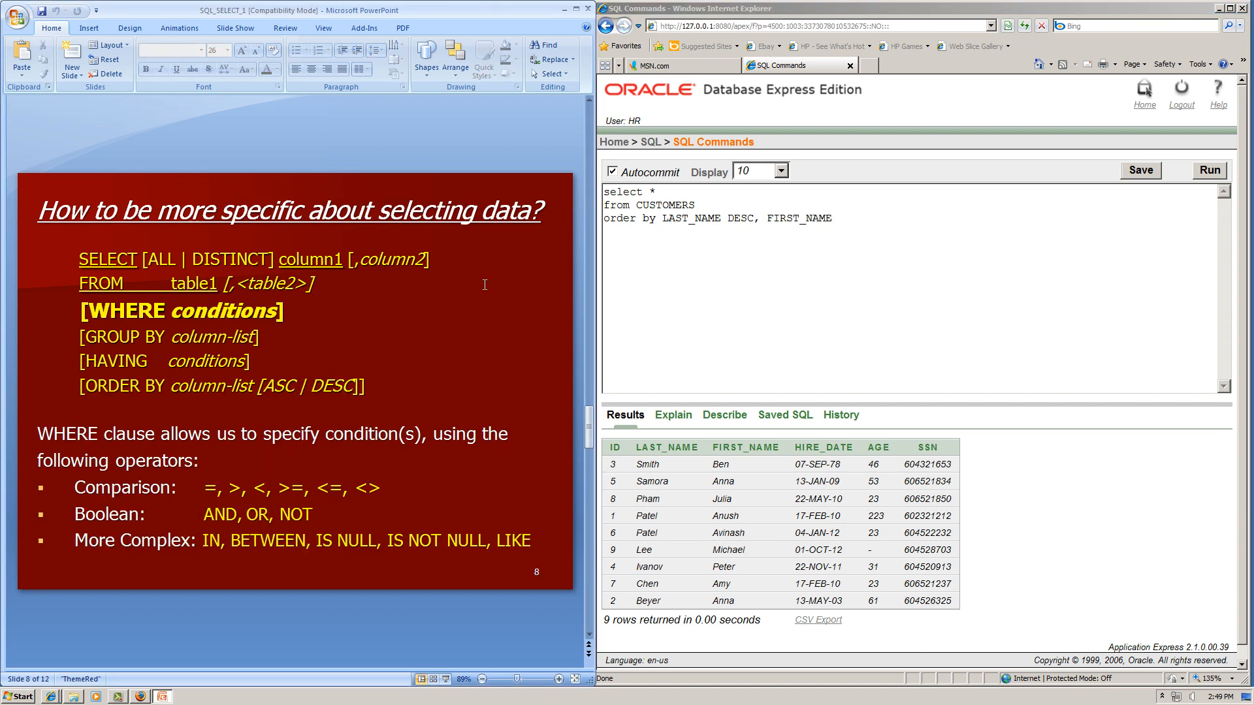
mouse_move(527, 303)
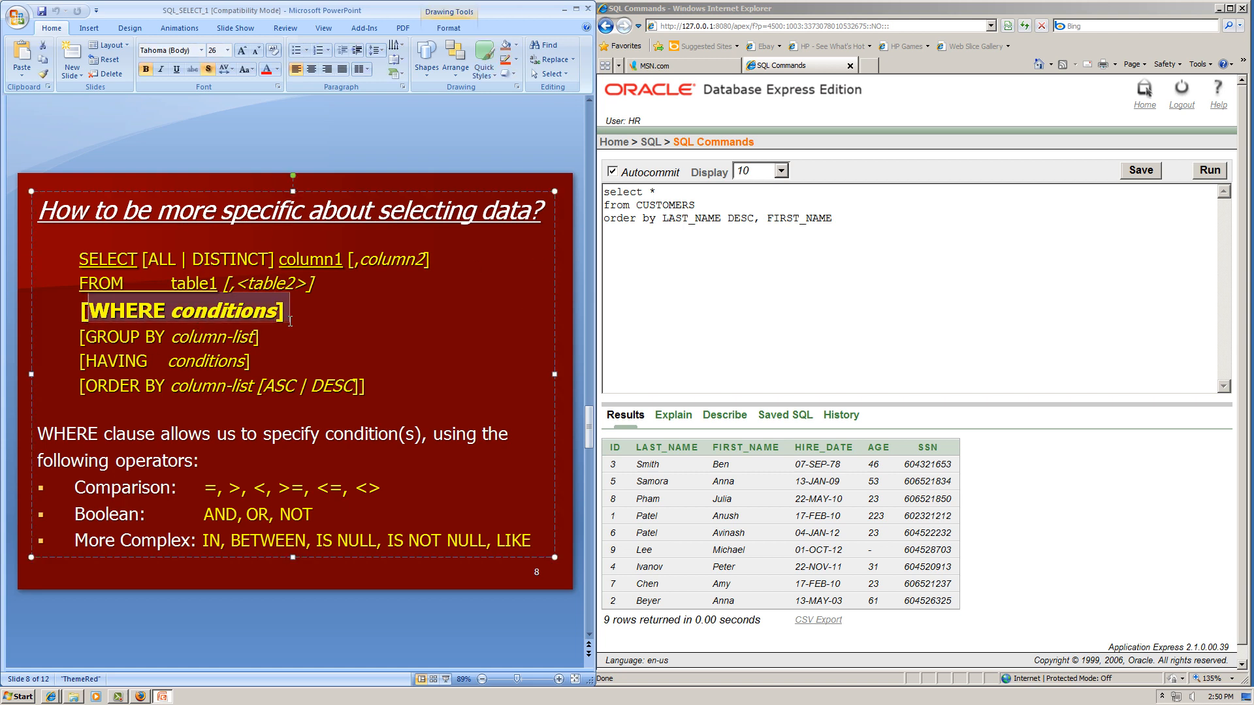
mouse_move(242, 499)
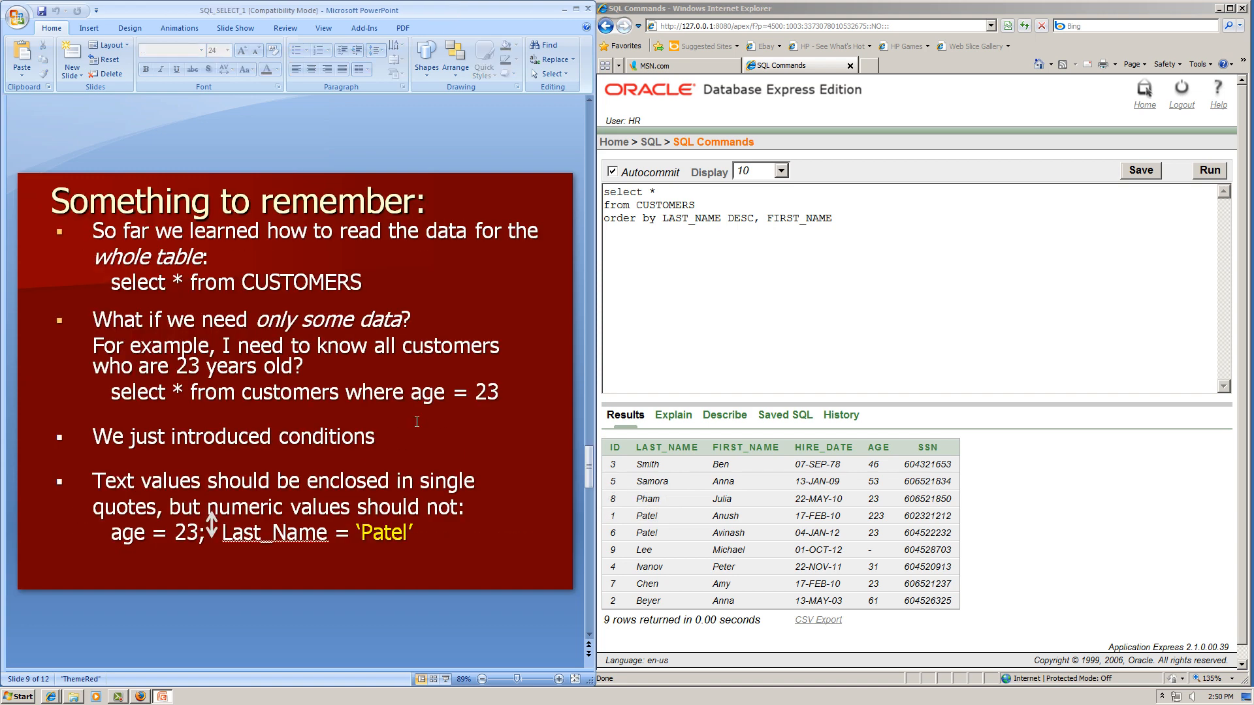
key("Page_Down")
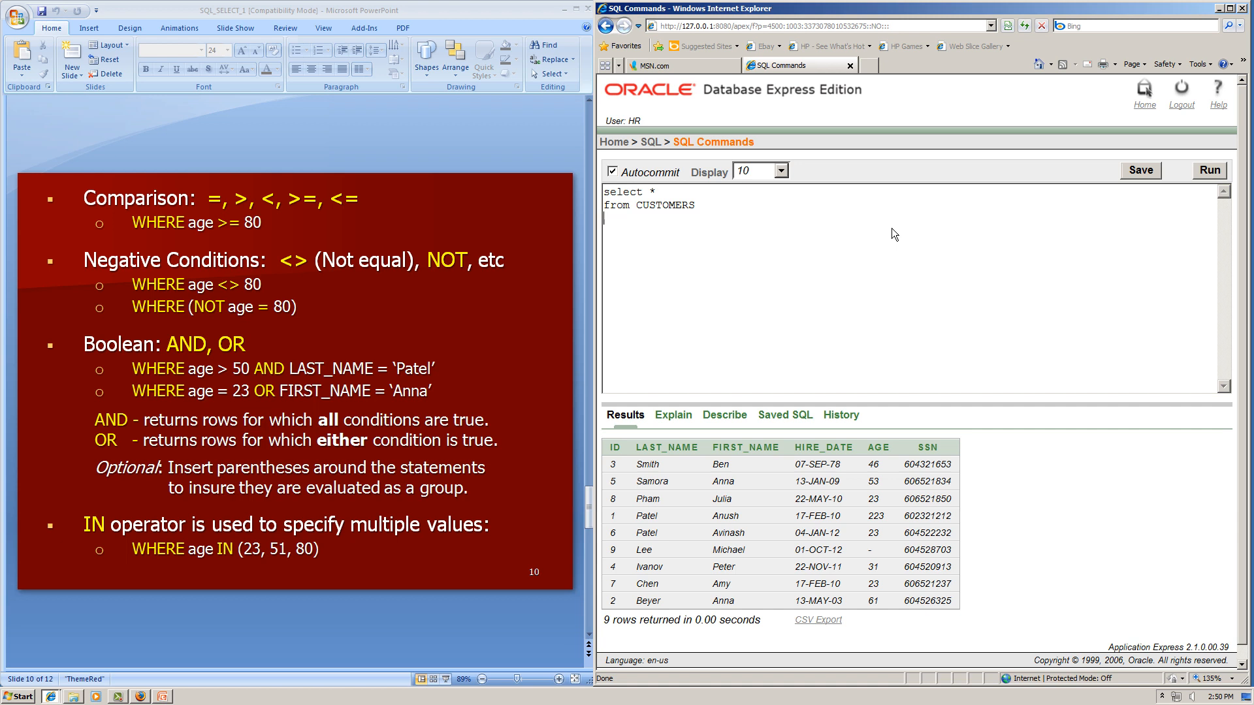
Filter customers with WHERE age = 23 and run the query
type("where")
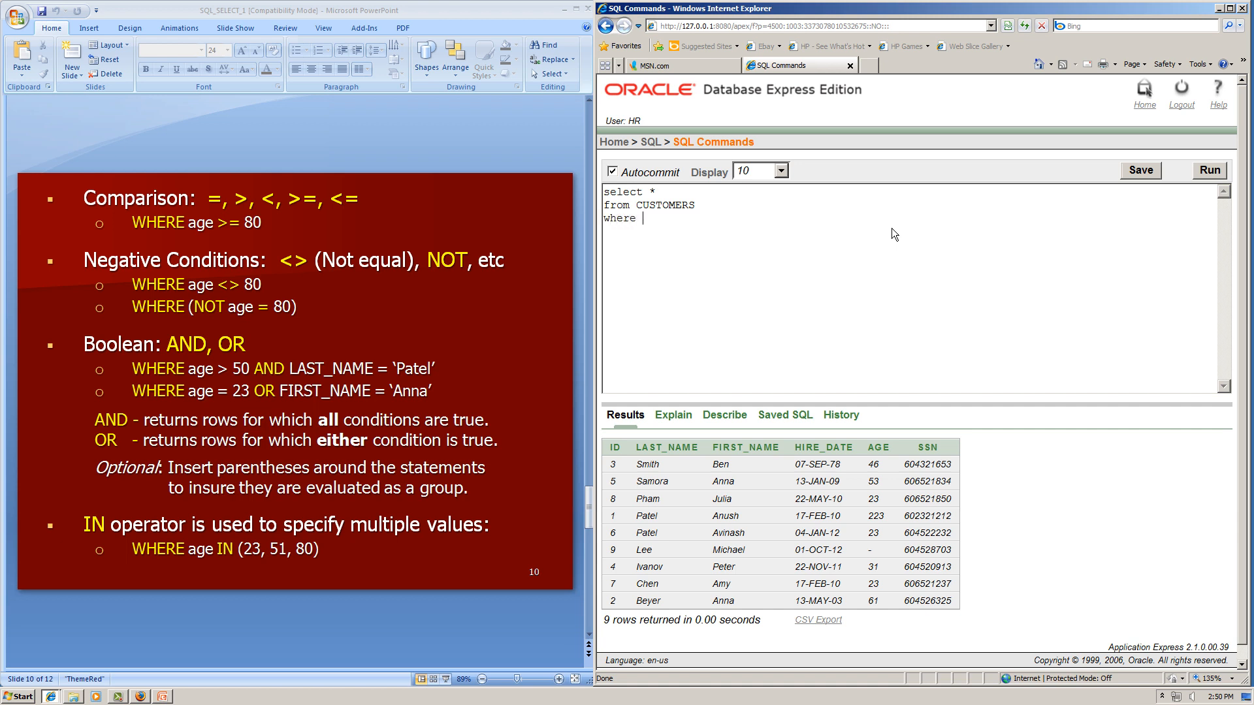
type("age = 23")
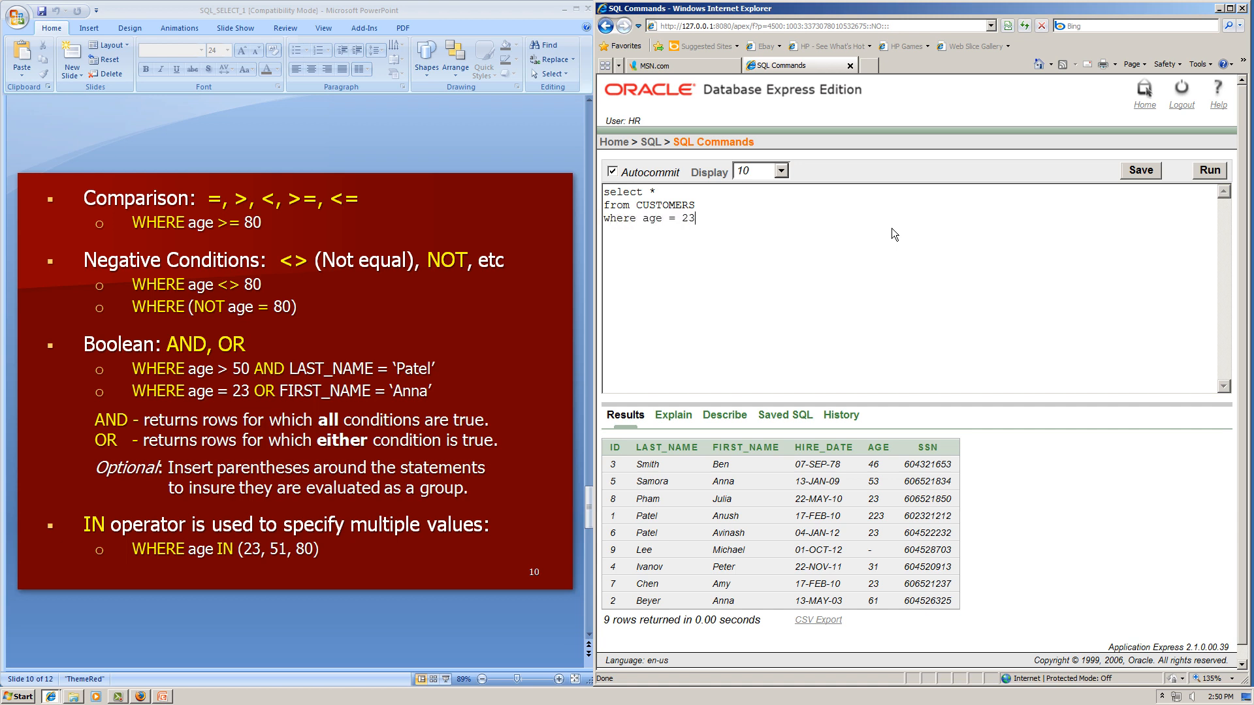
left_click(1216, 170)
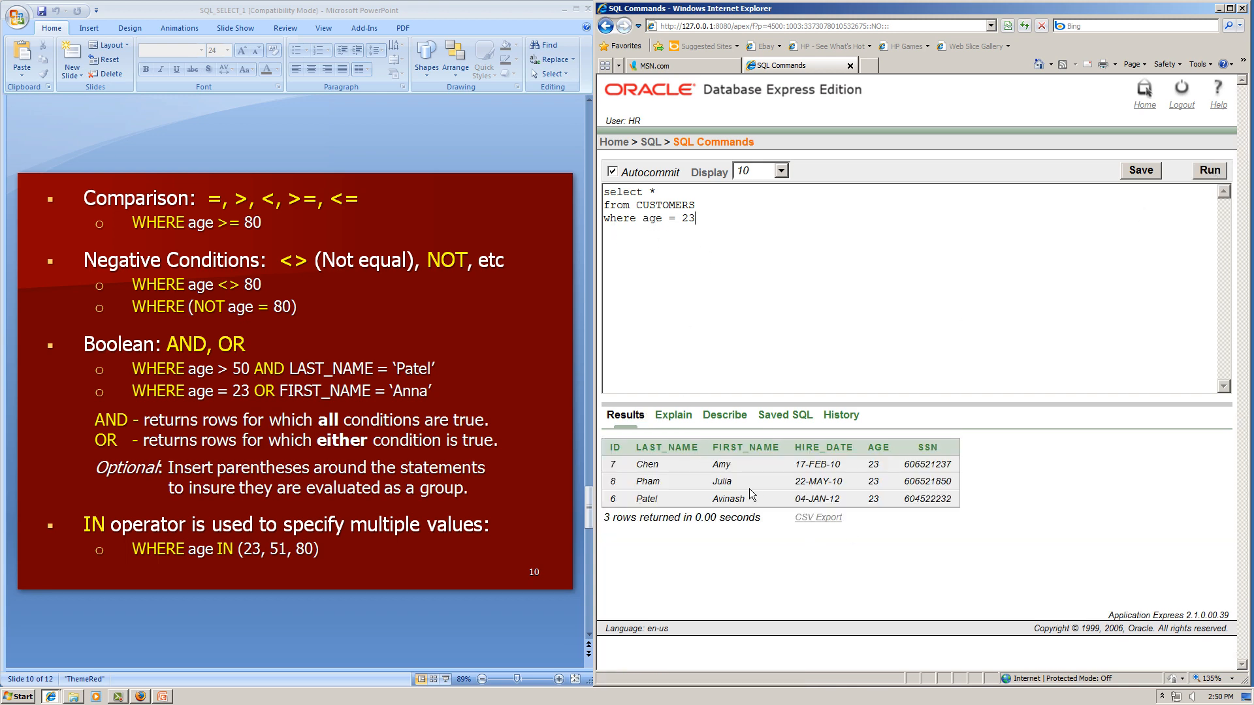
mouse_move(877, 501)
type("> ")
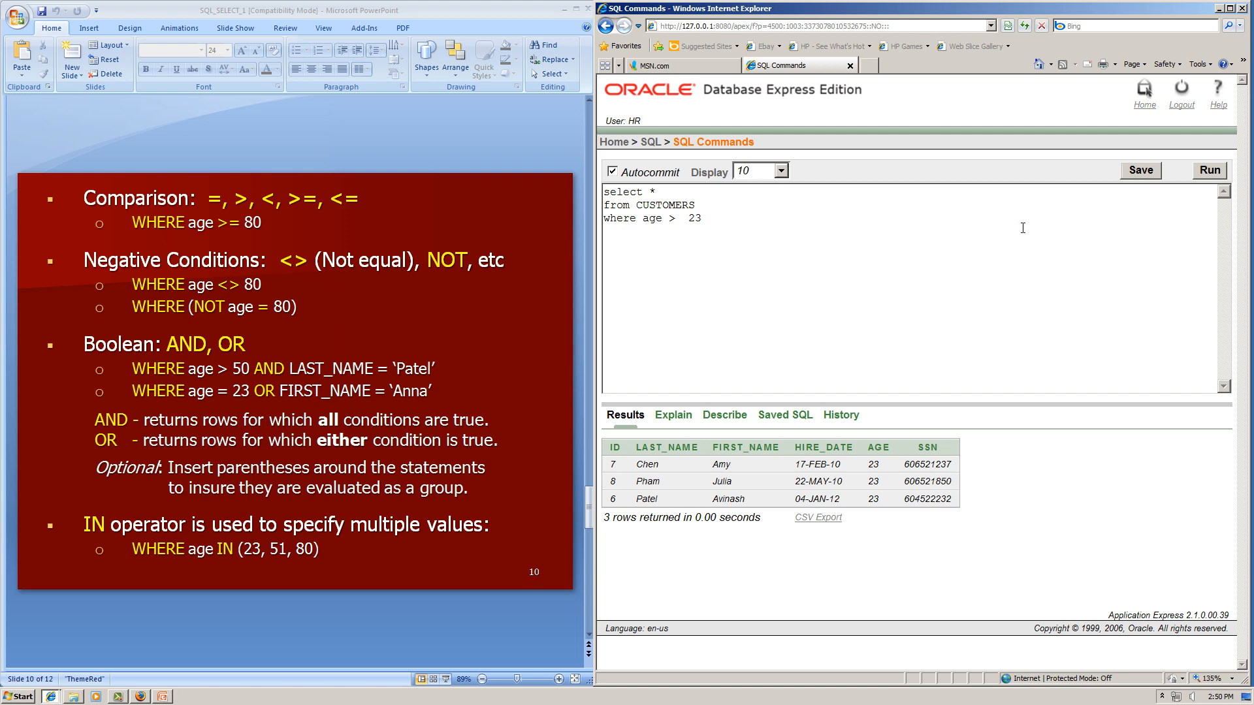
Run the age > 23, >= 23 (8 rows), < 23 and <= 23 (3 rows) filters
left_click(1217, 170)
type("=")
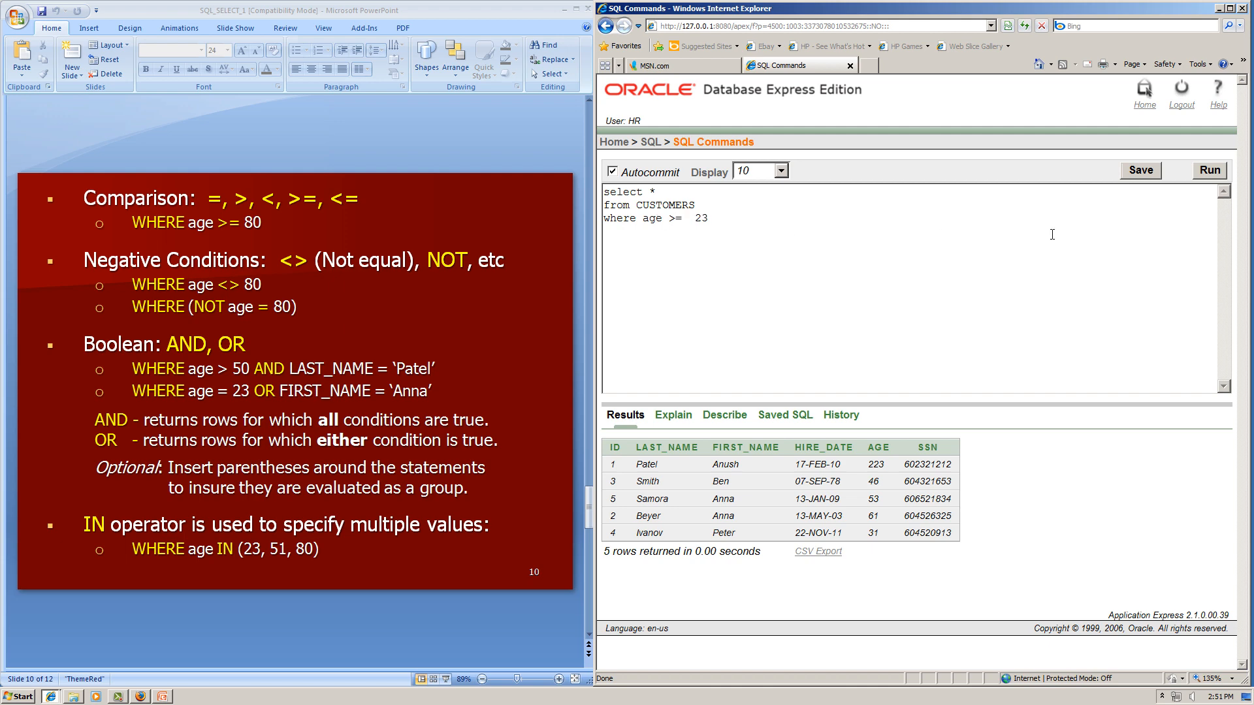
left_click(1217, 170)
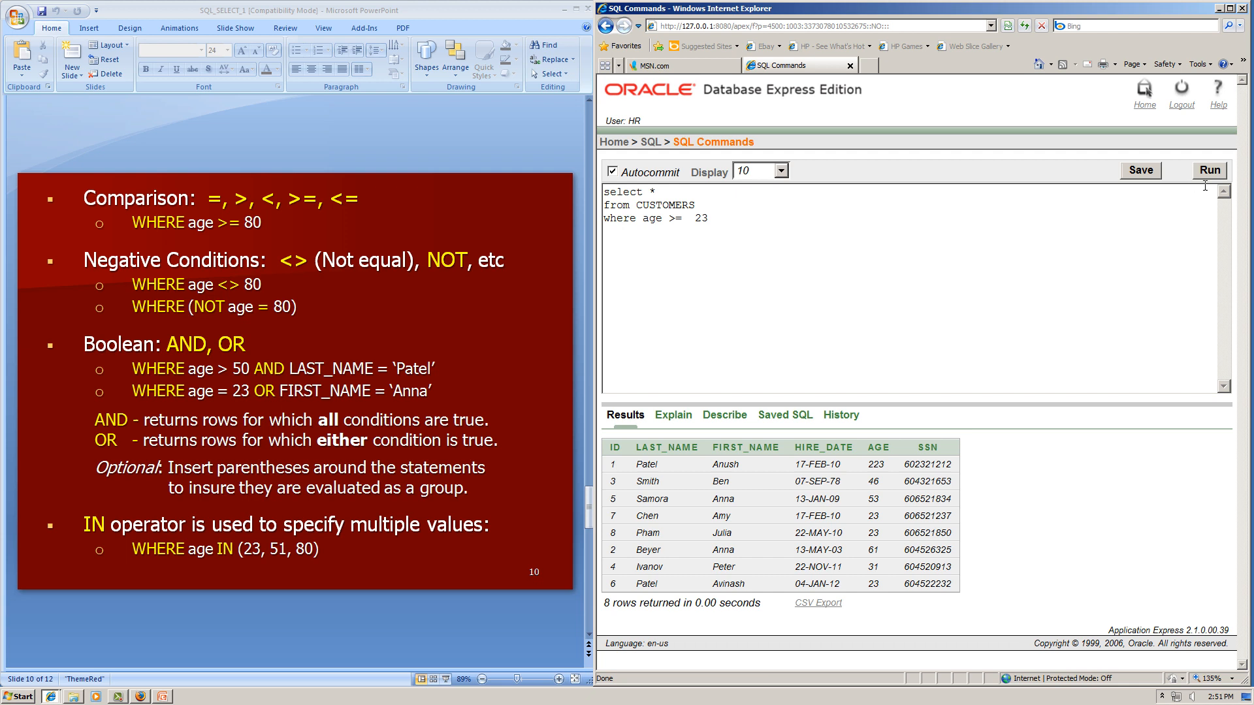
mouse_move(783, 337)
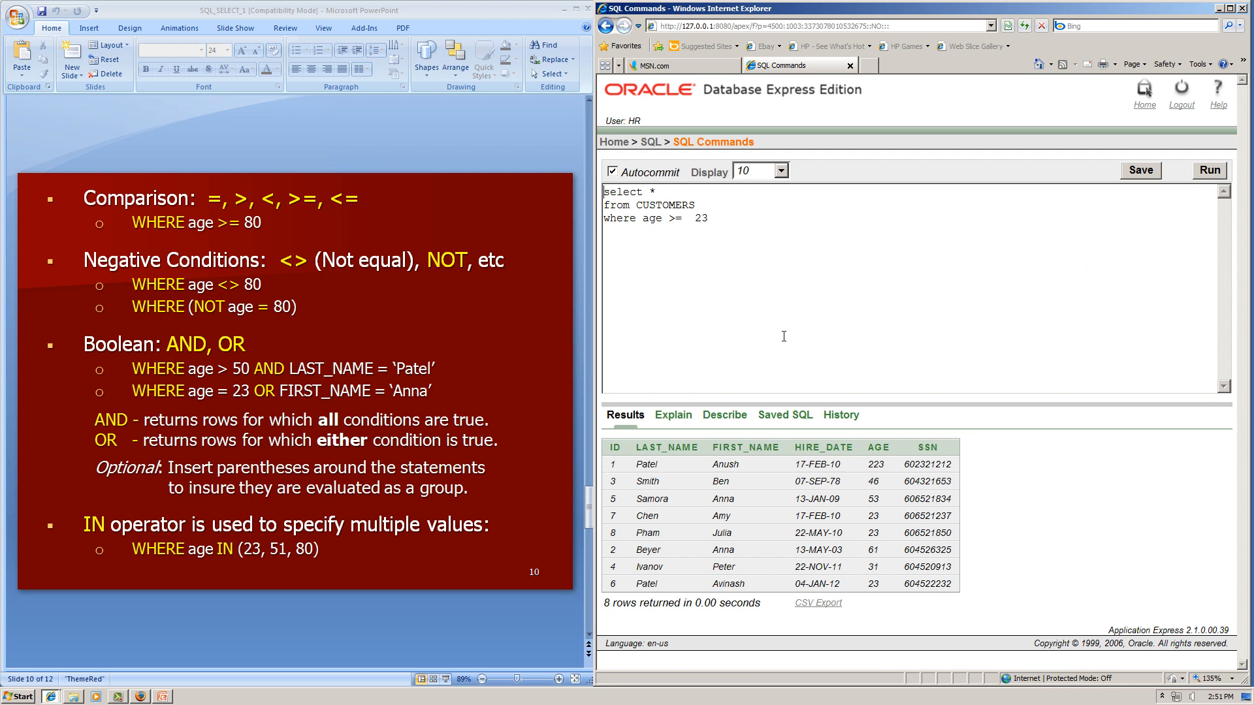
double_click(674, 219)
type("<")
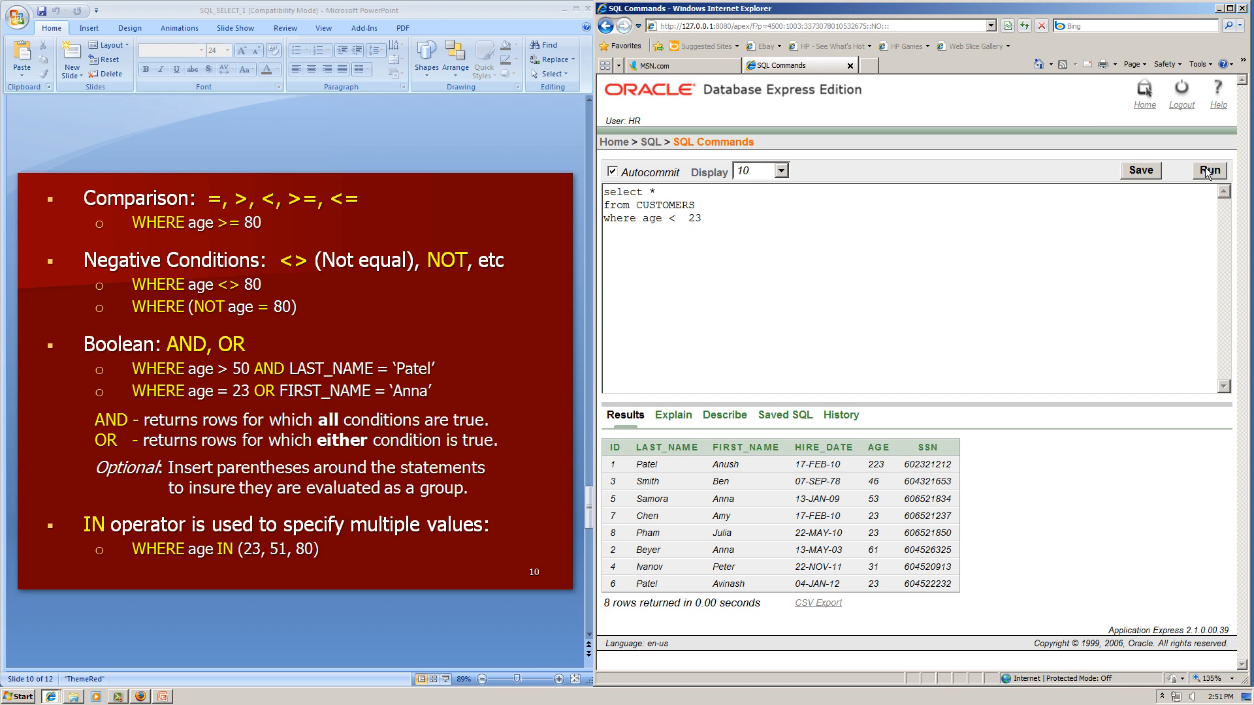
left_click(1210, 170)
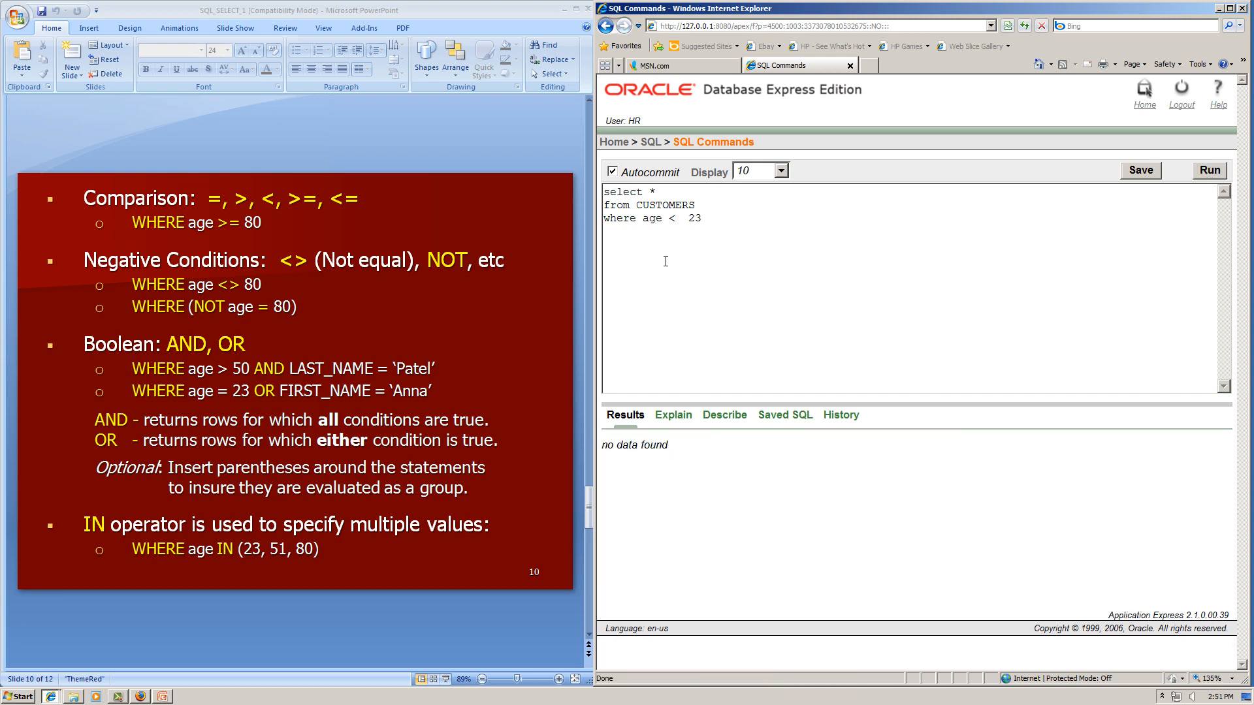
type("=")
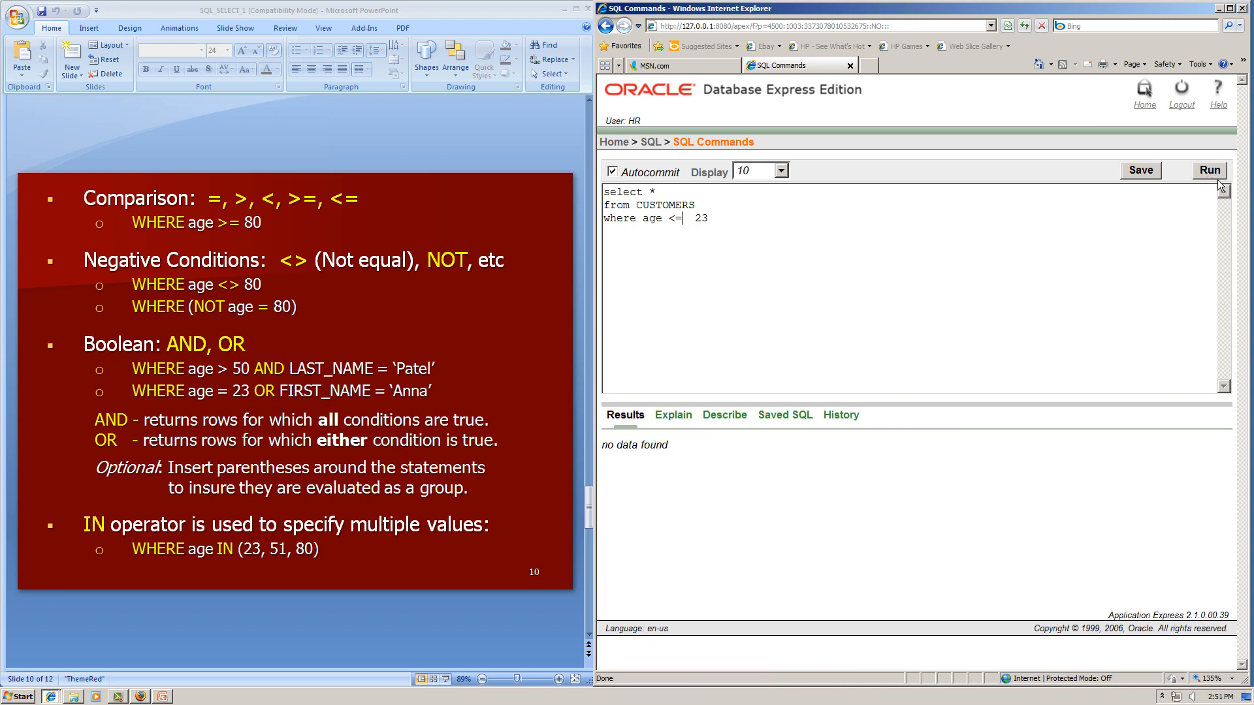
left_click(1214, 169)
type(">")
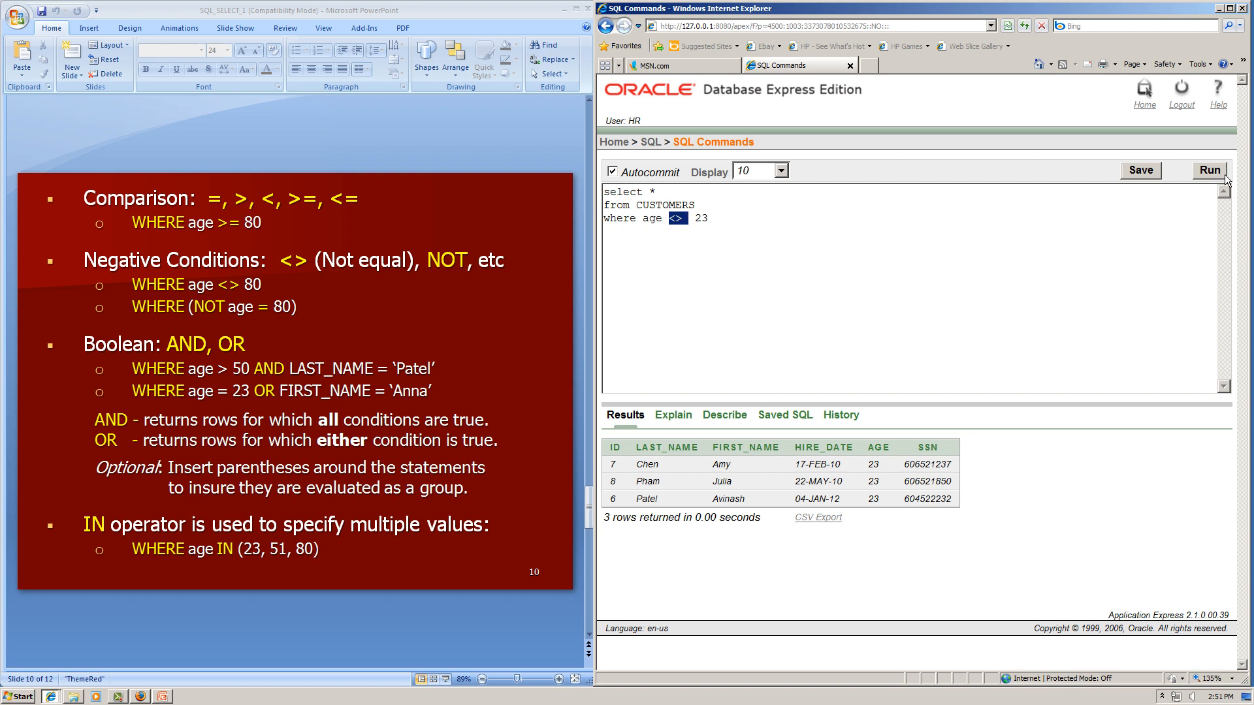
Run the age <> 23 filter (5 rows), then rewrite the condition as NOT age = 23
left_click(1208, 170)
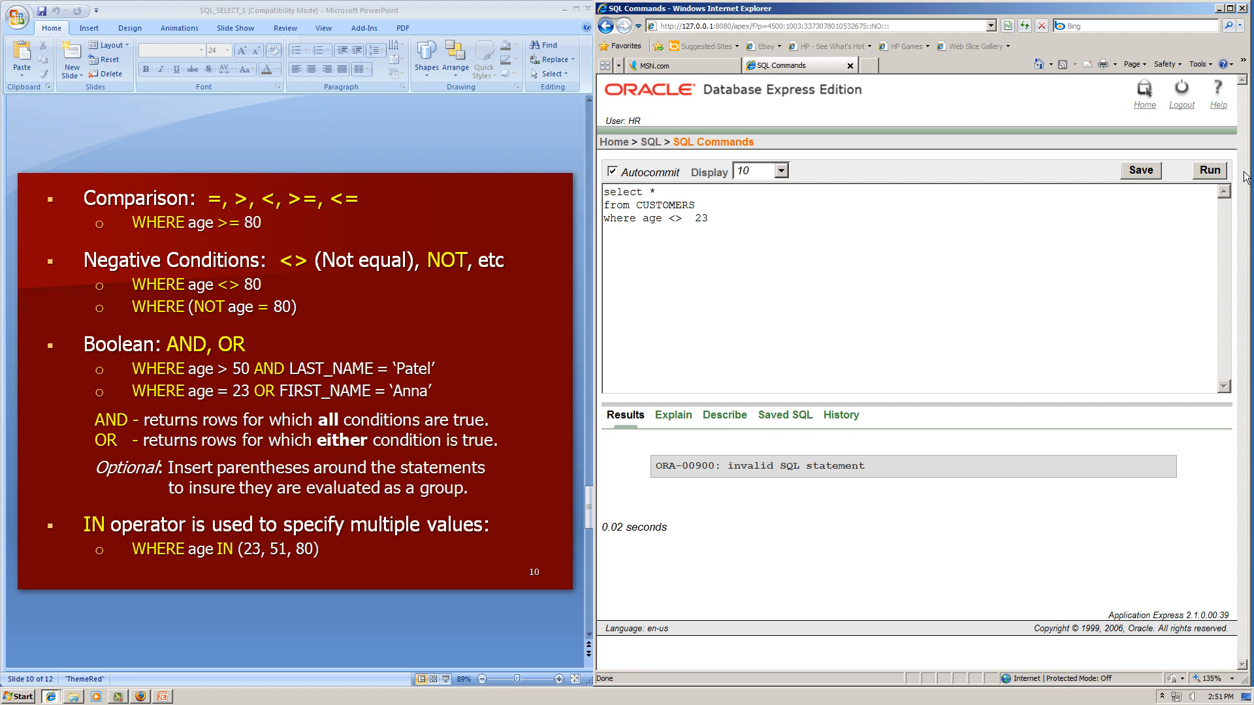
left_click(1210, 169)
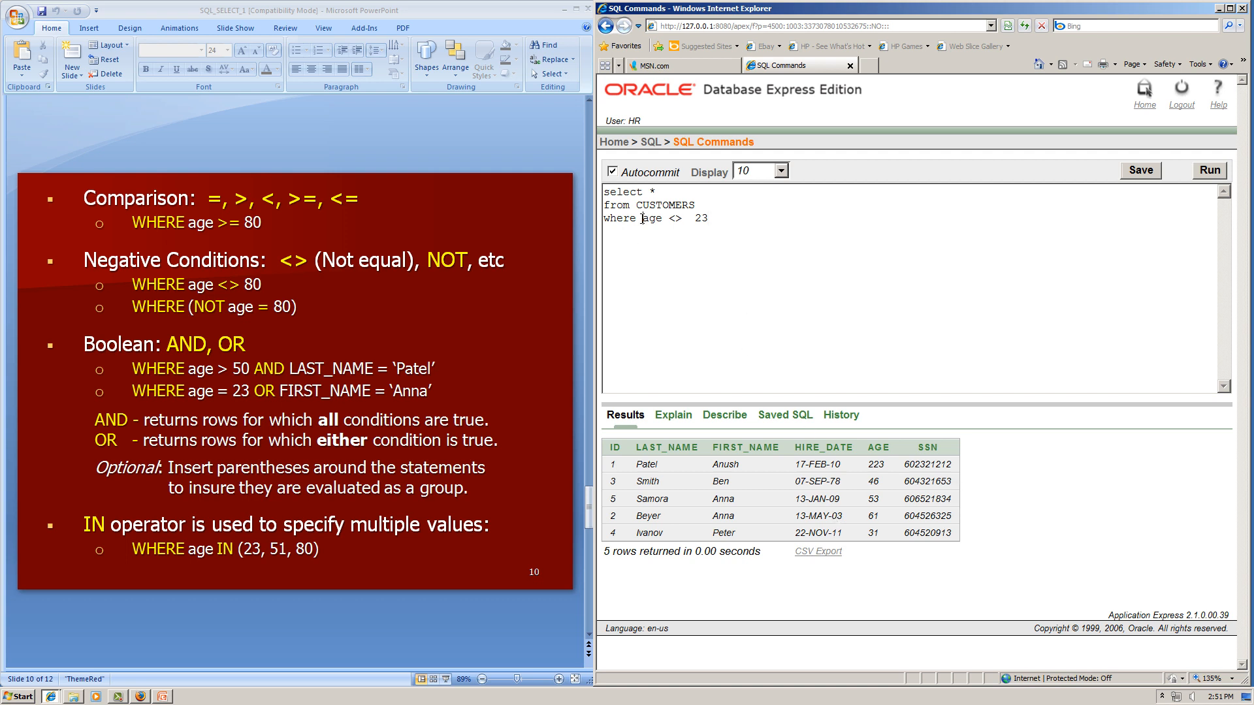
left_click_drag(642, 217, 708, 217)
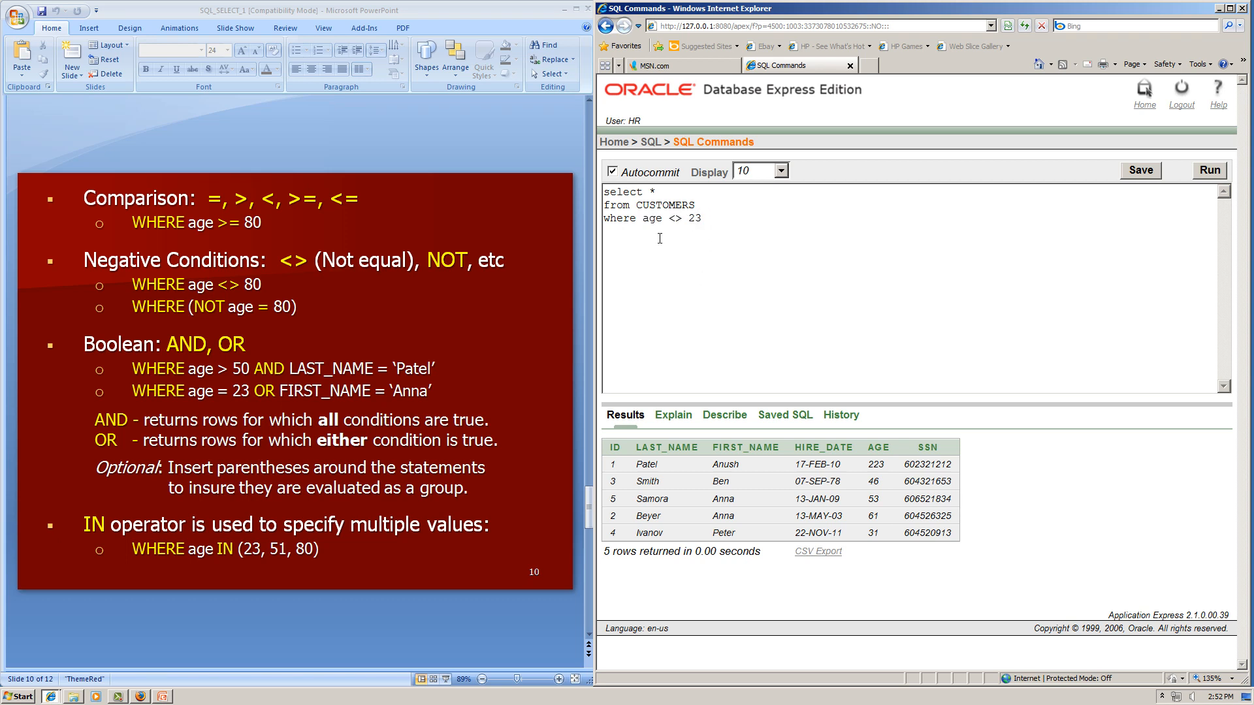
type("NOT")
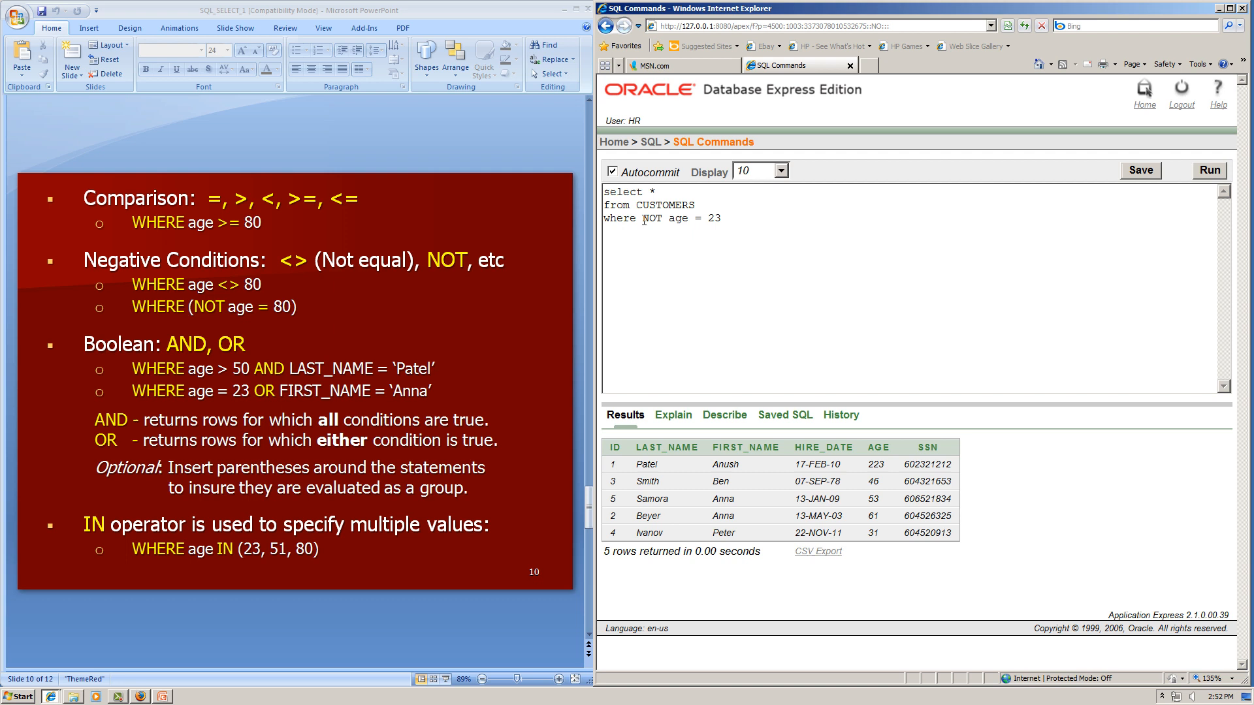
left_click_drag(642, 218, 719, 218)
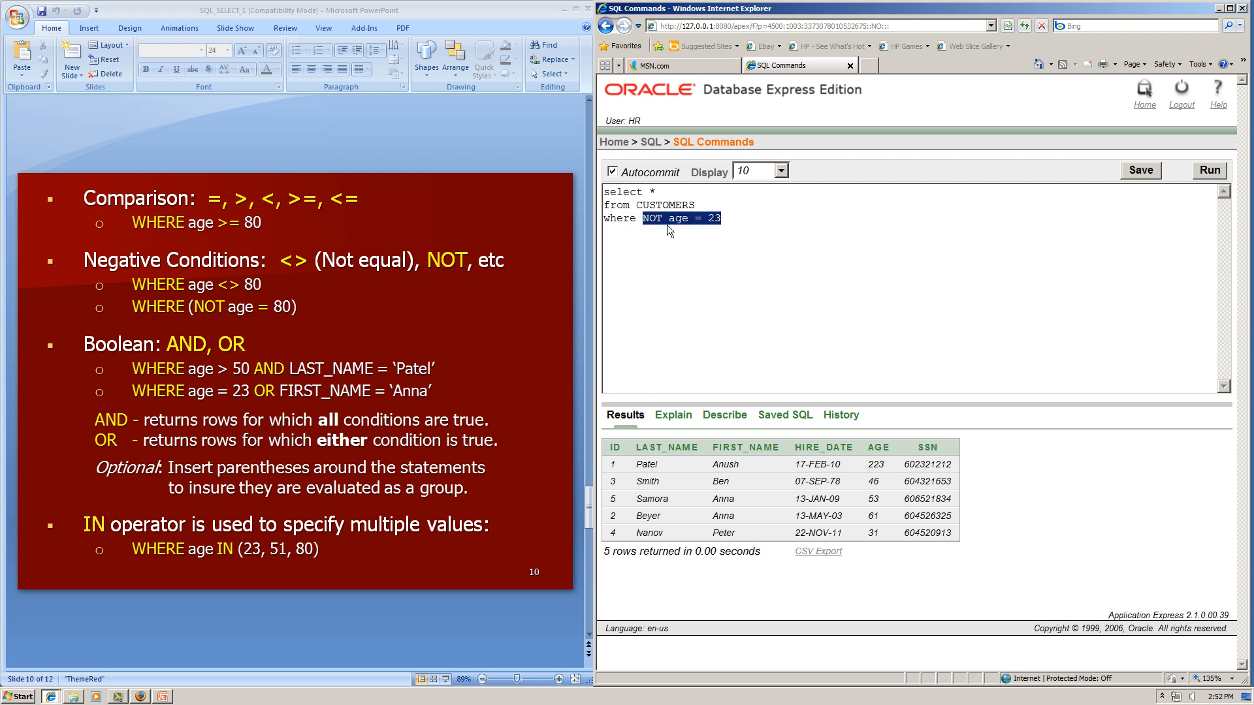
mouse_move(663, 233)
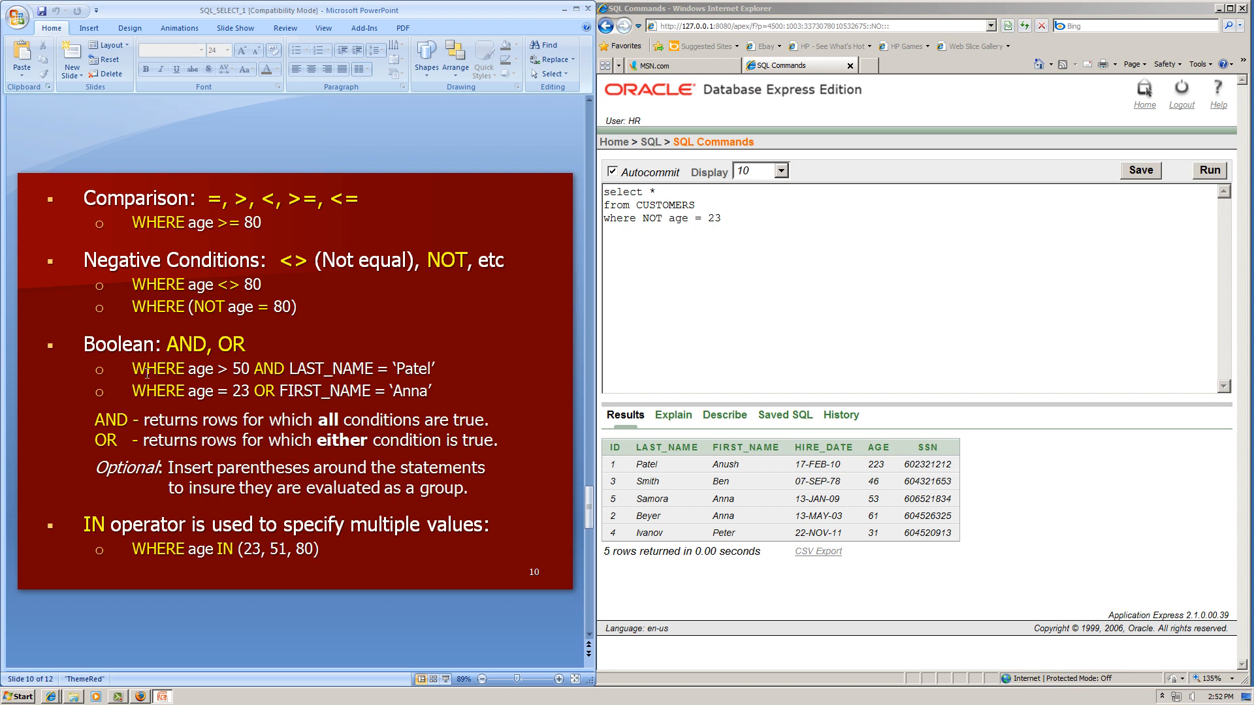
mouse_move(160, 378)
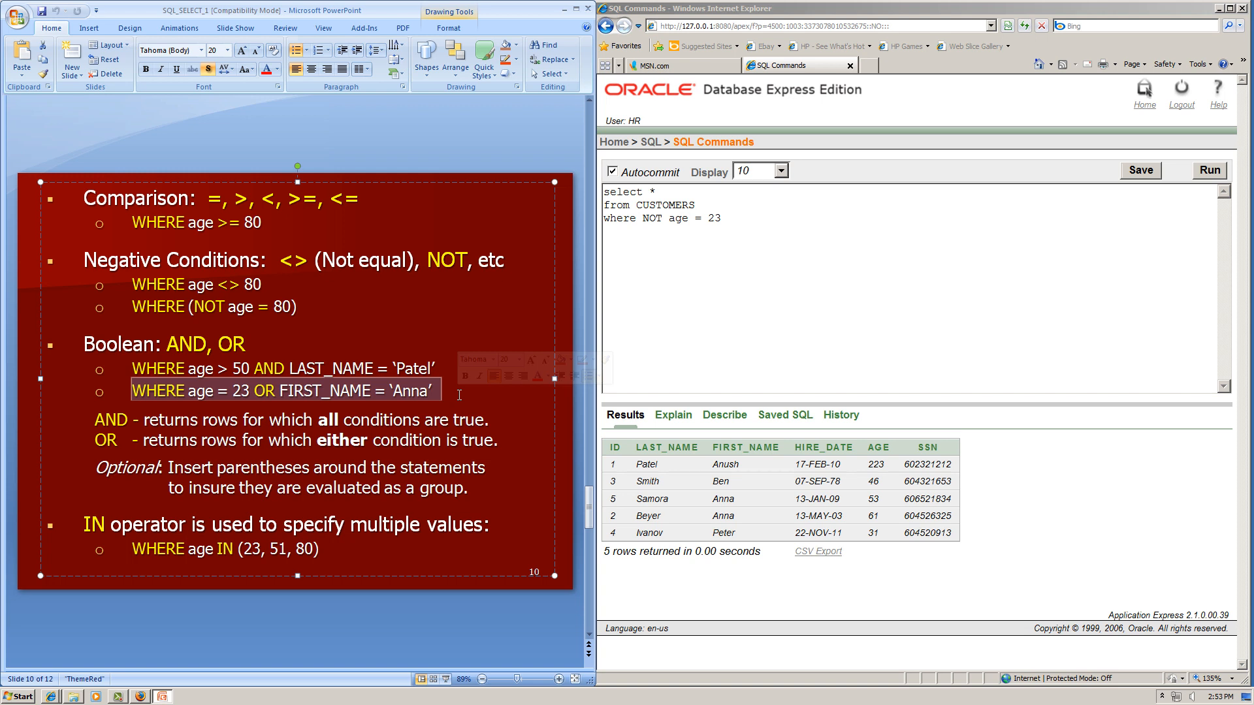
Replace NOT with age = 23 AND FIRST_NAME = 'Amy' and run it (1 row)
double_click(653, 218)
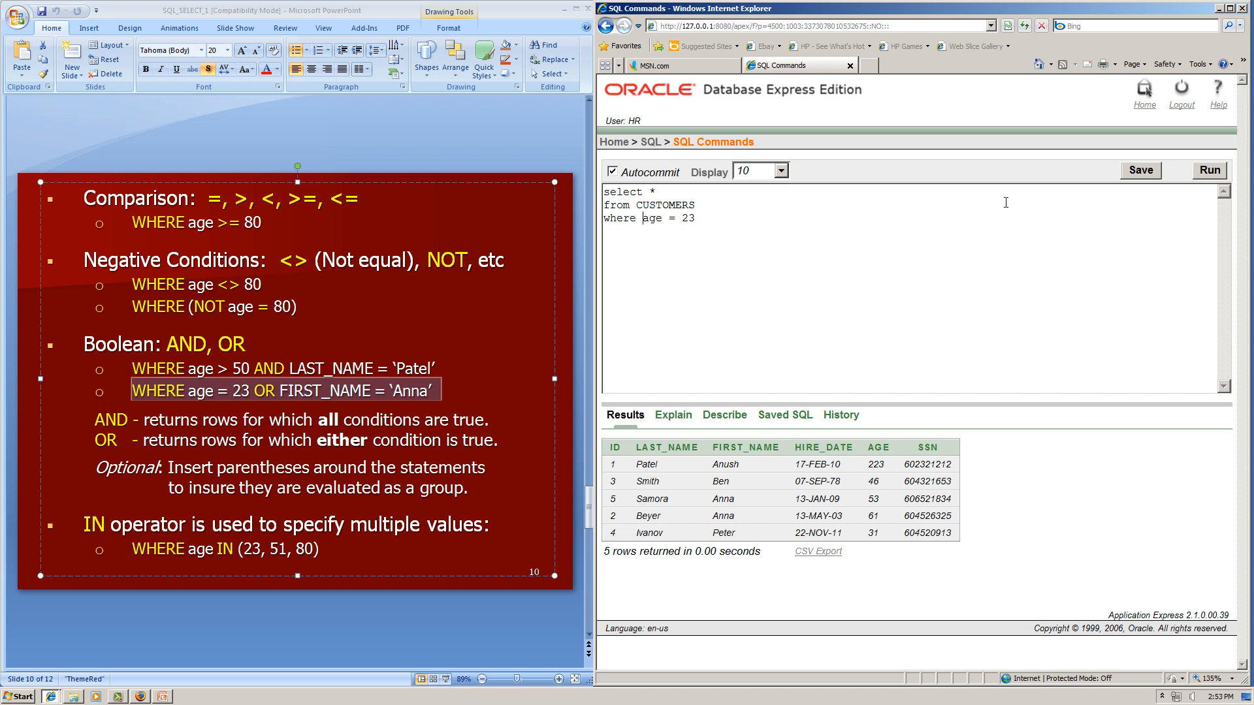
type("an")
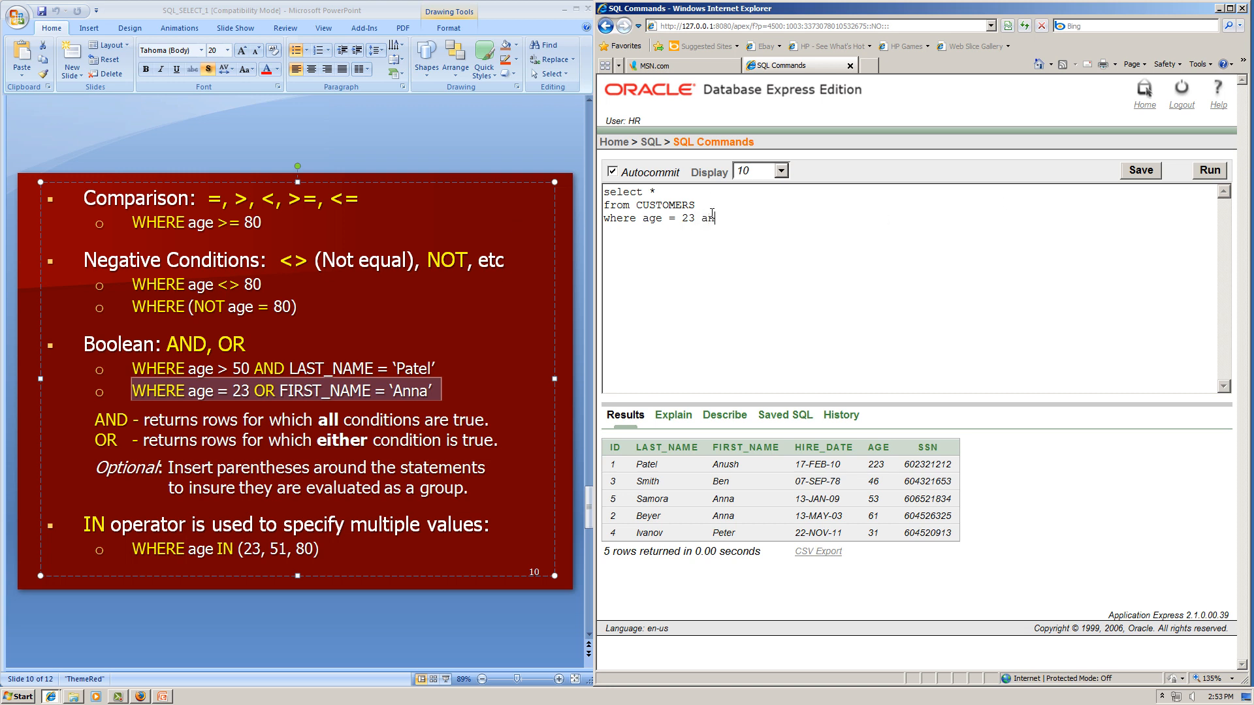
type("d")
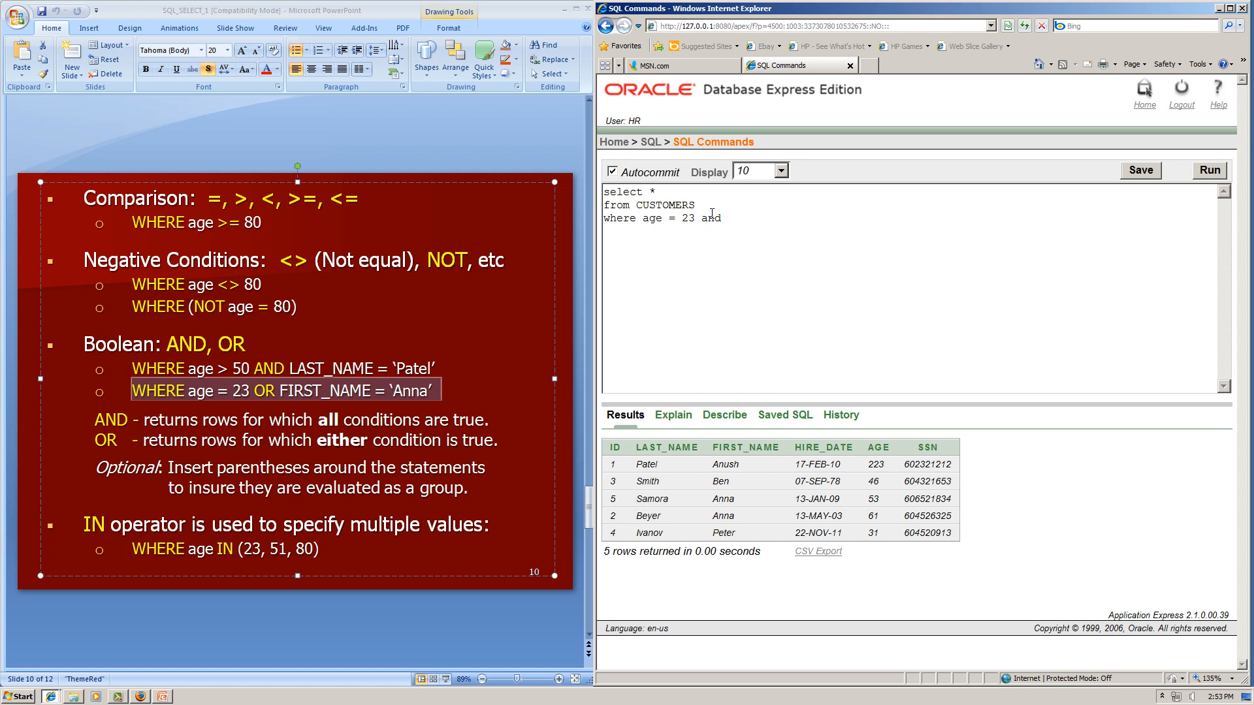
type("FIRST_NAME = 'A")
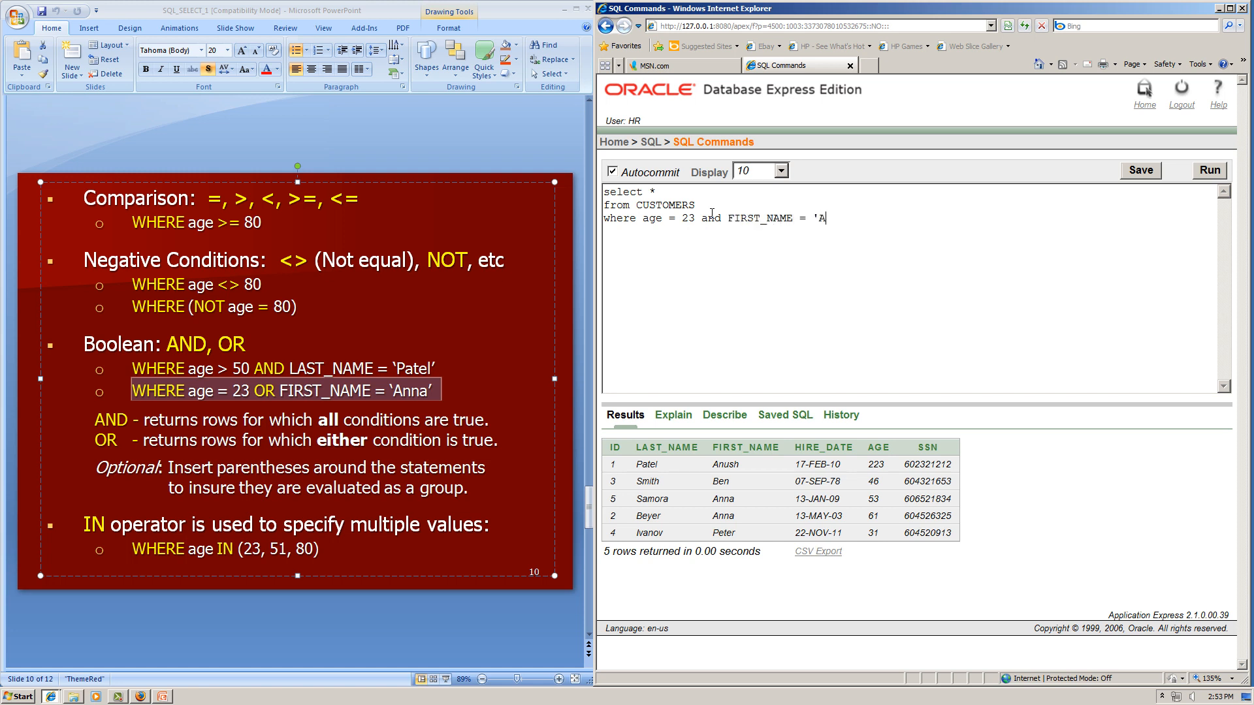
type("my'")
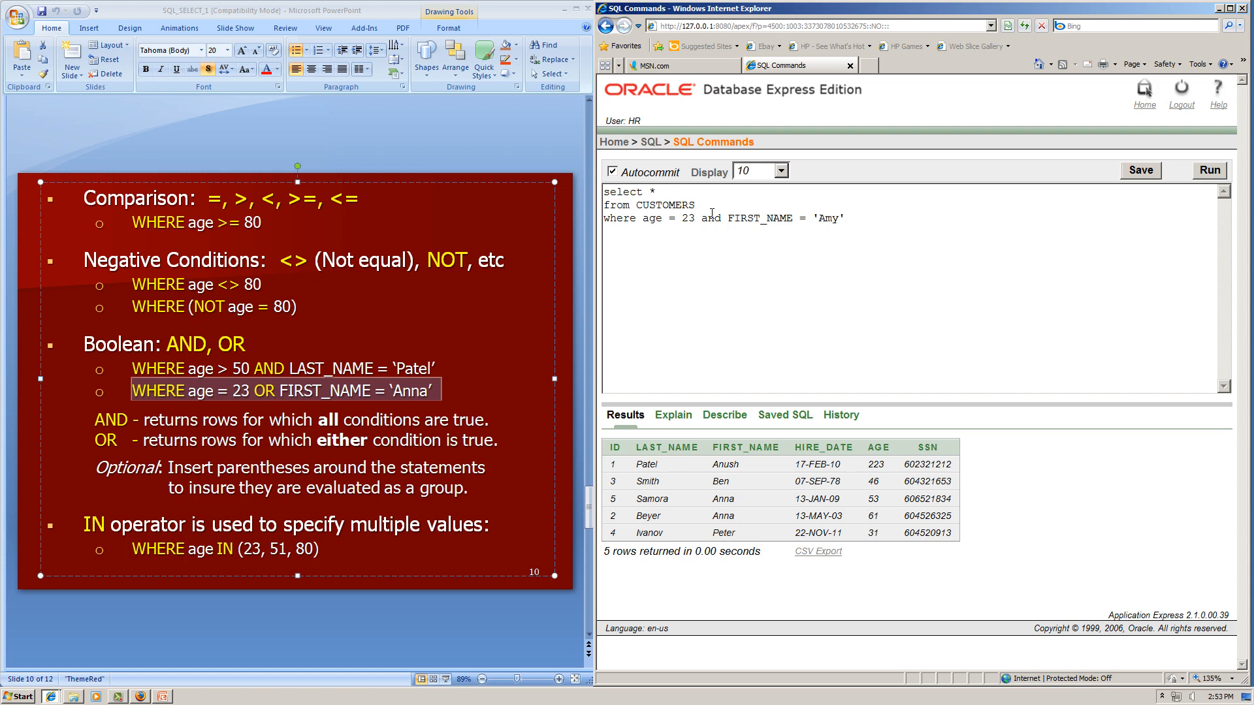
left_click(1216, 170)
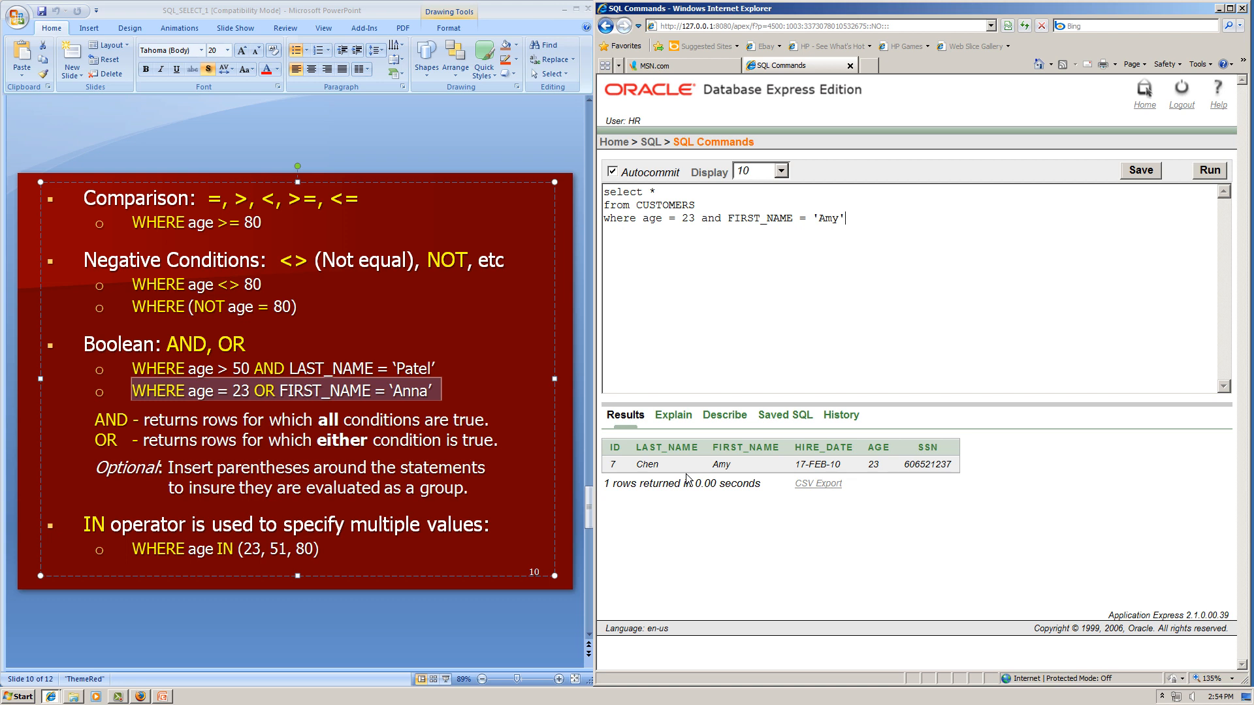
mouse_move(873, 468)
type("or")
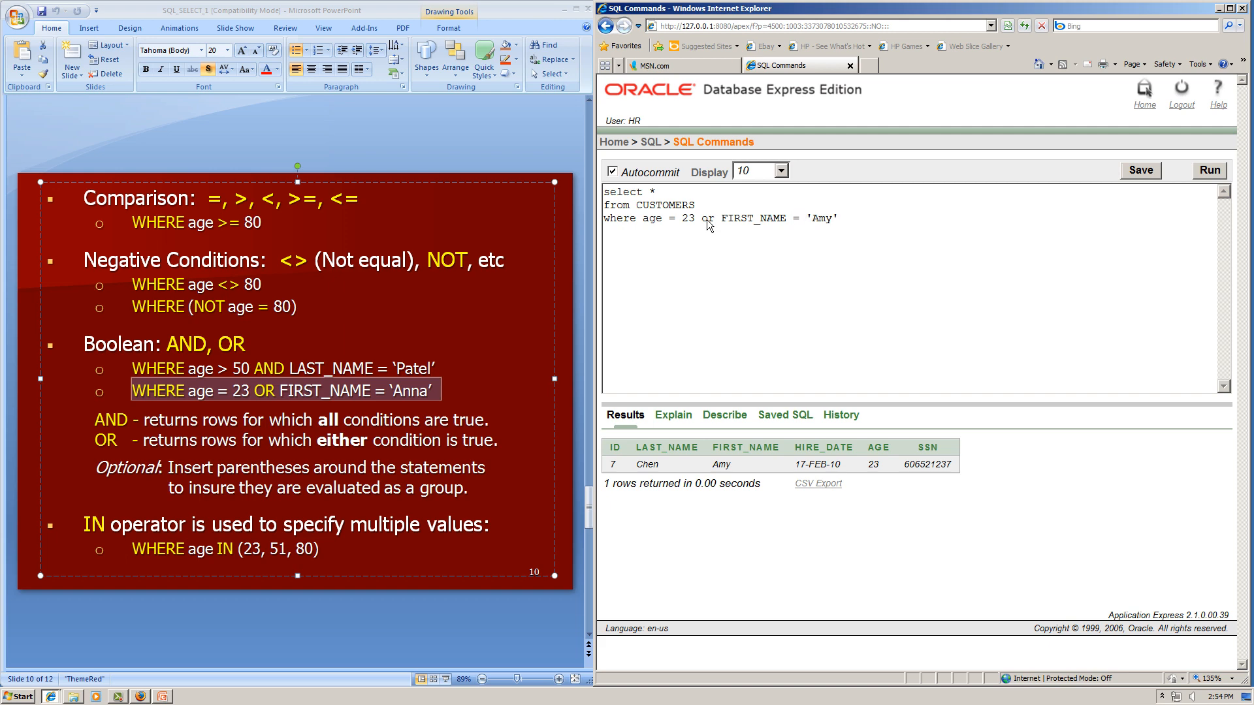
Change the condition to age = 23 OR first name 'Peter' and run it (4 rows)
type("Peter")
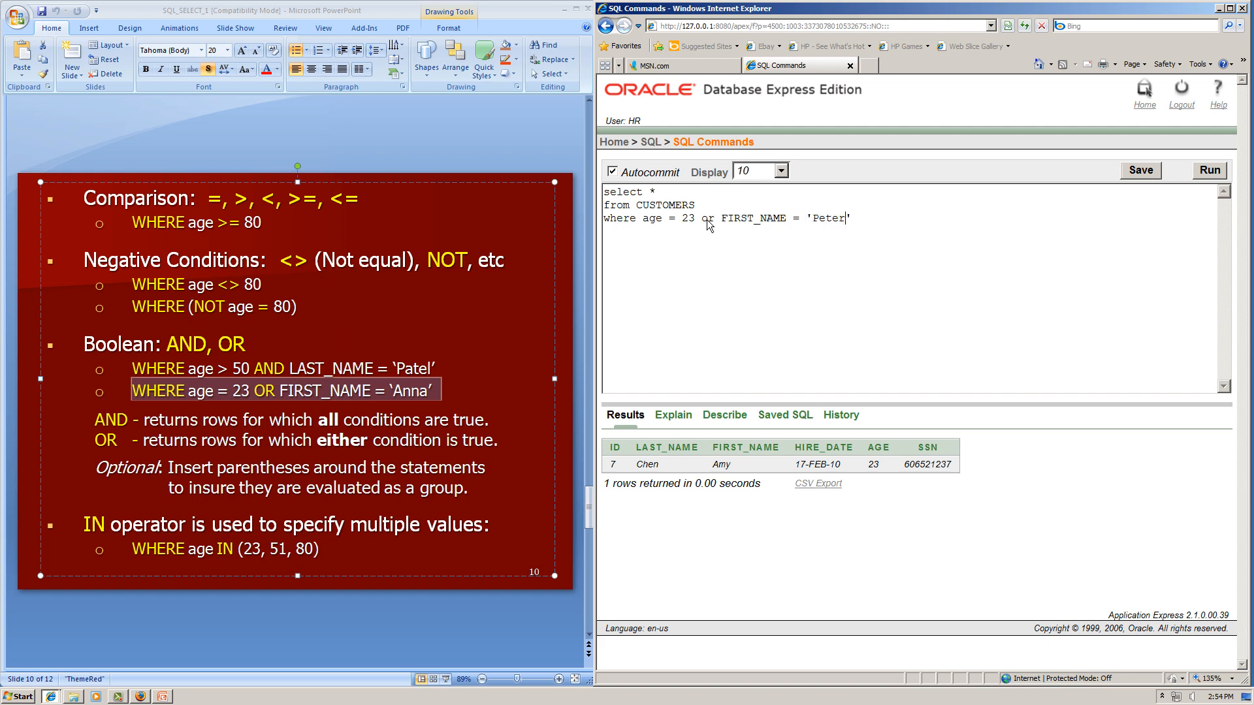
left_click(1216, 169)
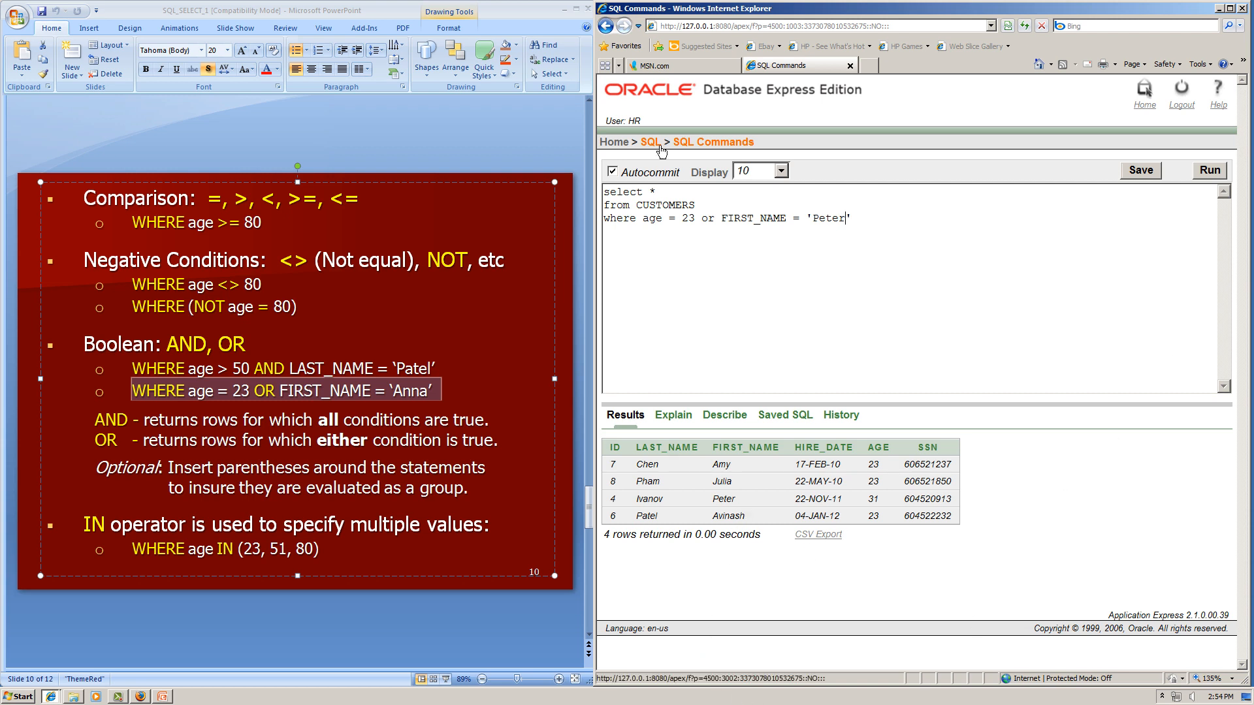
left_click_drag(642, 218, 681, 218)
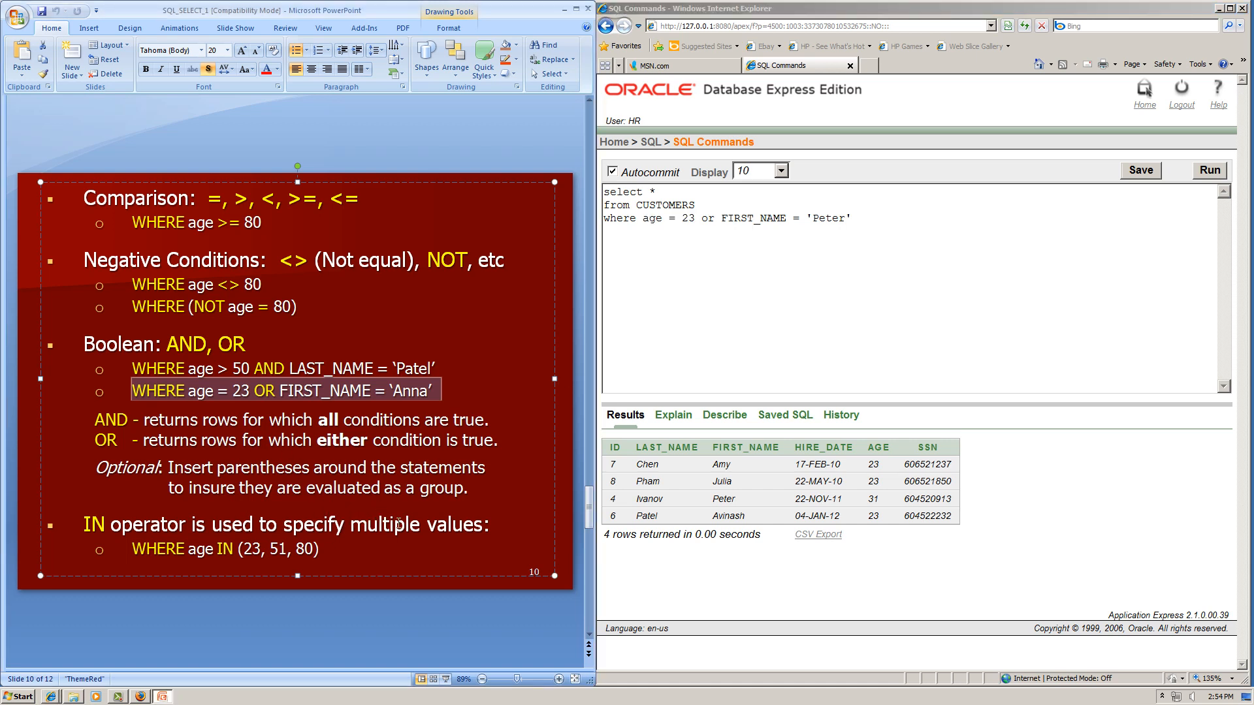
mouse_move(166, 565)
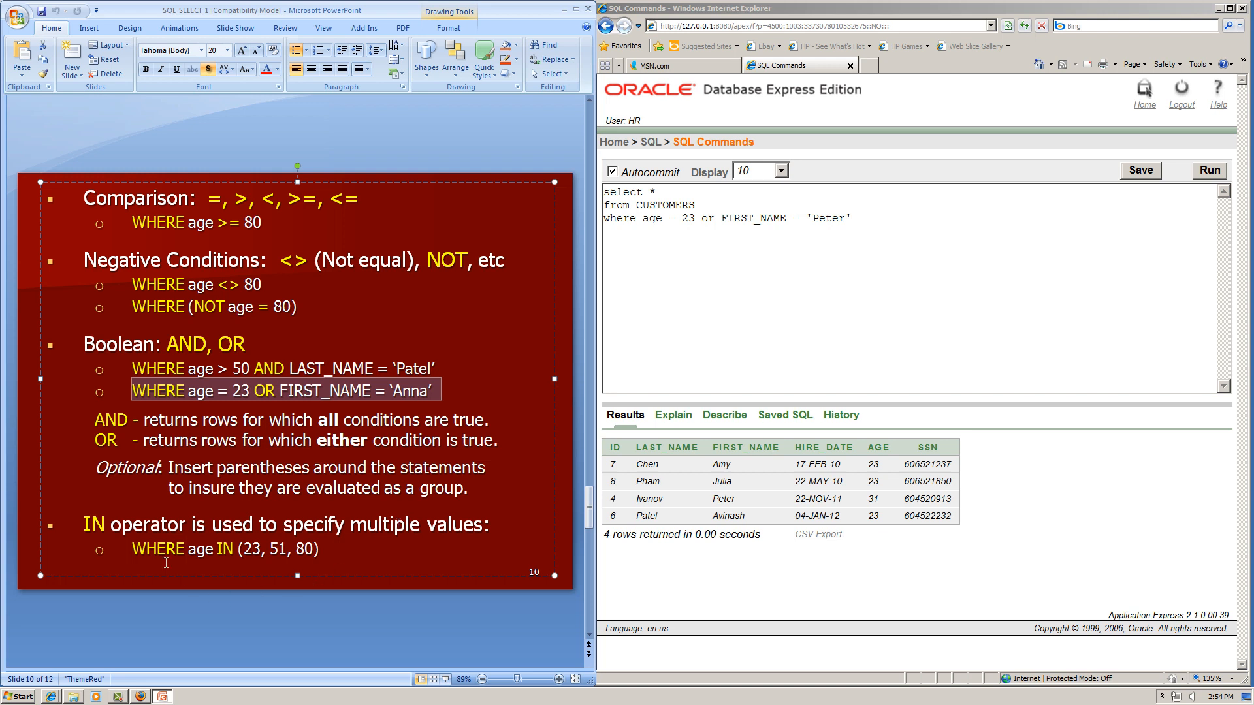
Replace the name condition with OR filters for ages 23, 31 and 61, returning 5 rows
double_click(94, 524)
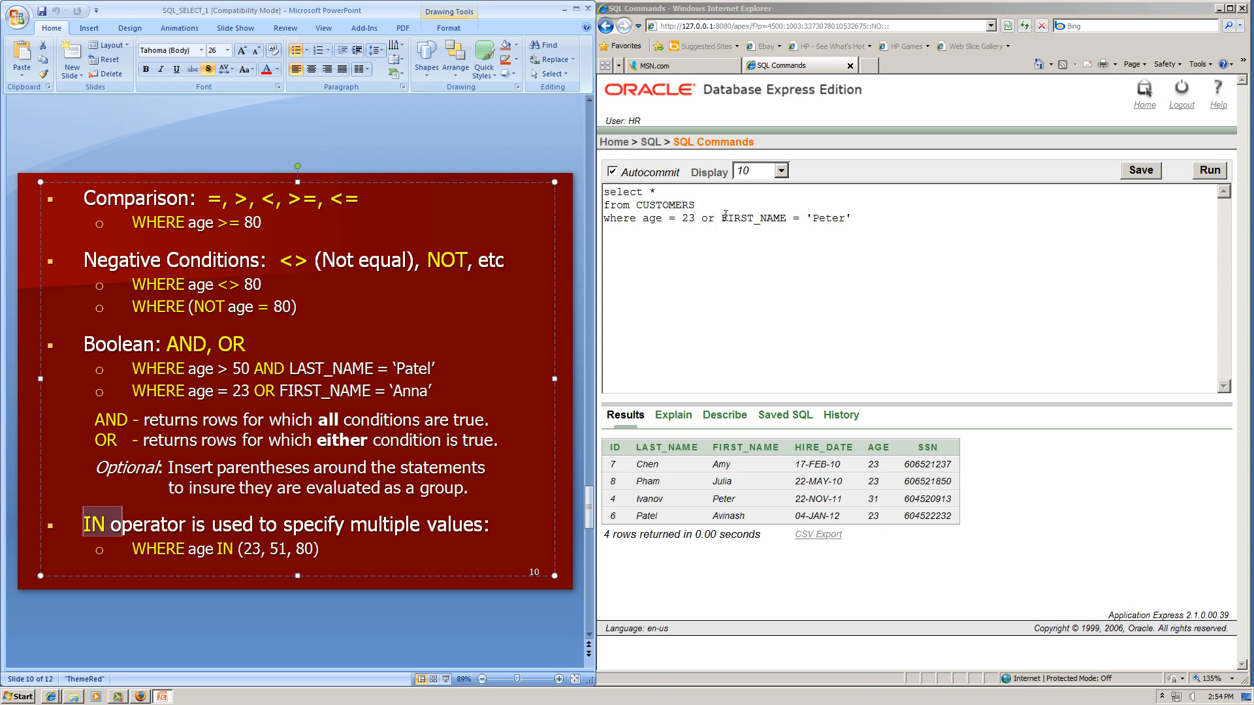
left_click_drag(721, 217, 852, 218)
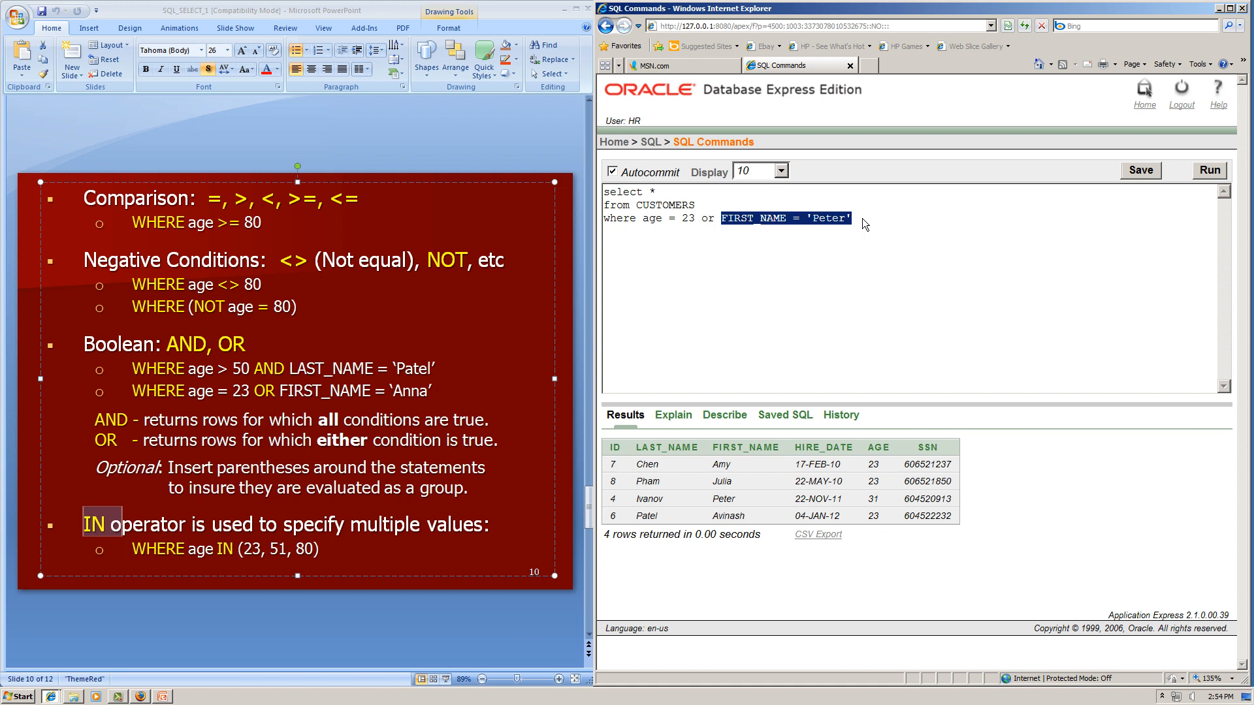
type("age")
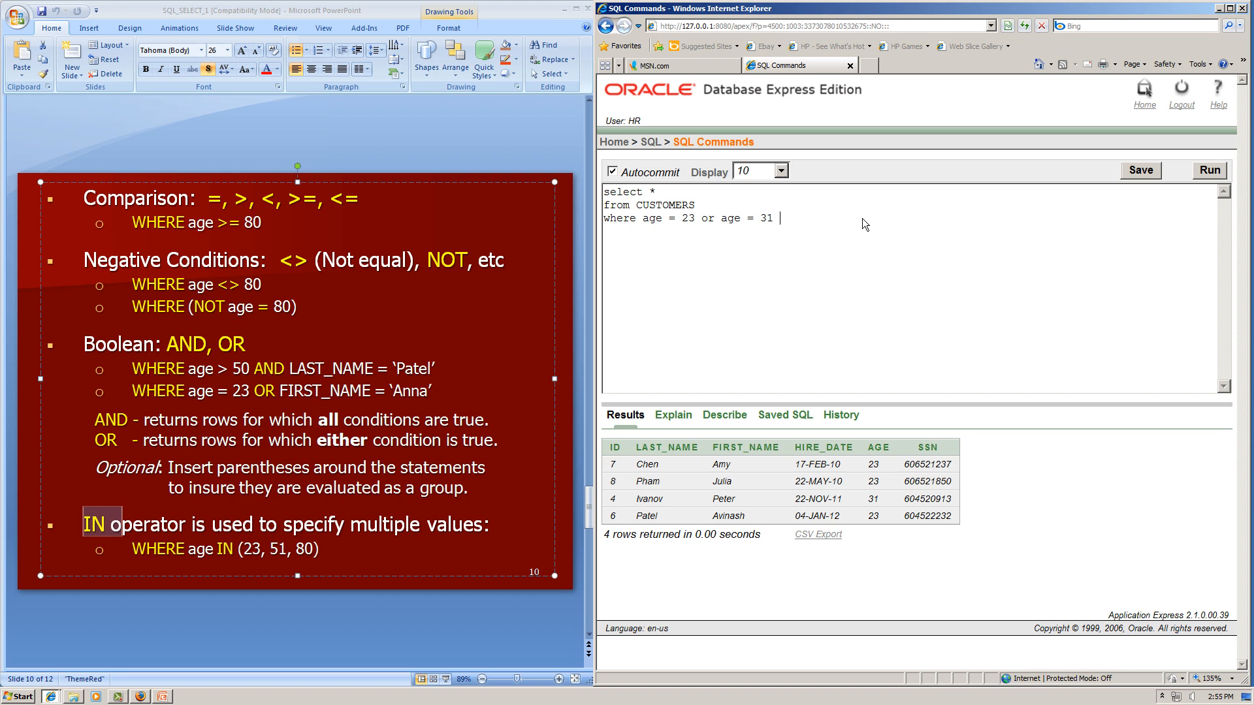
type("or age =")
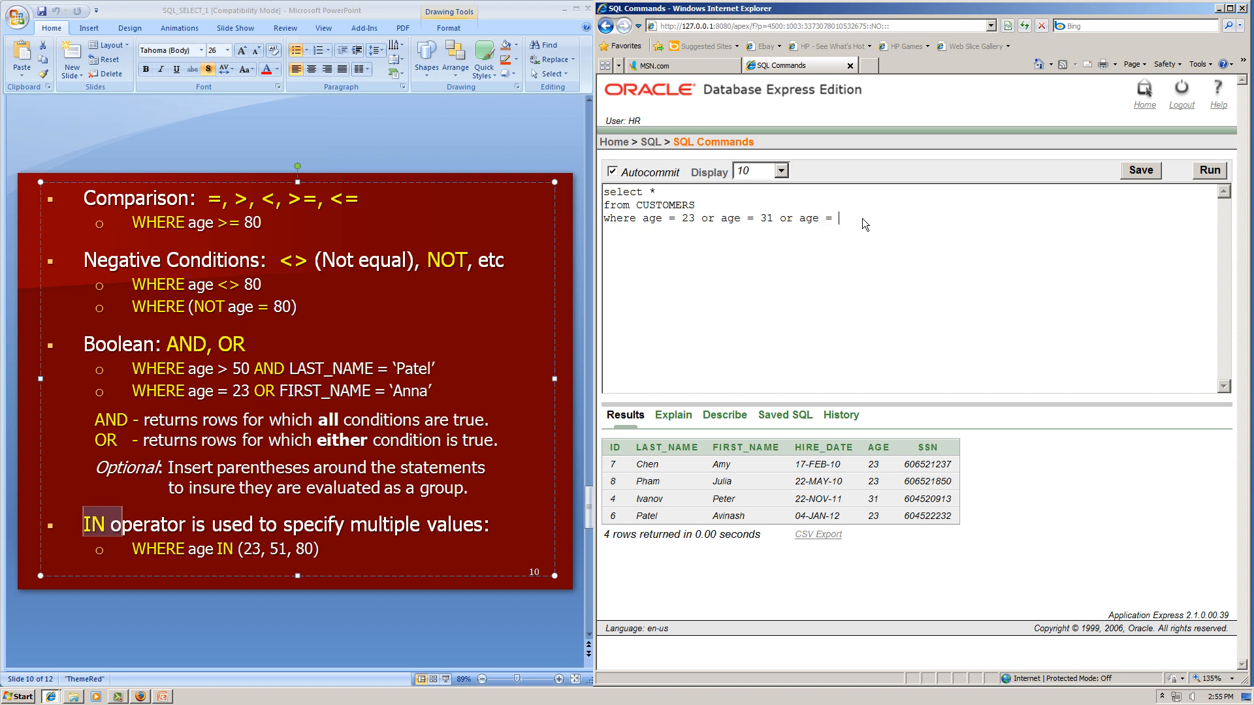
type("61")
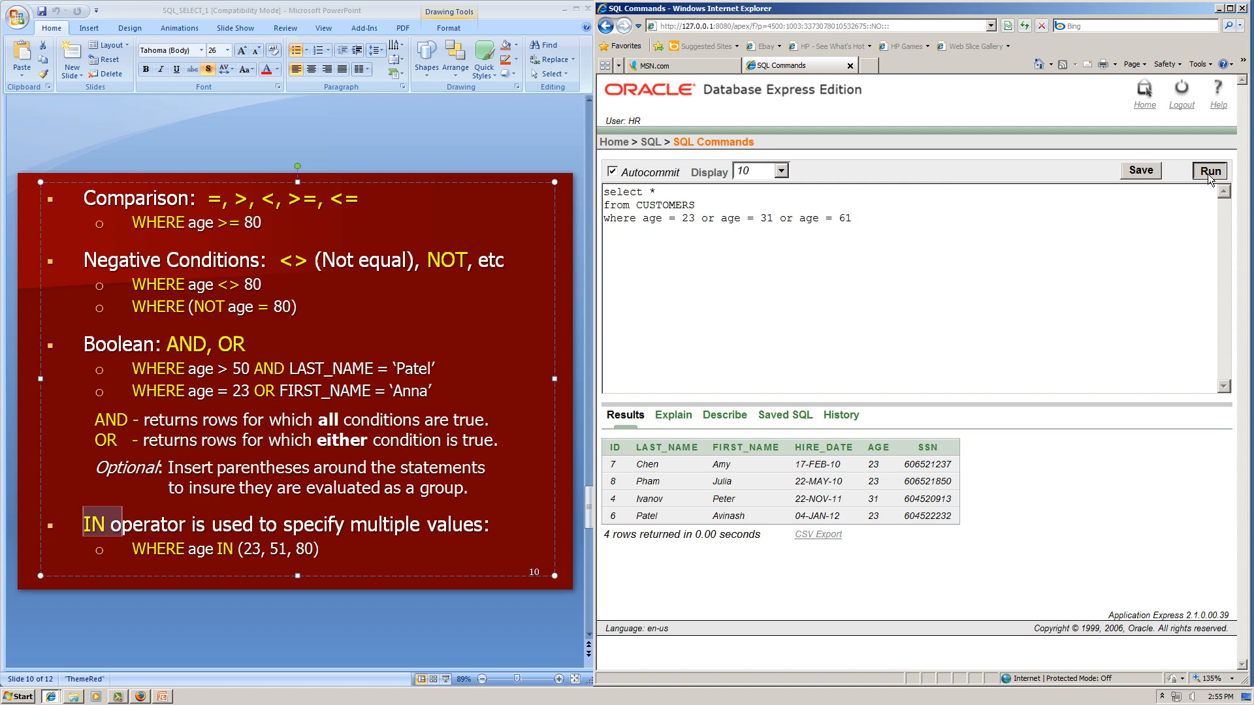
left_click(1213, 170)
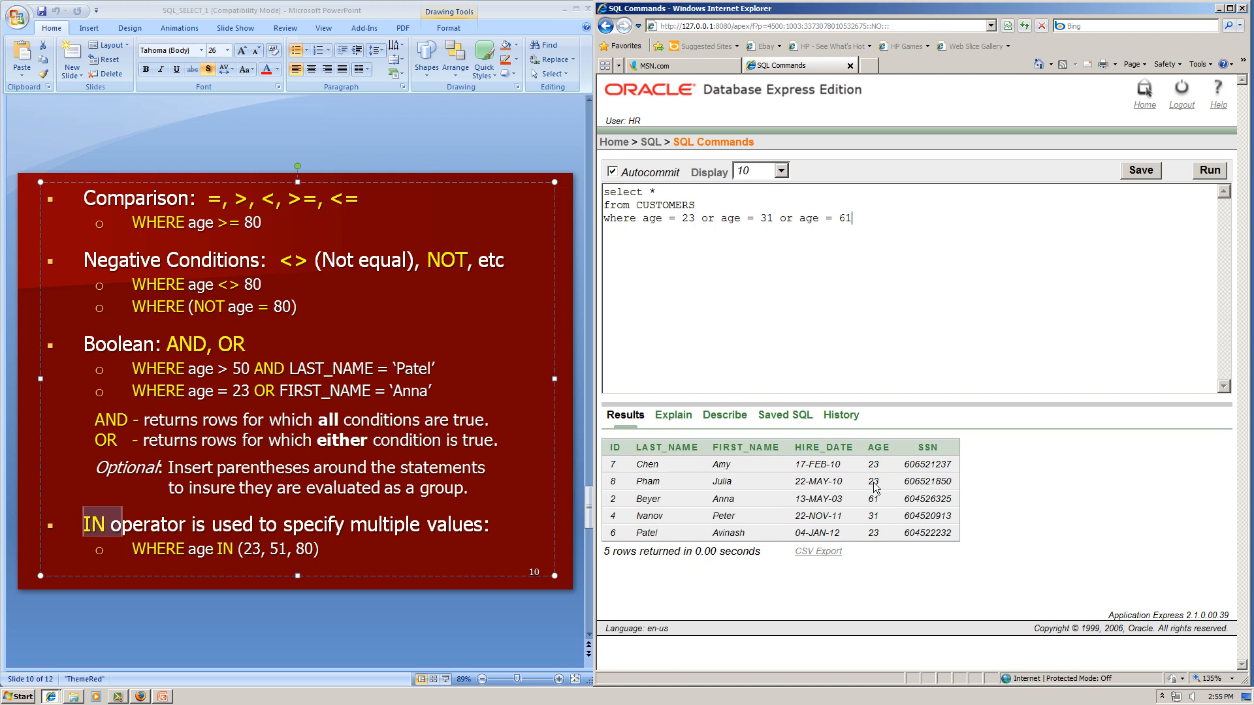
mouse_move(881, 505)
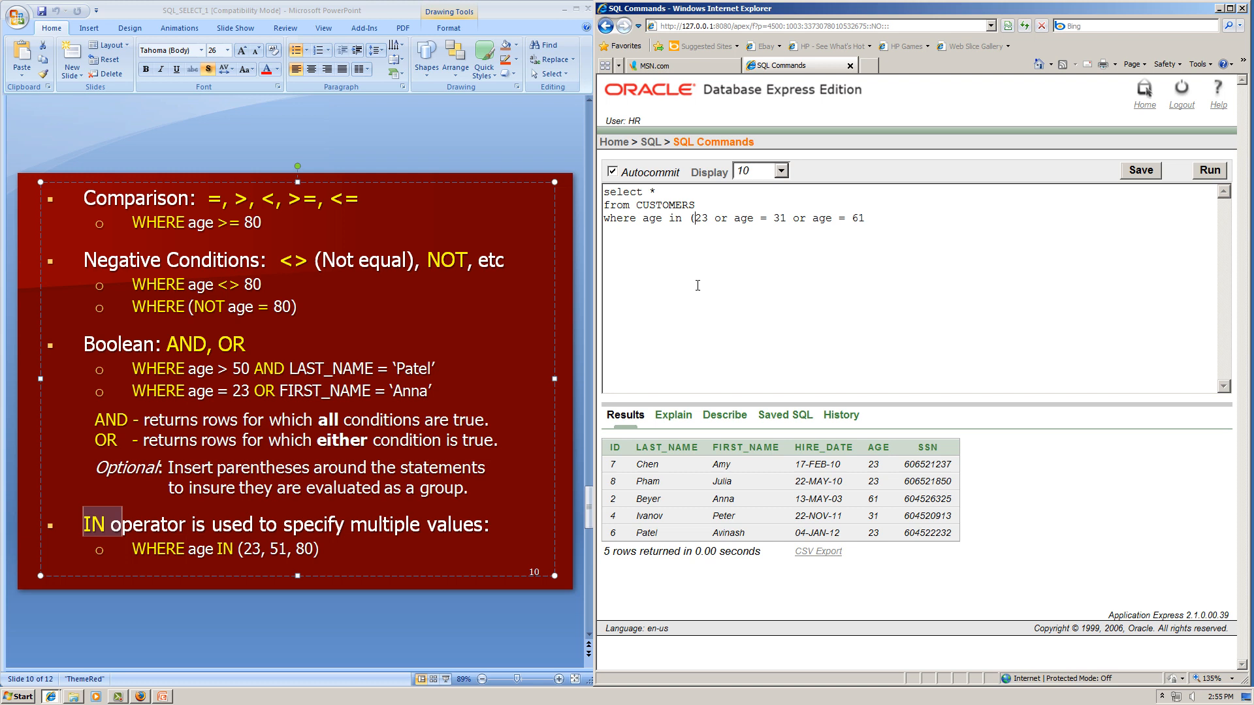
Rewrite the WHERE clause as age IN (23, 31, 61)
type("3,")
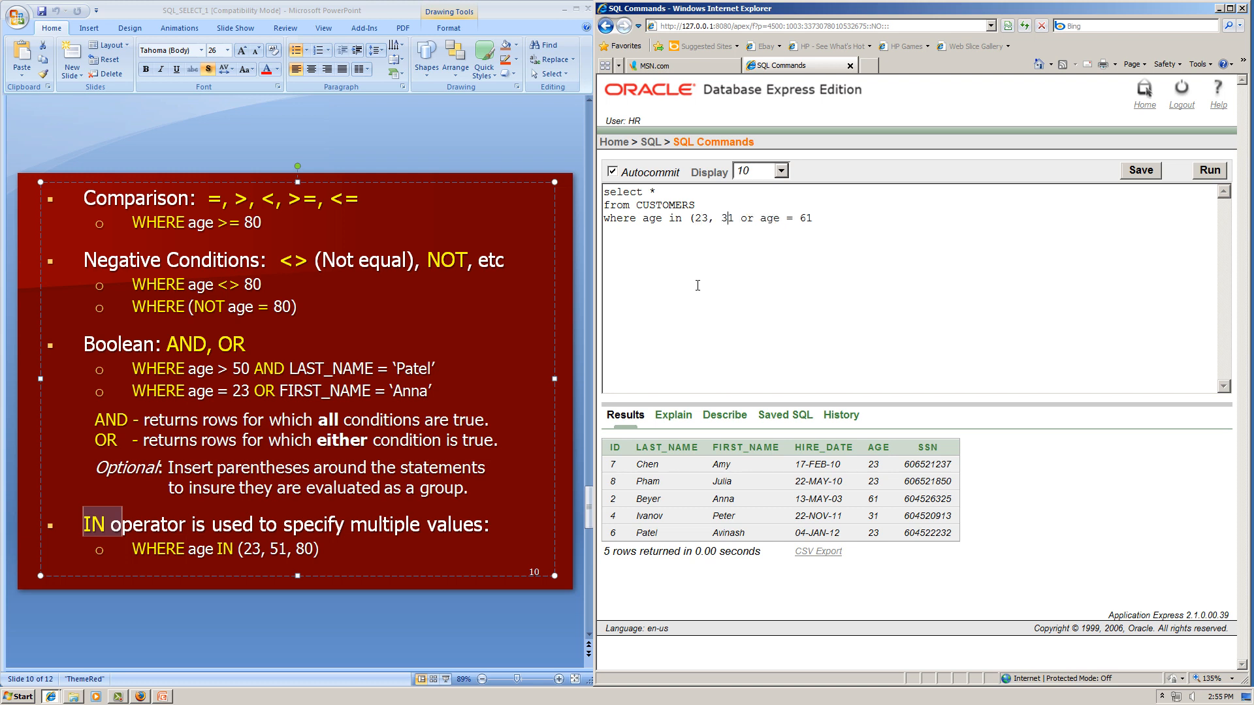
type(",")
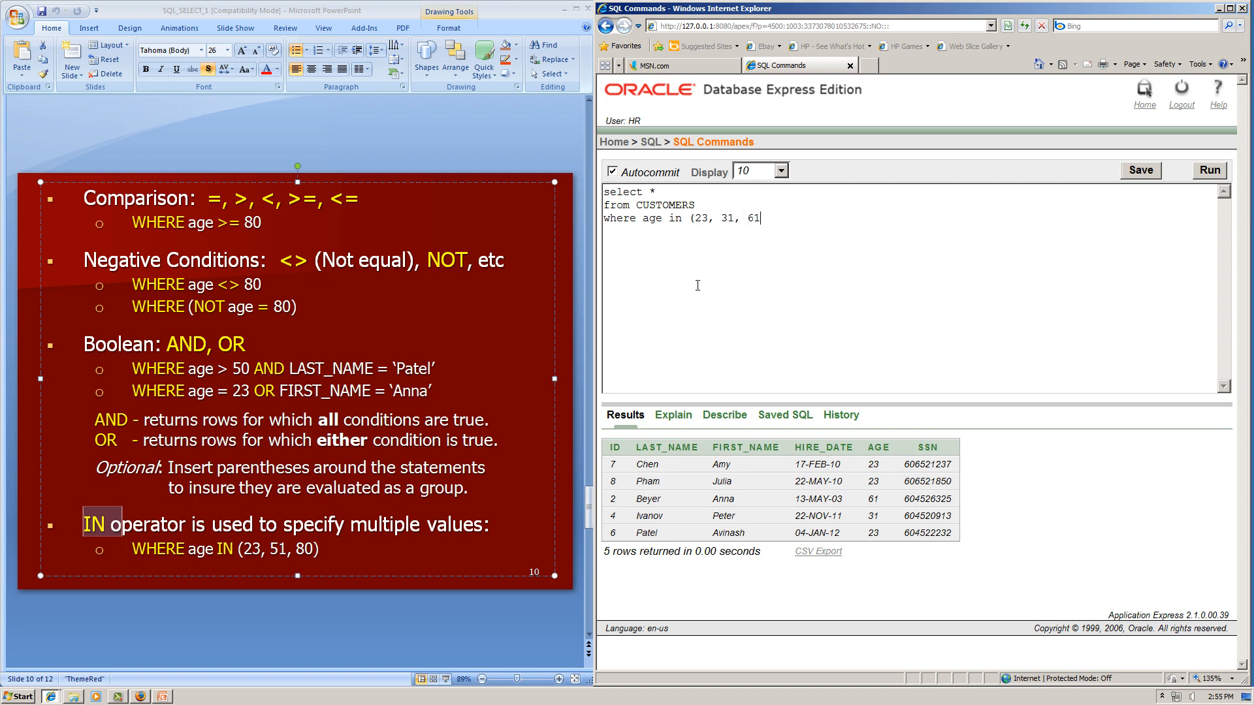
type(")")
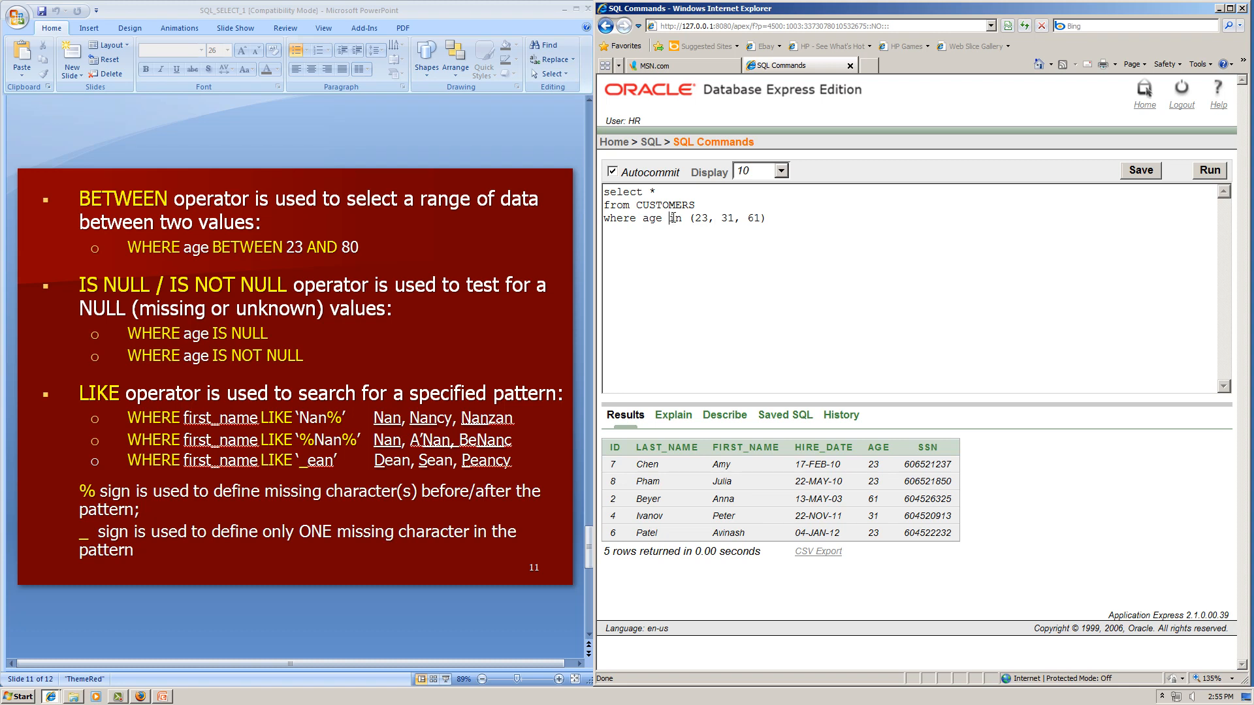
left_click_drag(668, 217, 766, 218)
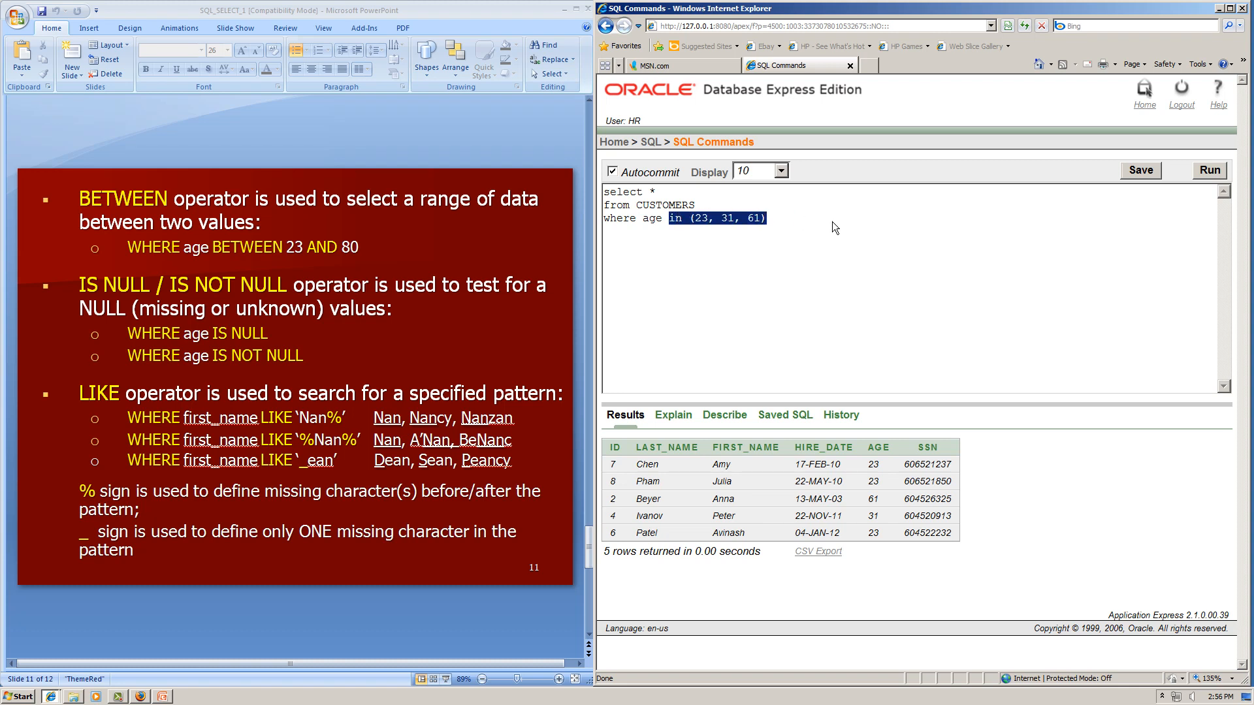
type("betwe")
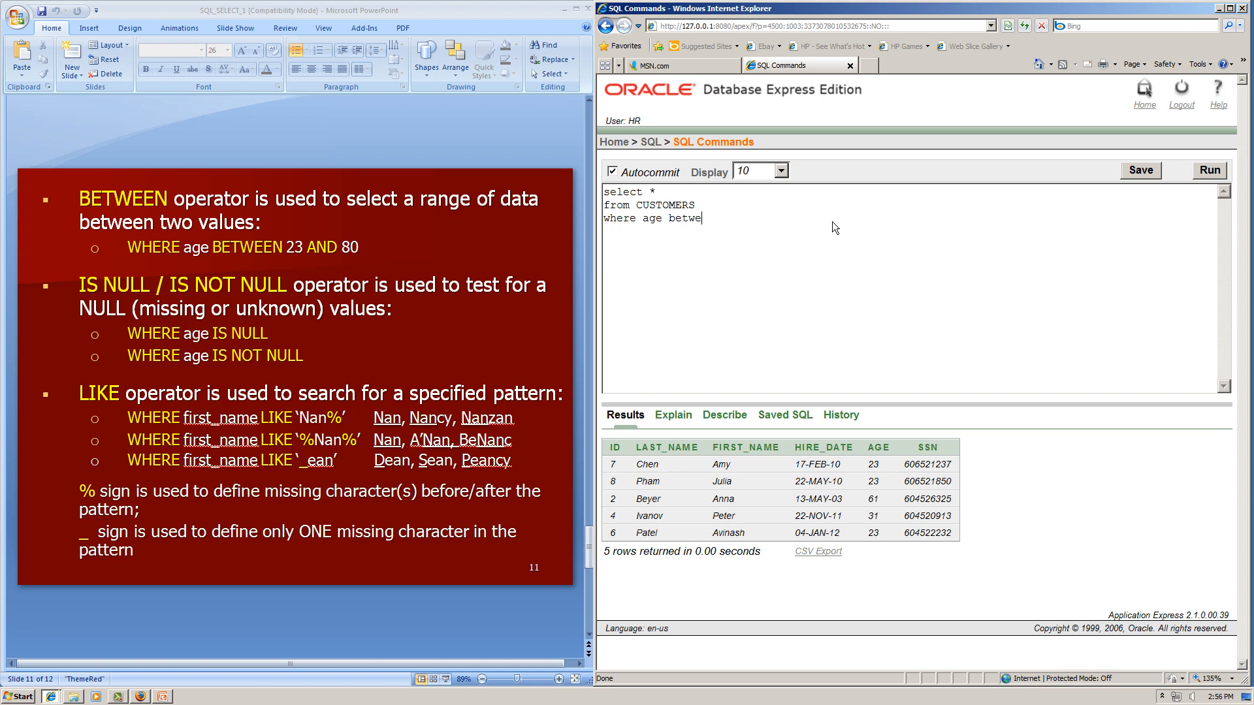
type("en 23 and")
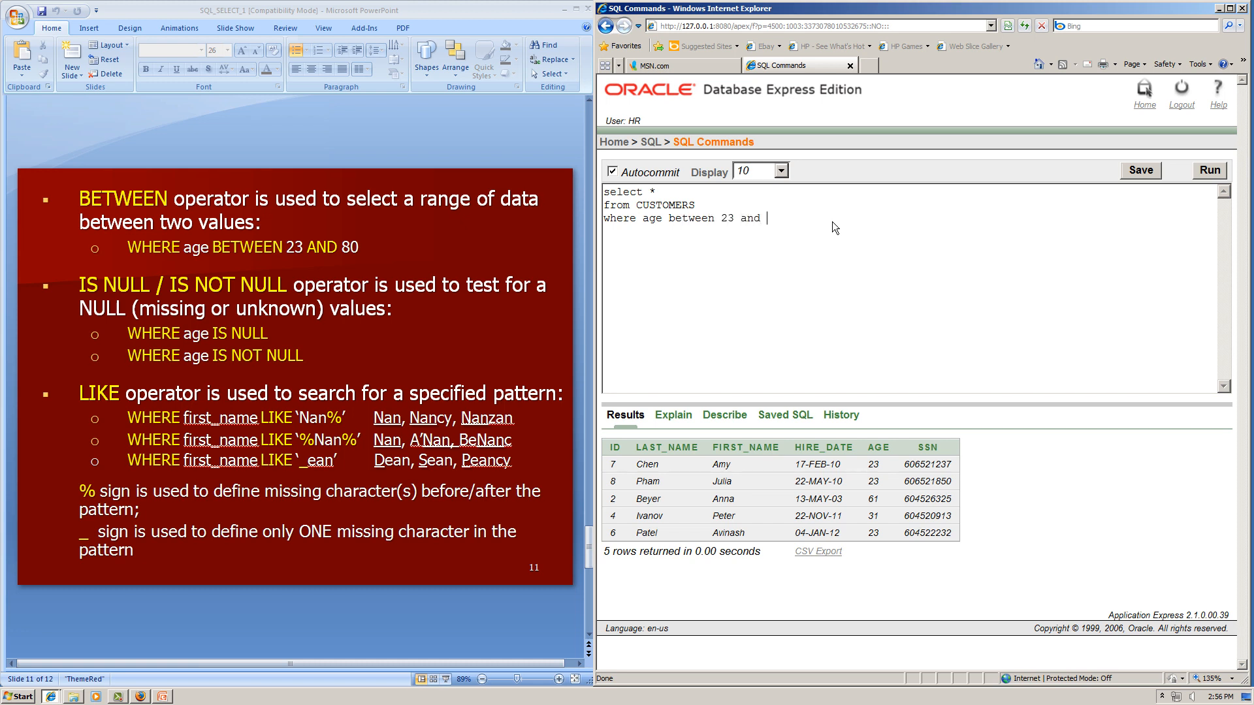
type("51")
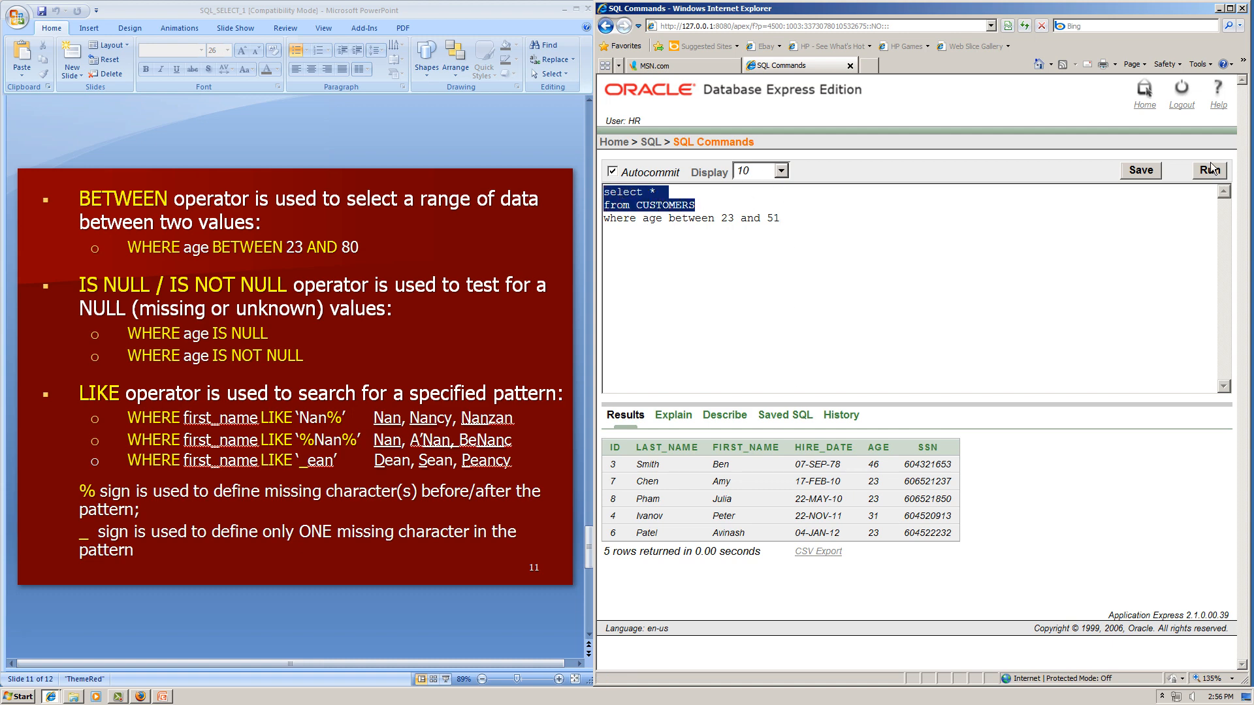
left_click(1215, 170)
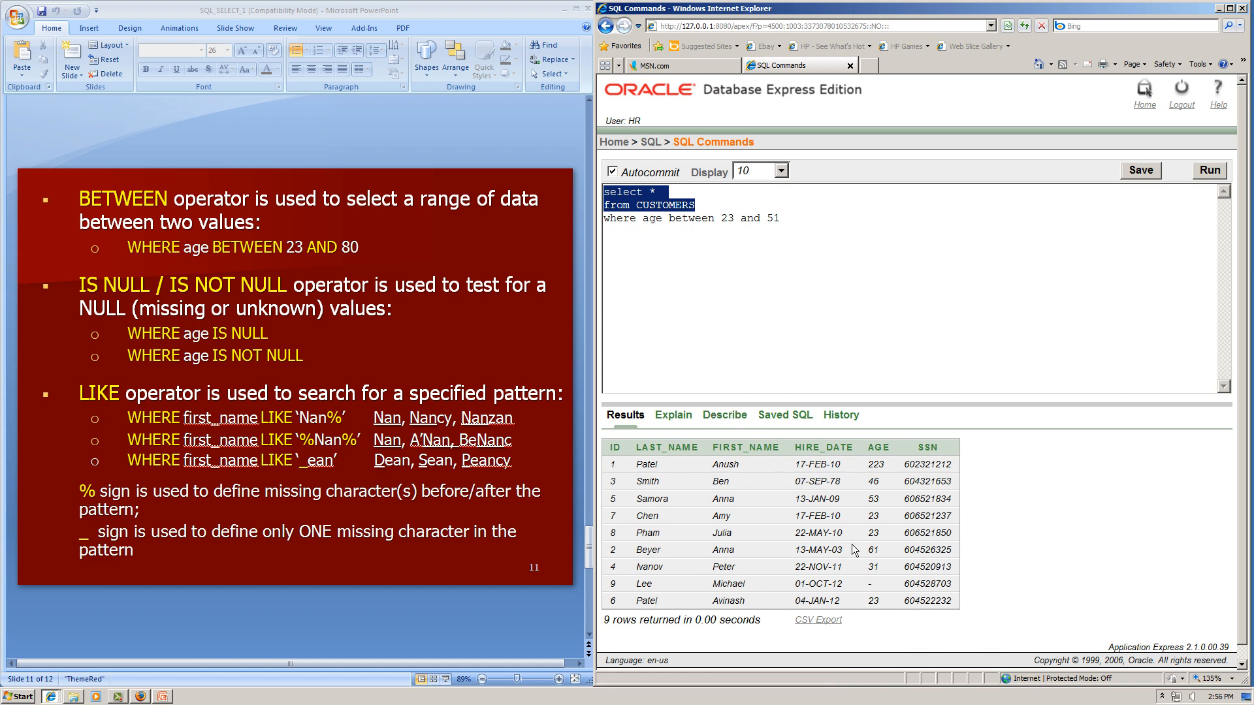
mouse_move(658, 593)
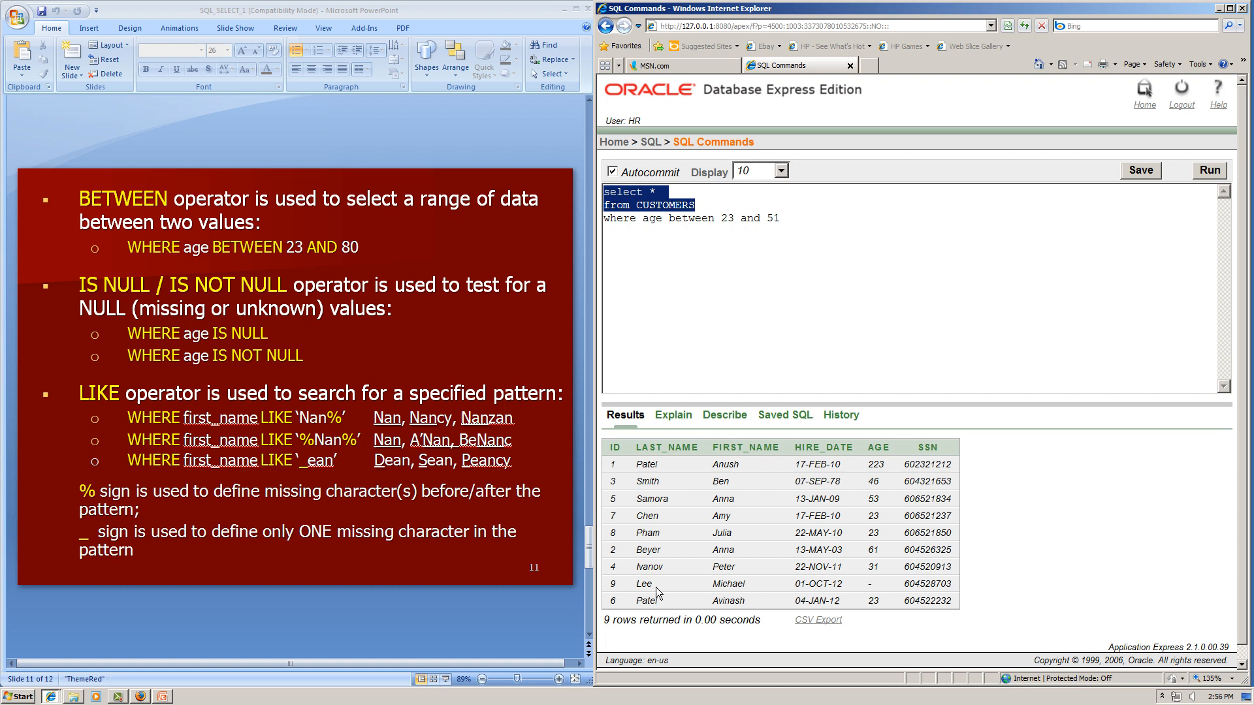
mouse_move(862, 594)
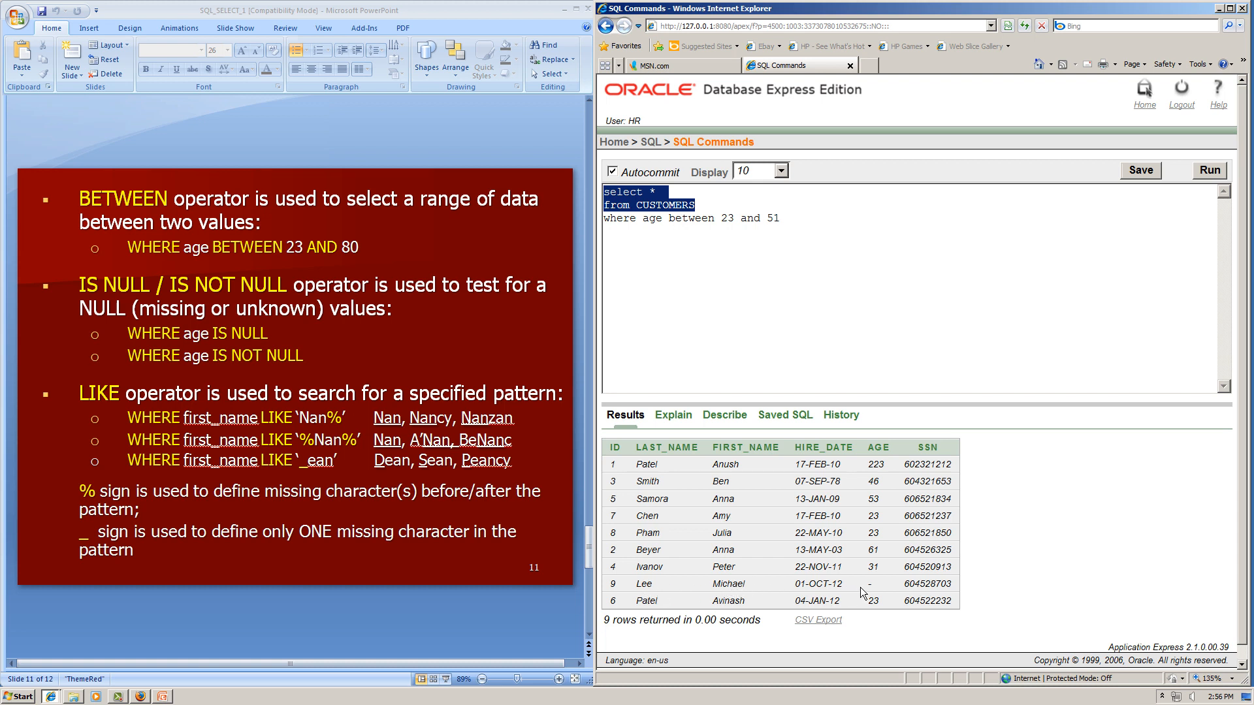
mouse_move(887, 595)
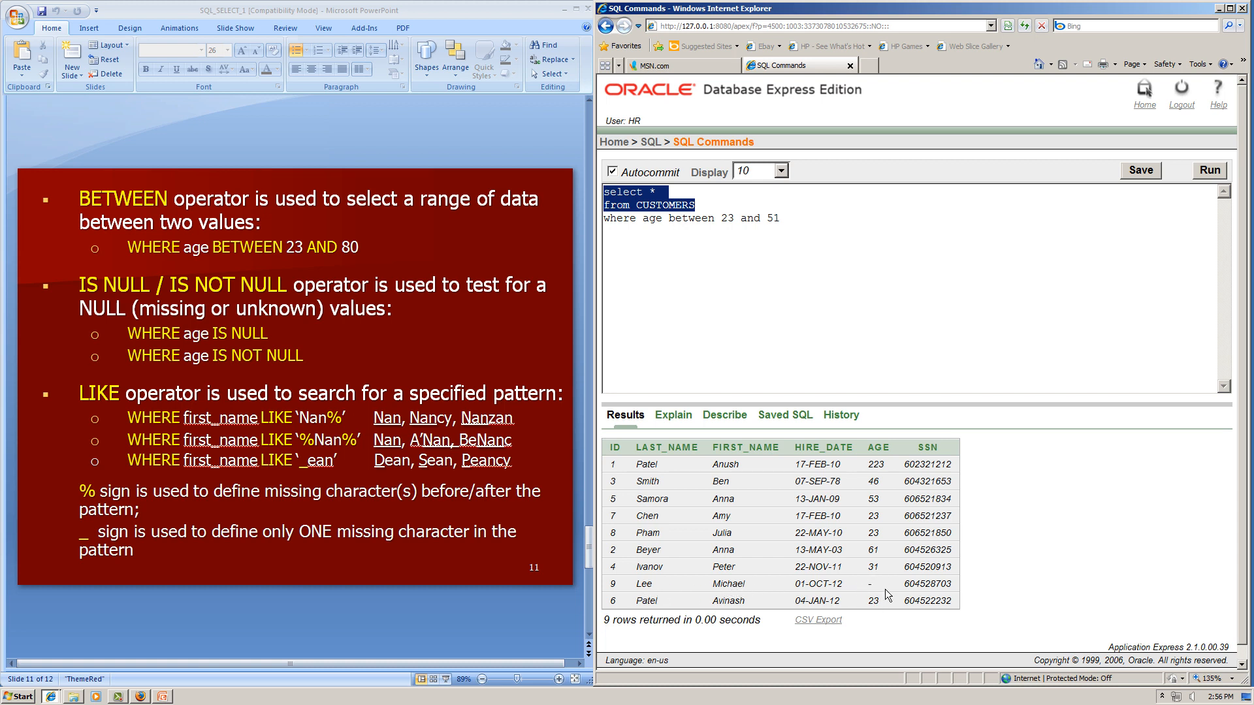
mouse_move(872, 600)
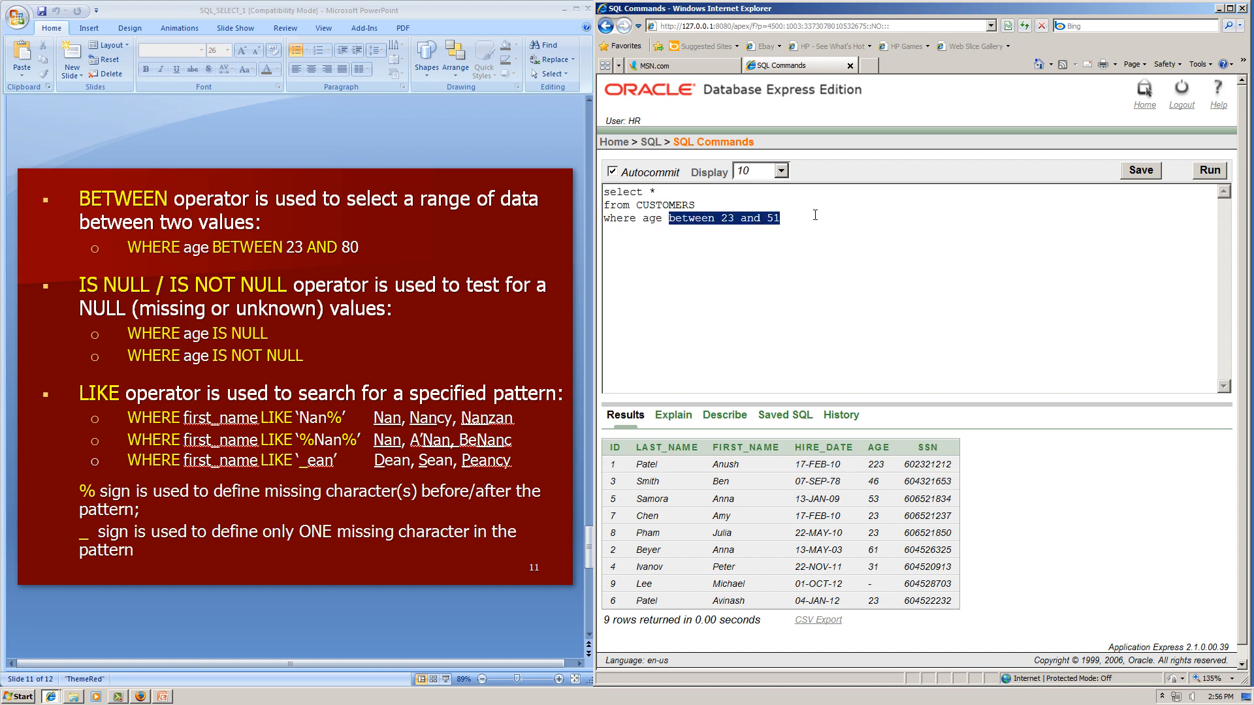
Run WHERE age IS NULL (1 row, Lee), then age IS NOT NULL (8 rows)
type("is n")
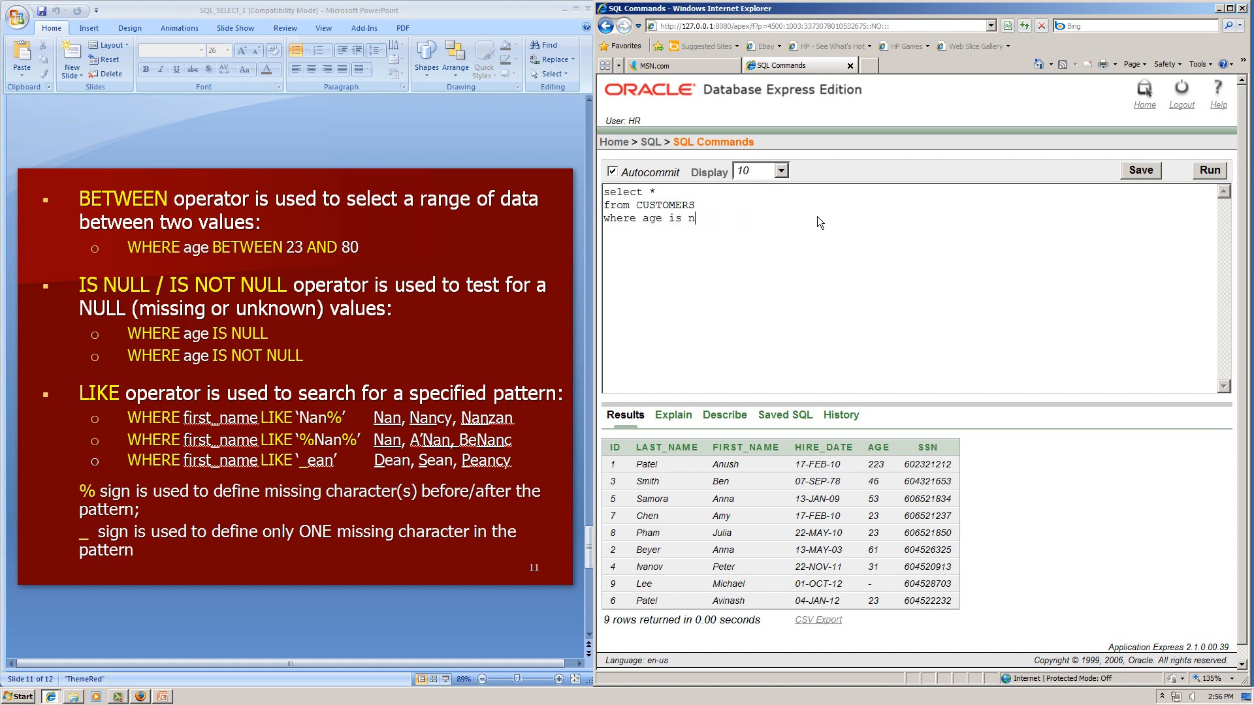
type("ull")
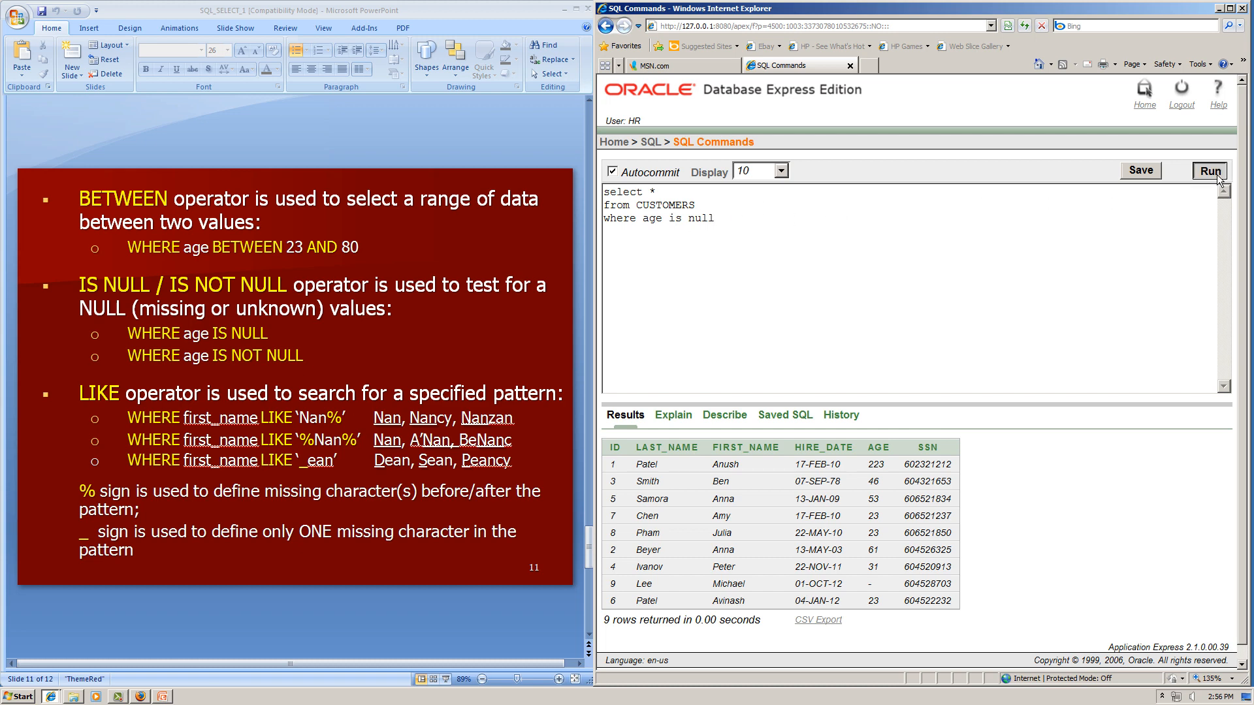
left_click(1215, 169)
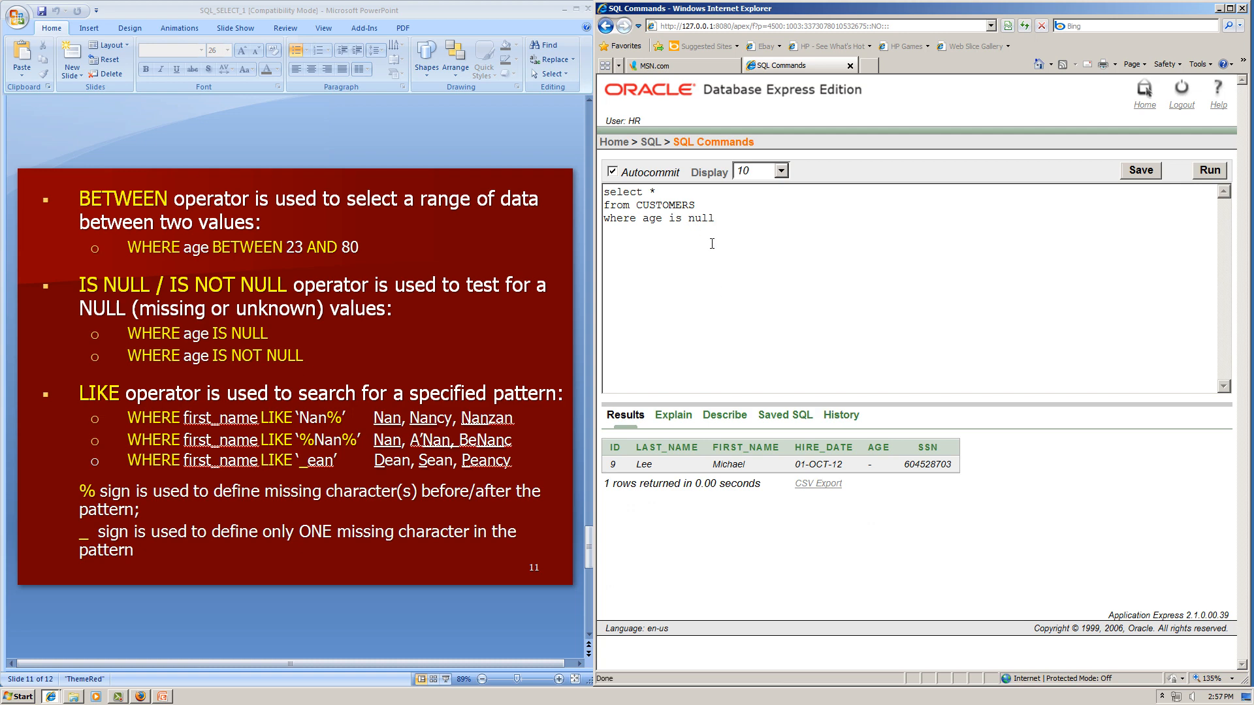
type("not n")
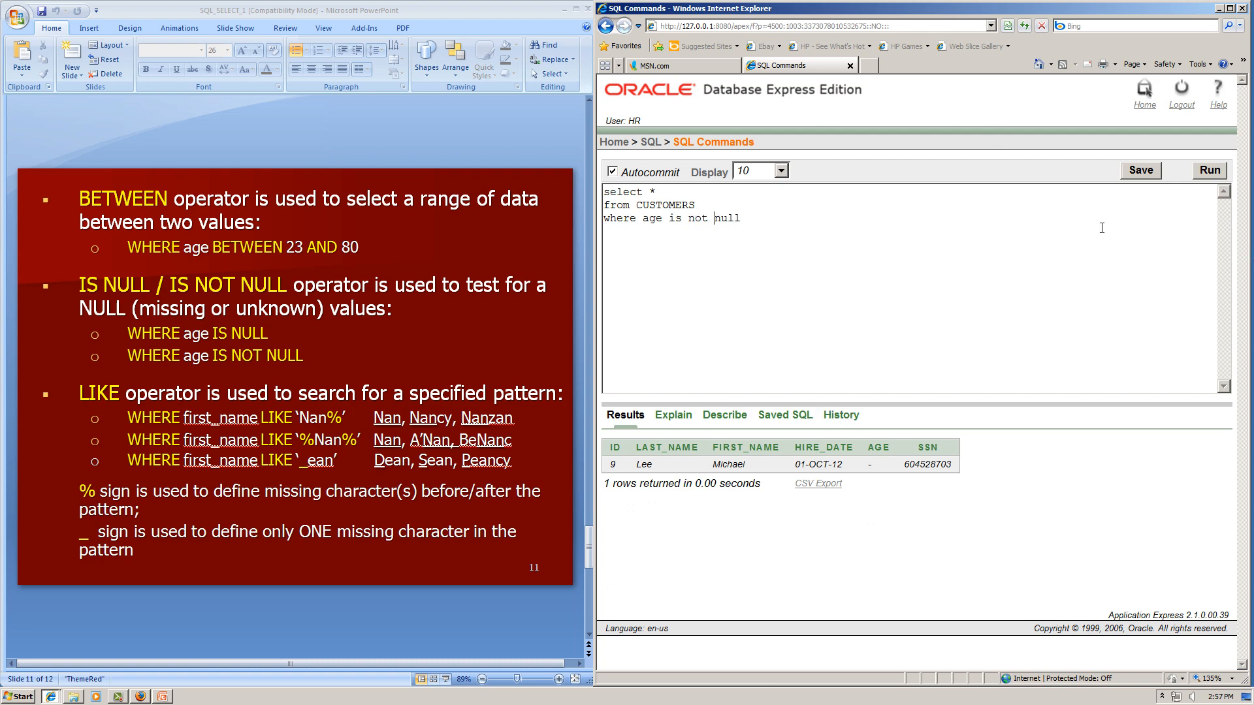
left_click(1218, 170)
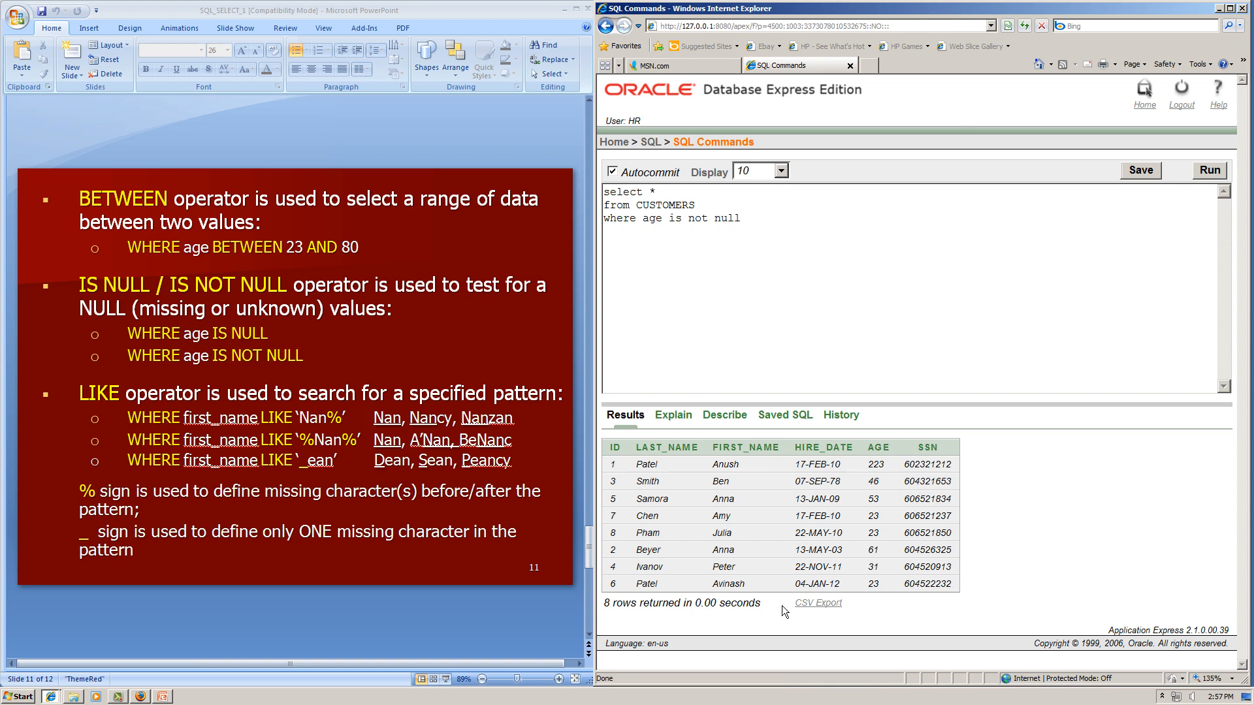
mouse_move(887, 550)
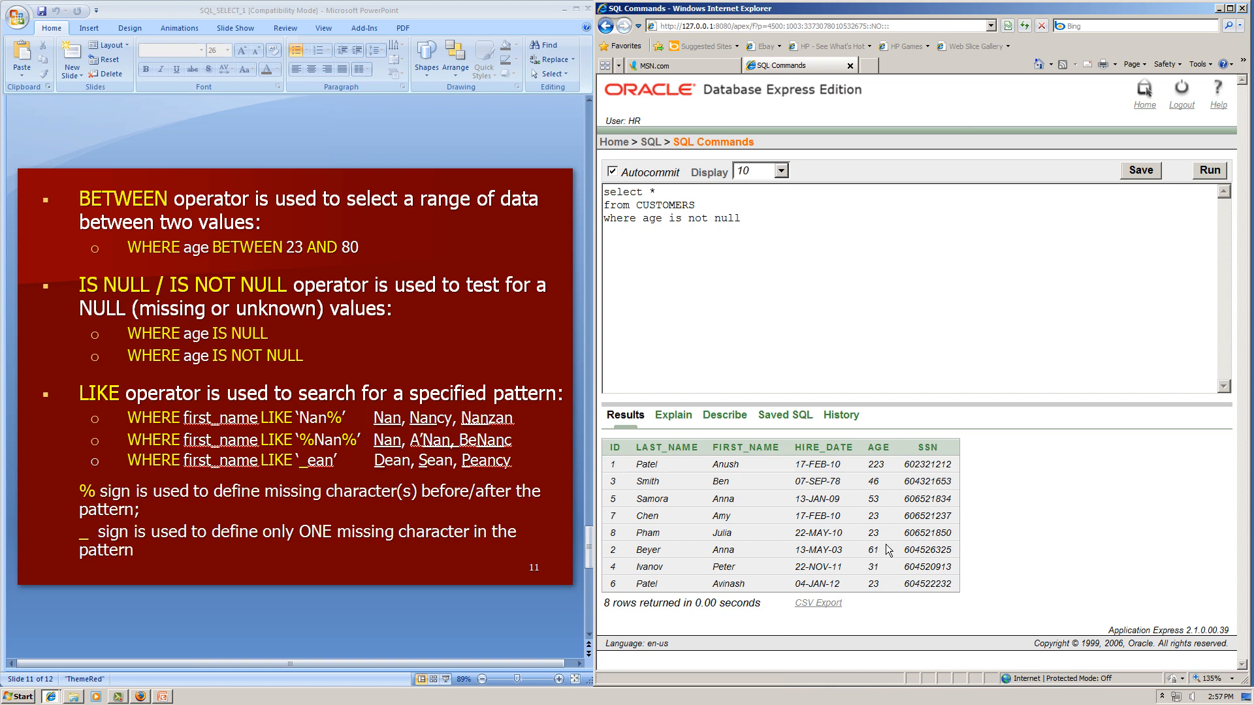
mouse_move(627, 613)
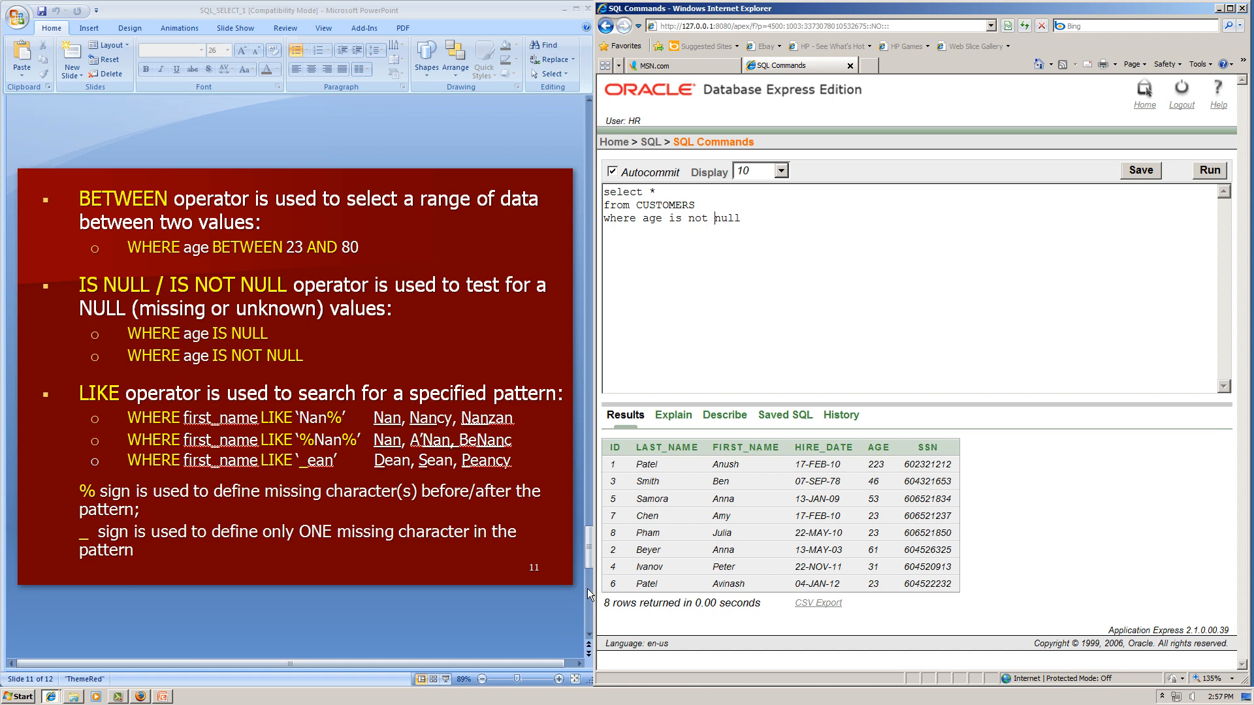
mouse_move(134, 410)
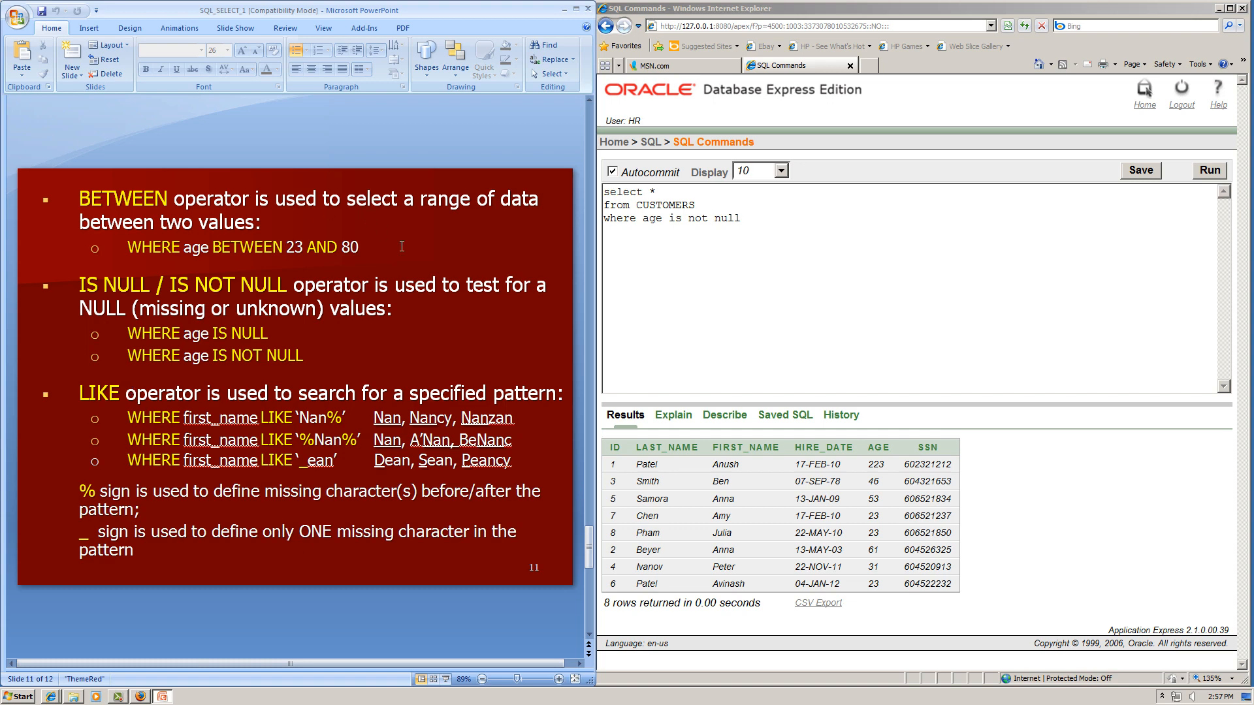
Replace the age condition with first_name LIKE '%n%' and run it, returning 5 customers
left_click_drag(641, 218, 740, 218)
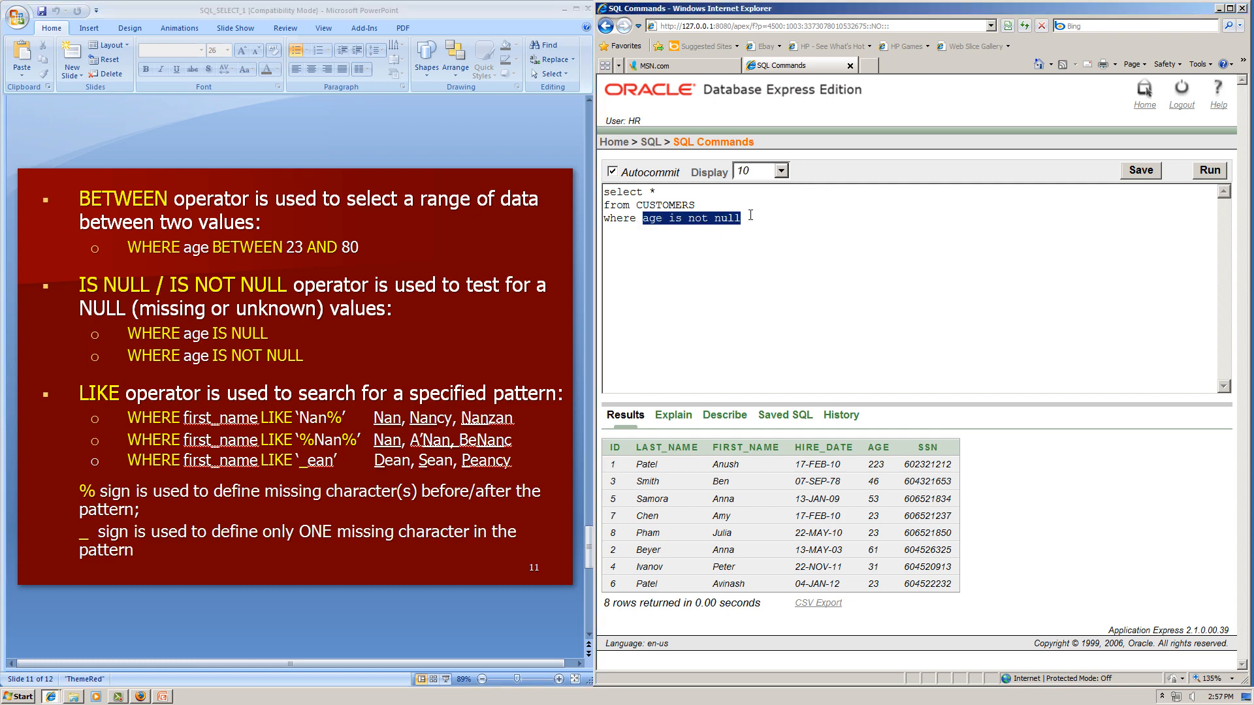
mouse_move(753, 222)
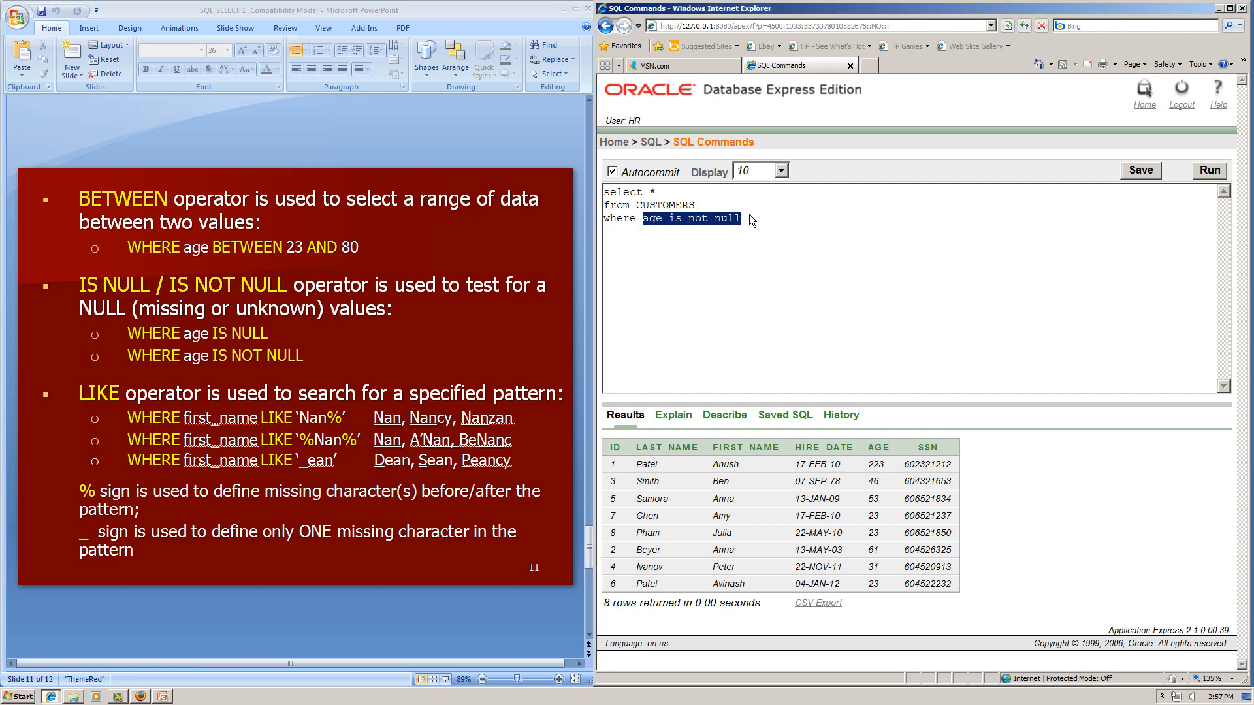
type("first_name")
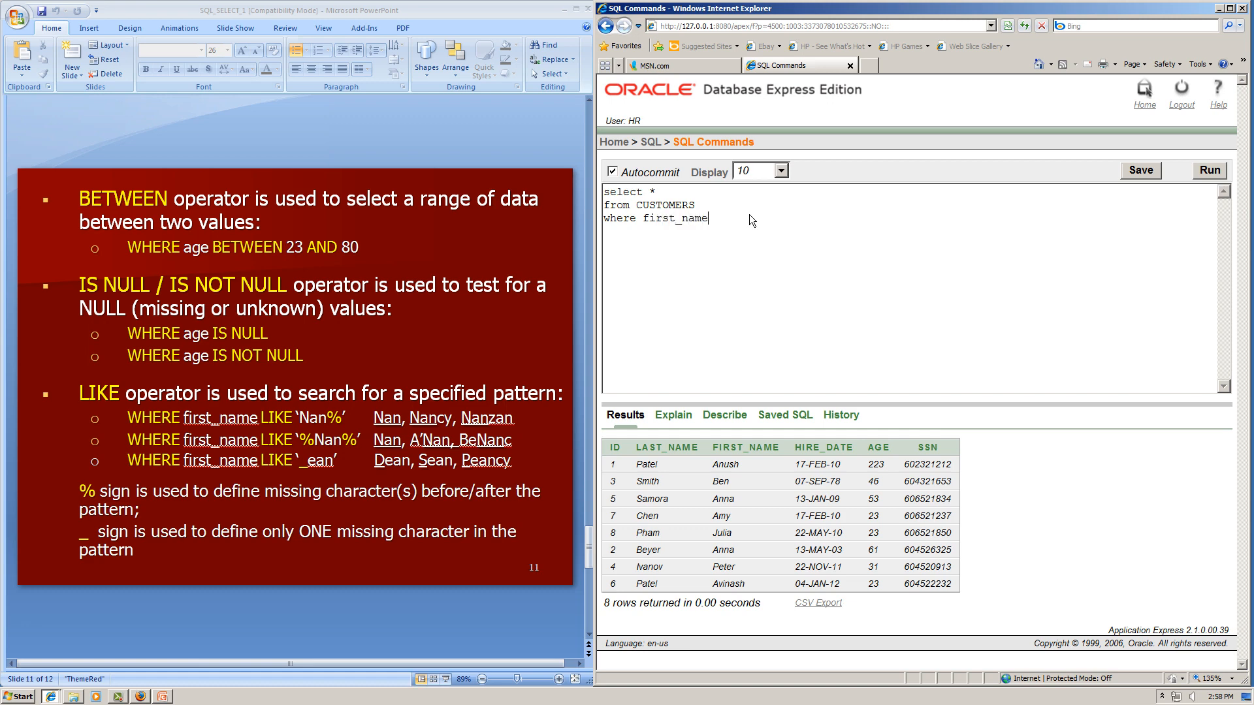
type("LIKE")
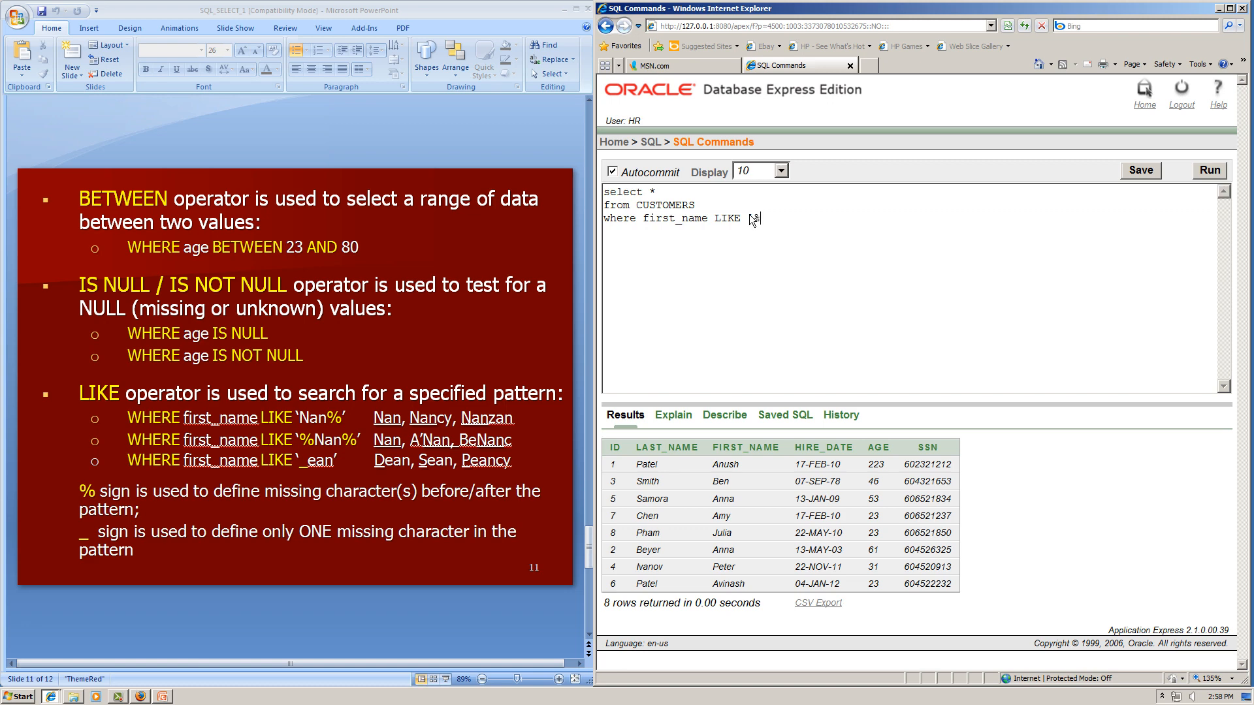
type("'%n")
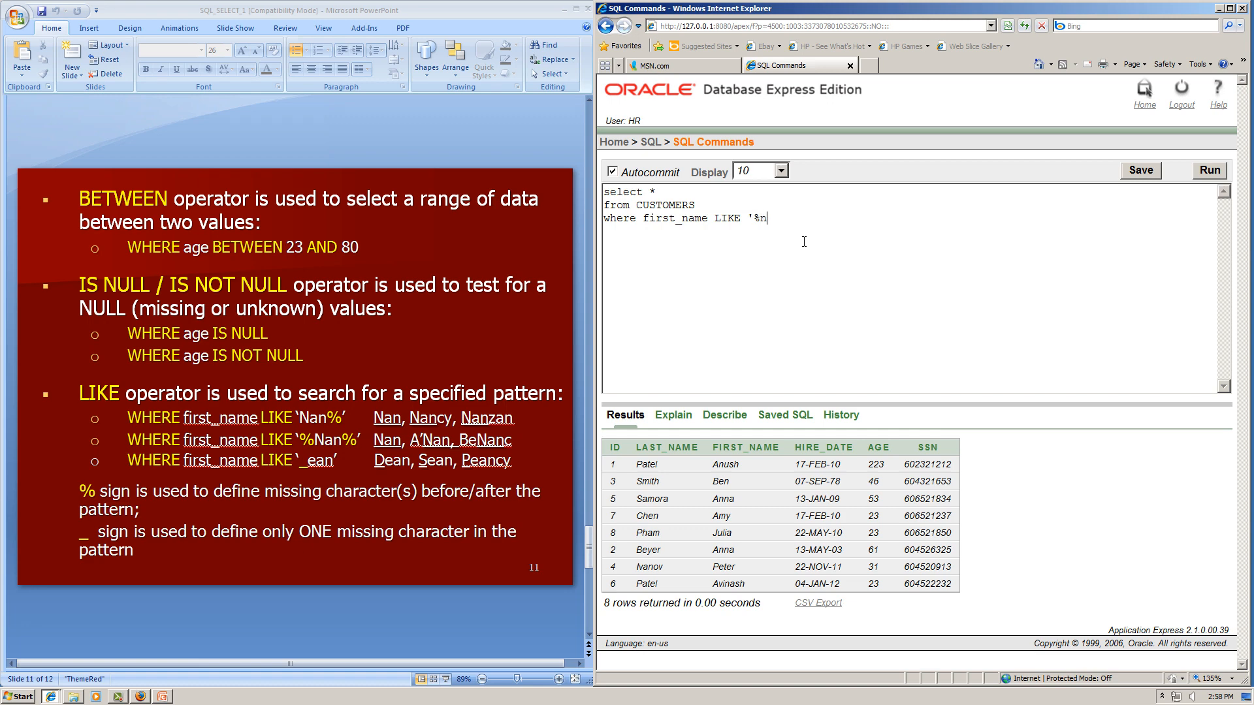
type("%'")
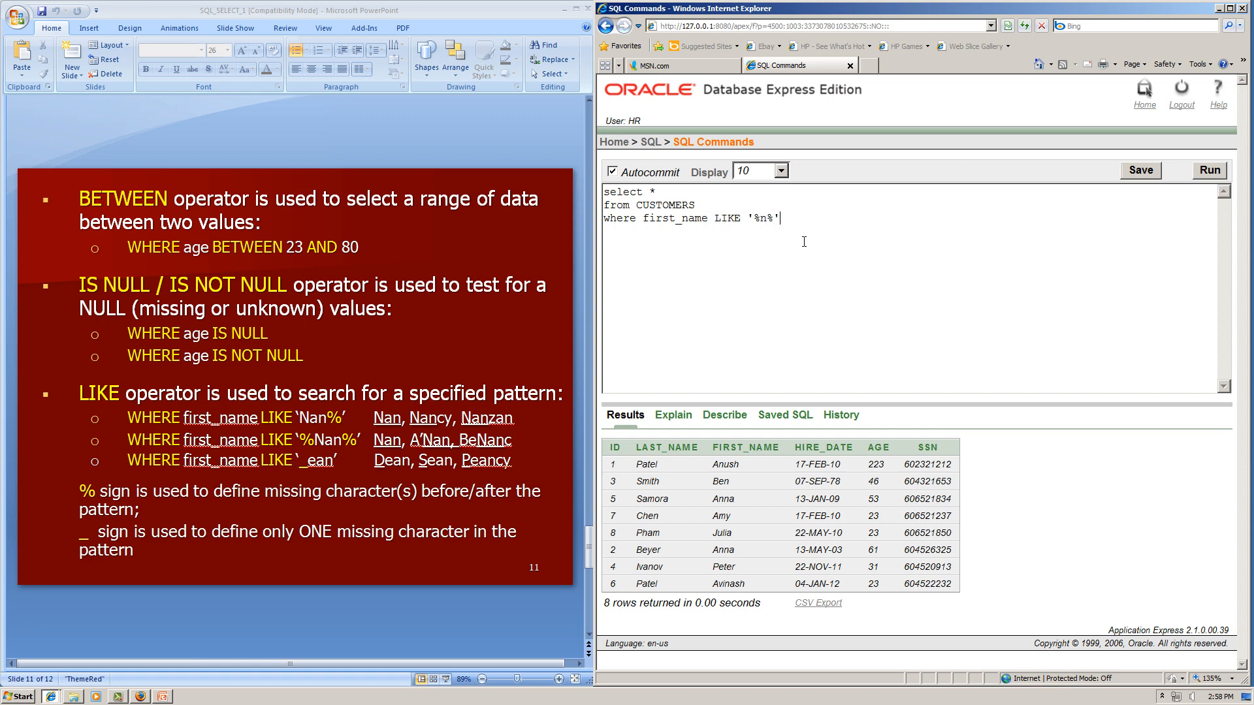
left_click(1216, 169)
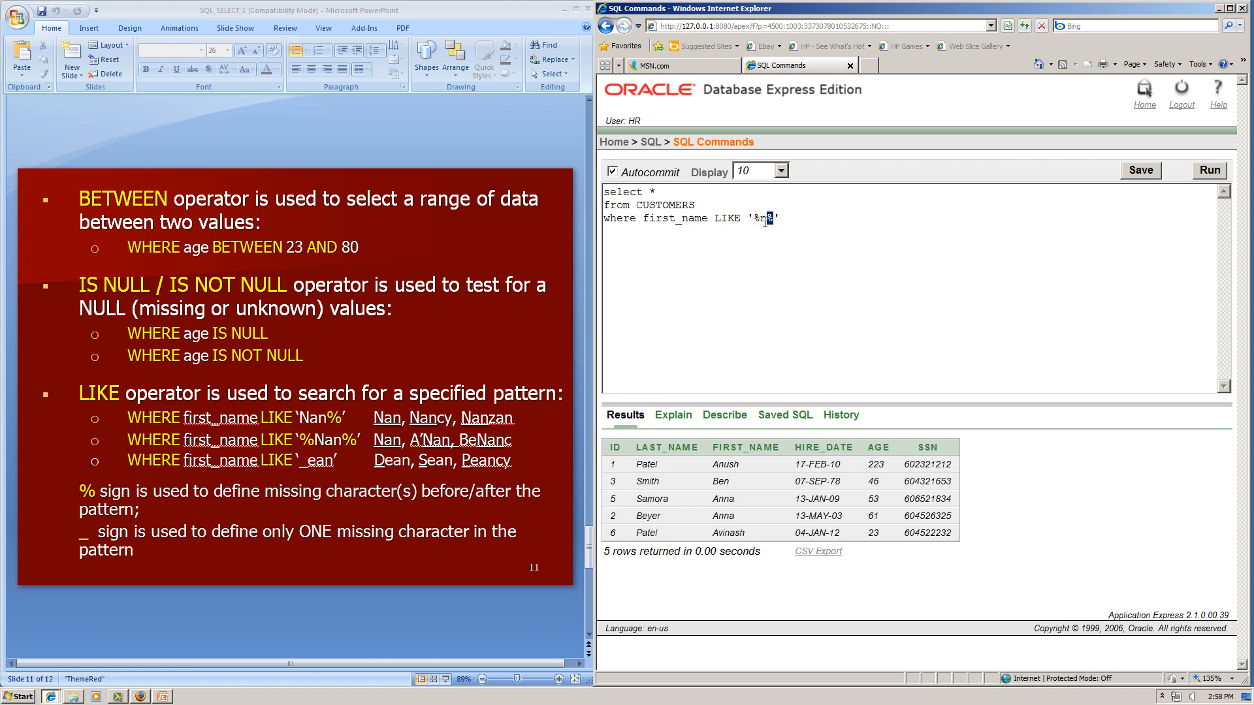
mouse_move(726, 471)
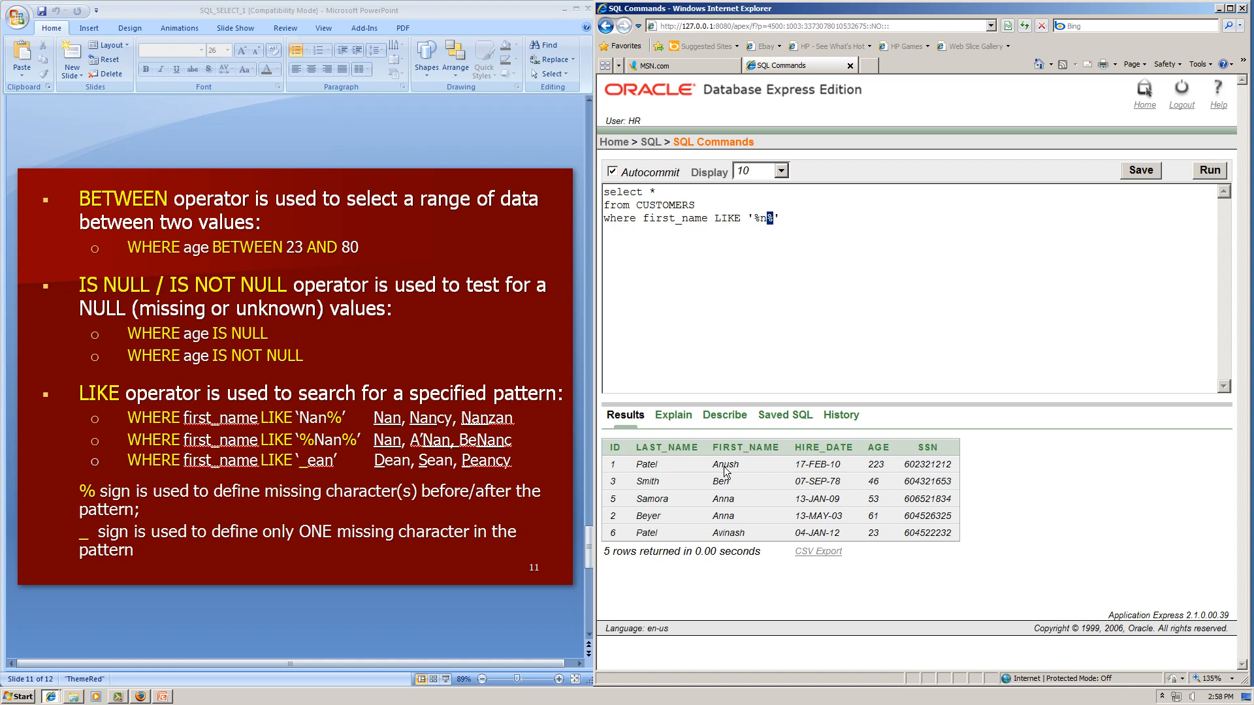
mouse_move(730, 544)
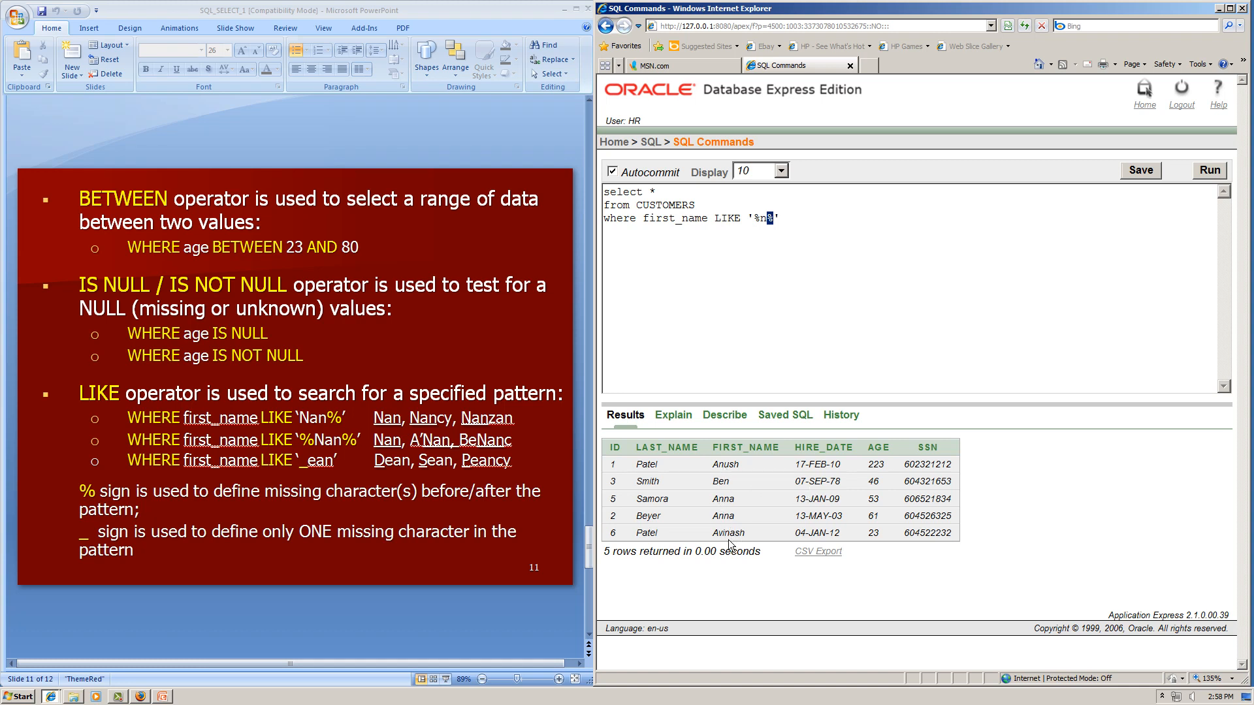
mouse_move(738, 538)
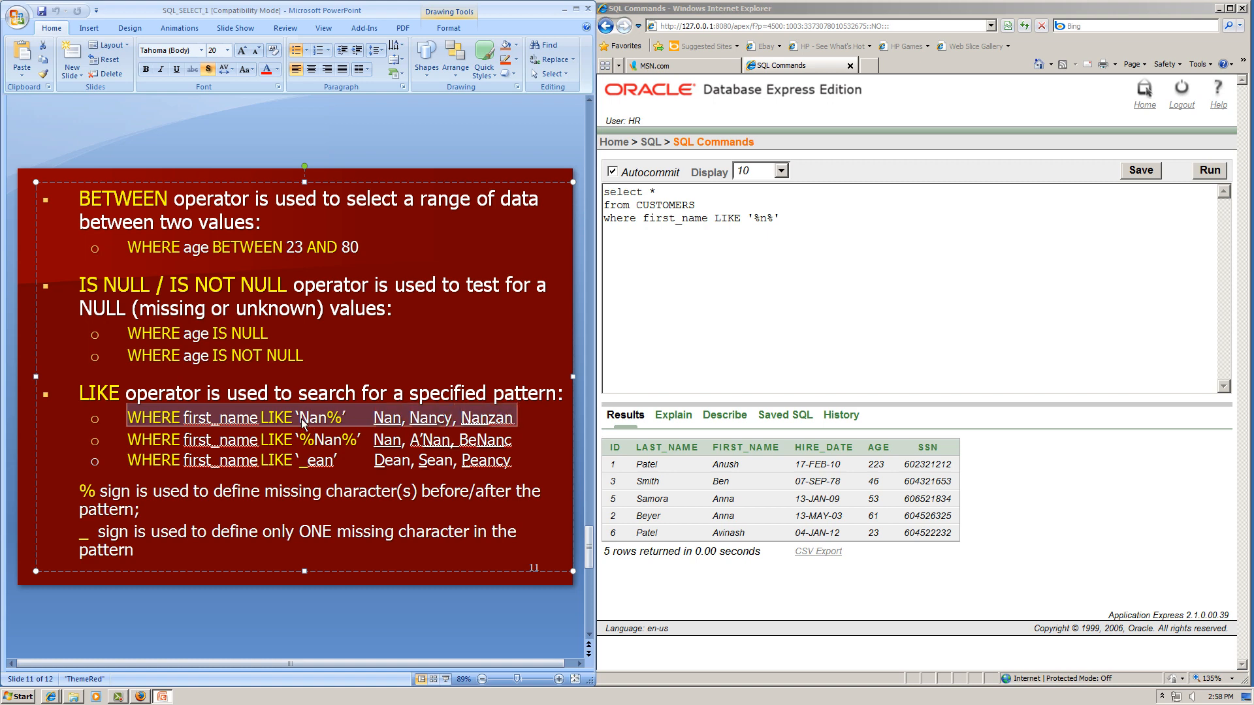
mouse_move(312, 433)
type("_")
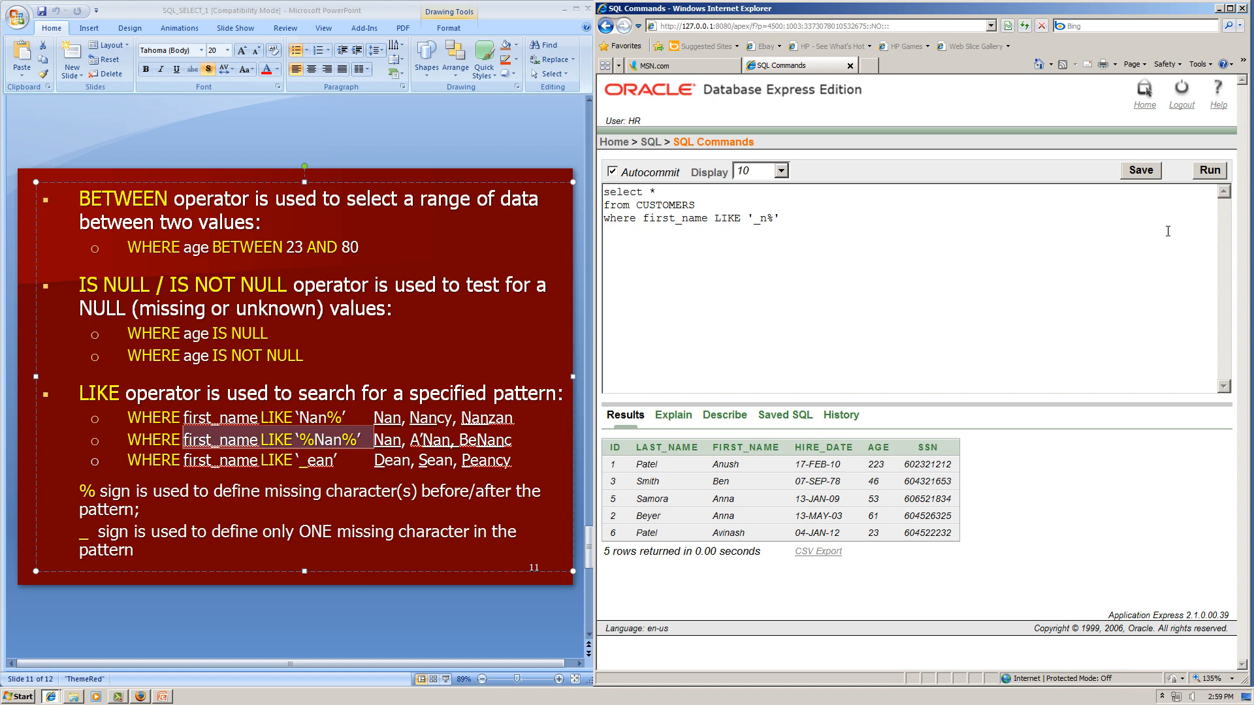
Run first_name LIKE '_n%', returning Anush, Anna and Anna
left_click(1216, 169)
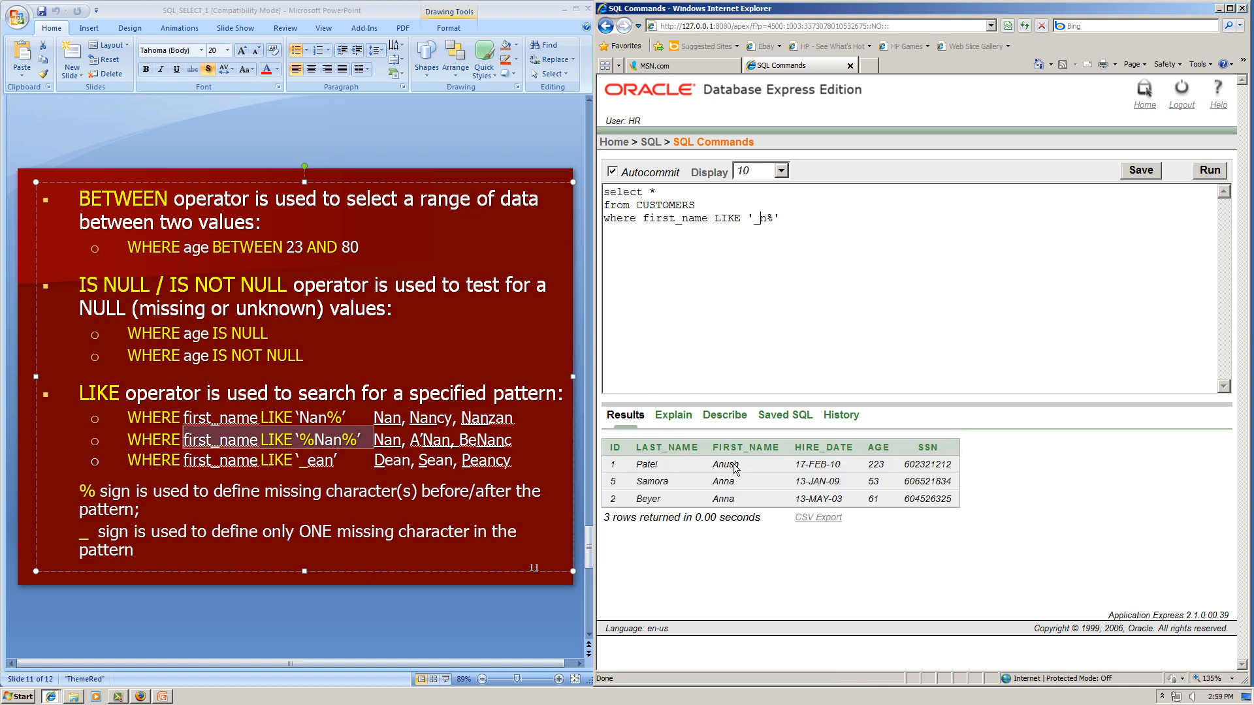
mouse_move(718, 474)
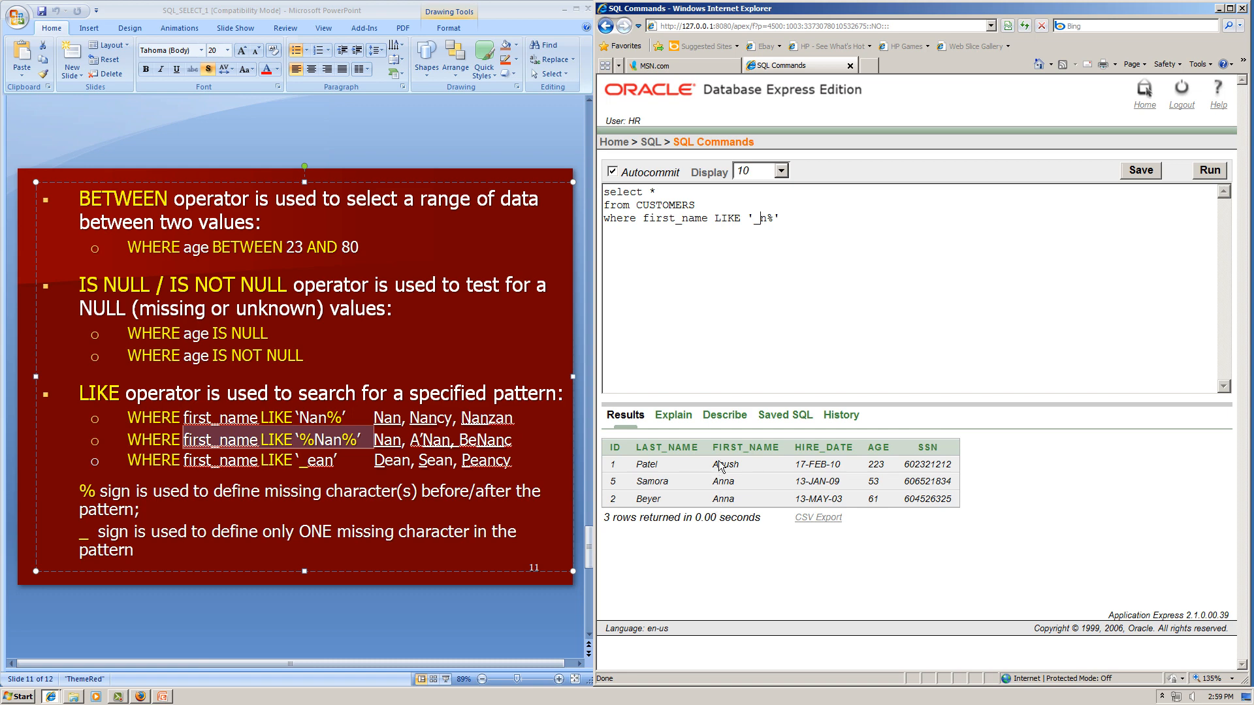
mouse_move(720, 473)
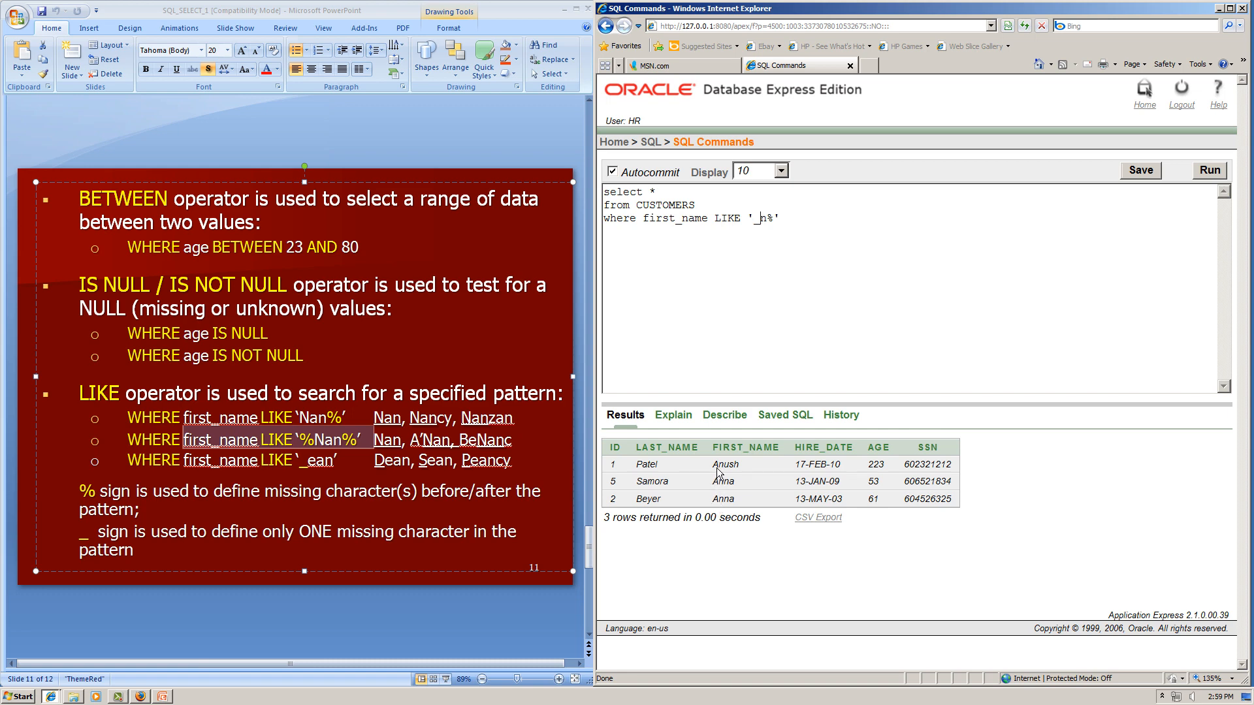